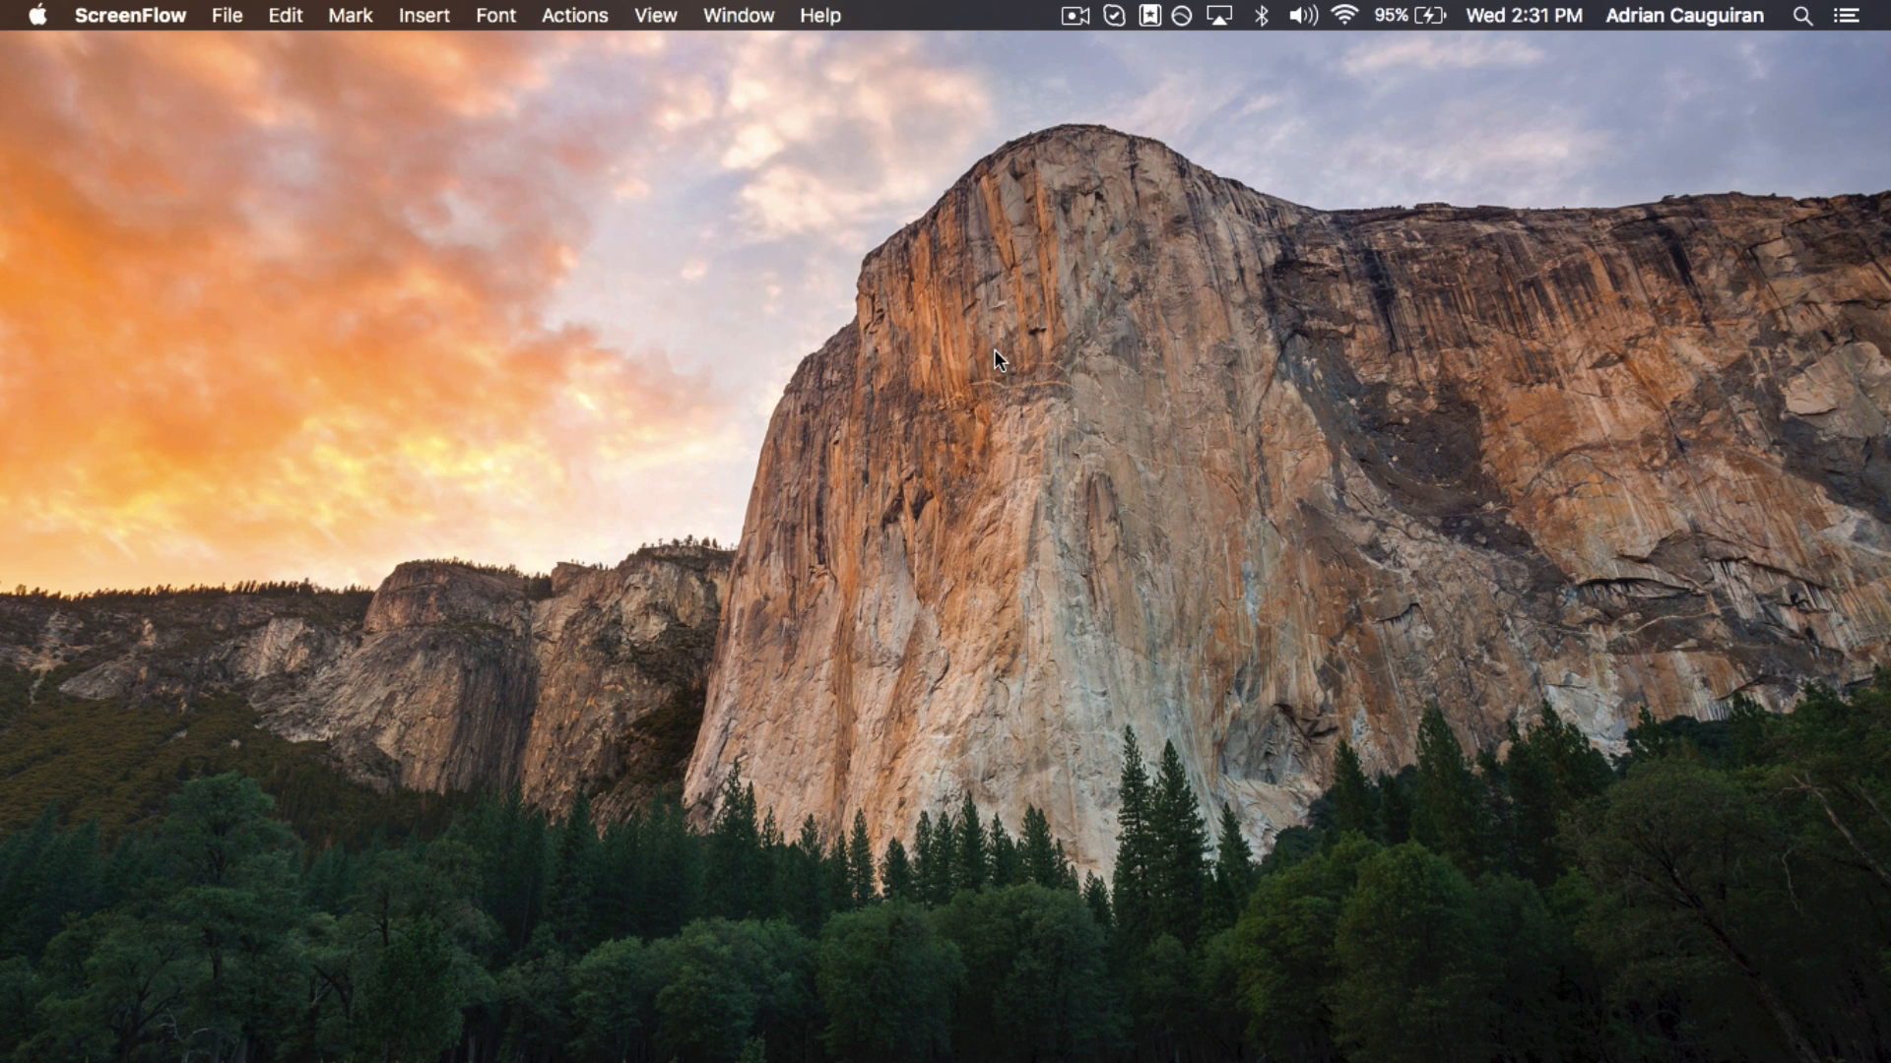
mouse_move(760, 1059)
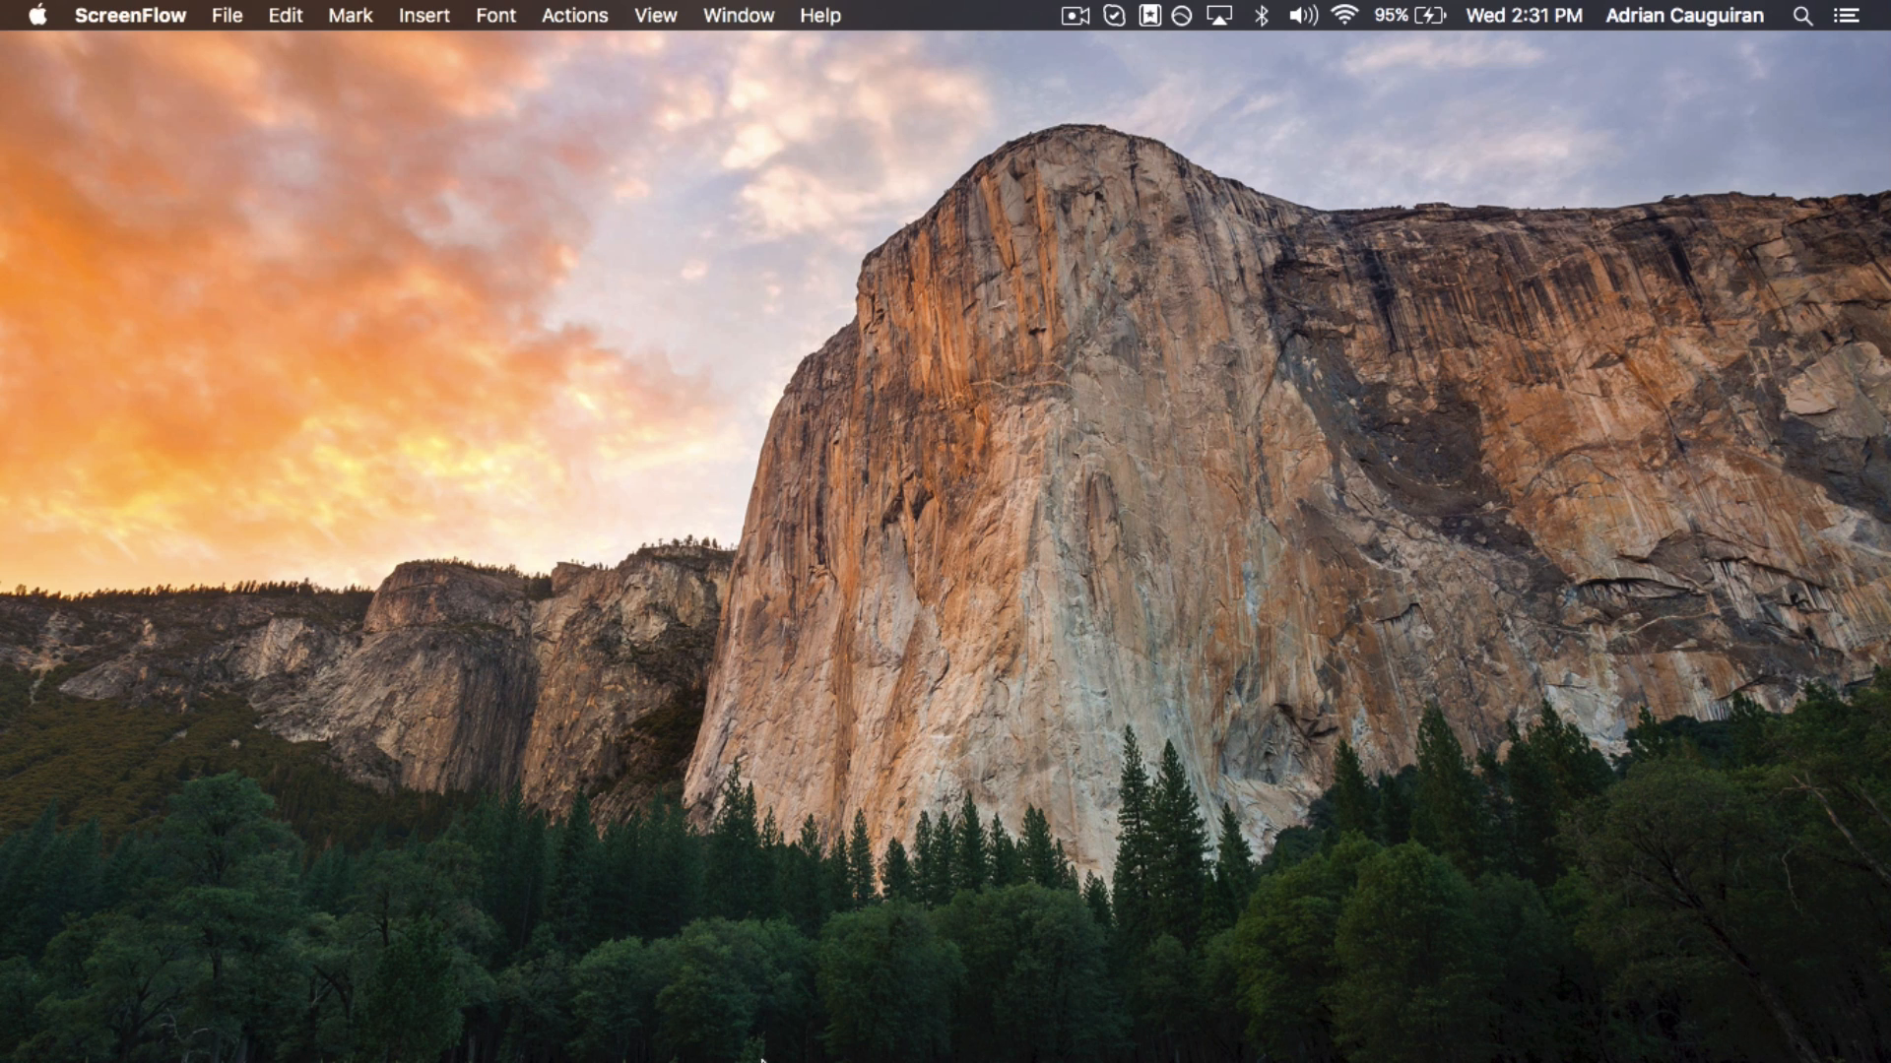
mouse_move(443, 1030)
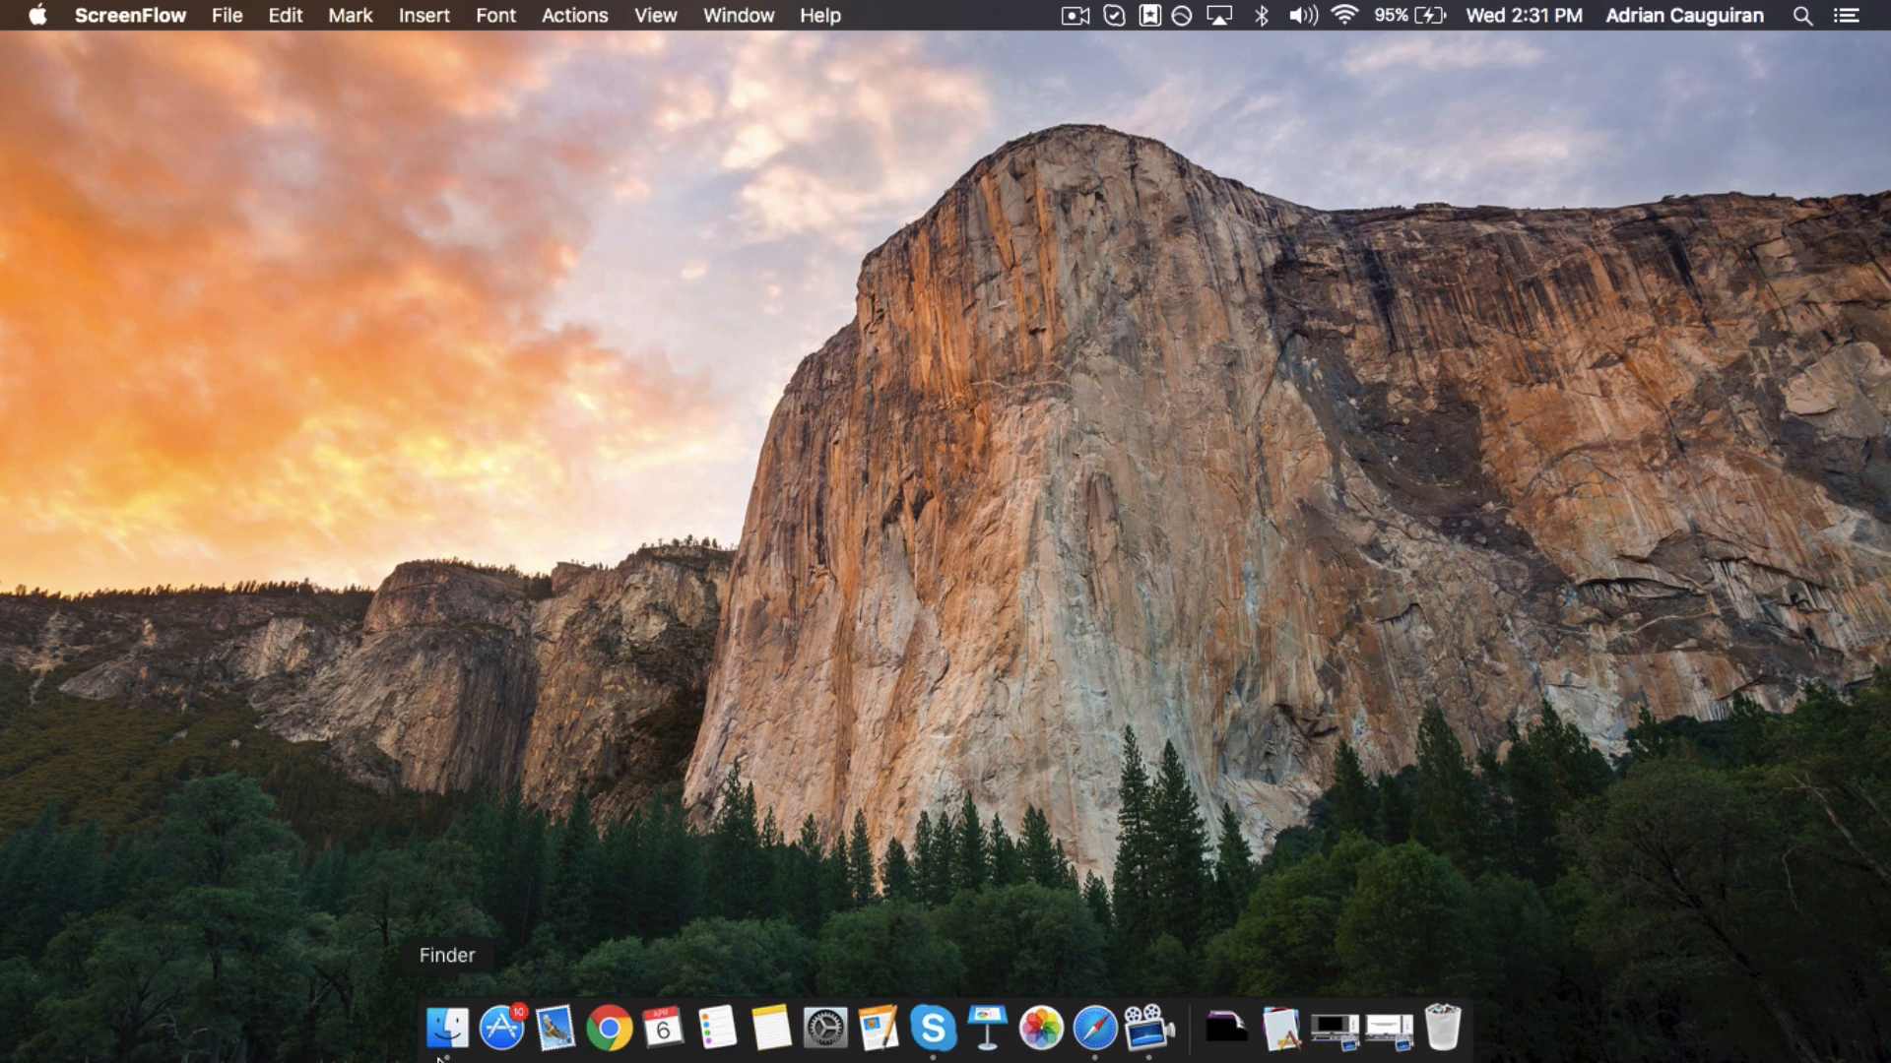
Step: Locate and select the iMyfone Umate app in Finder's Applications folder
click(445, 1028)
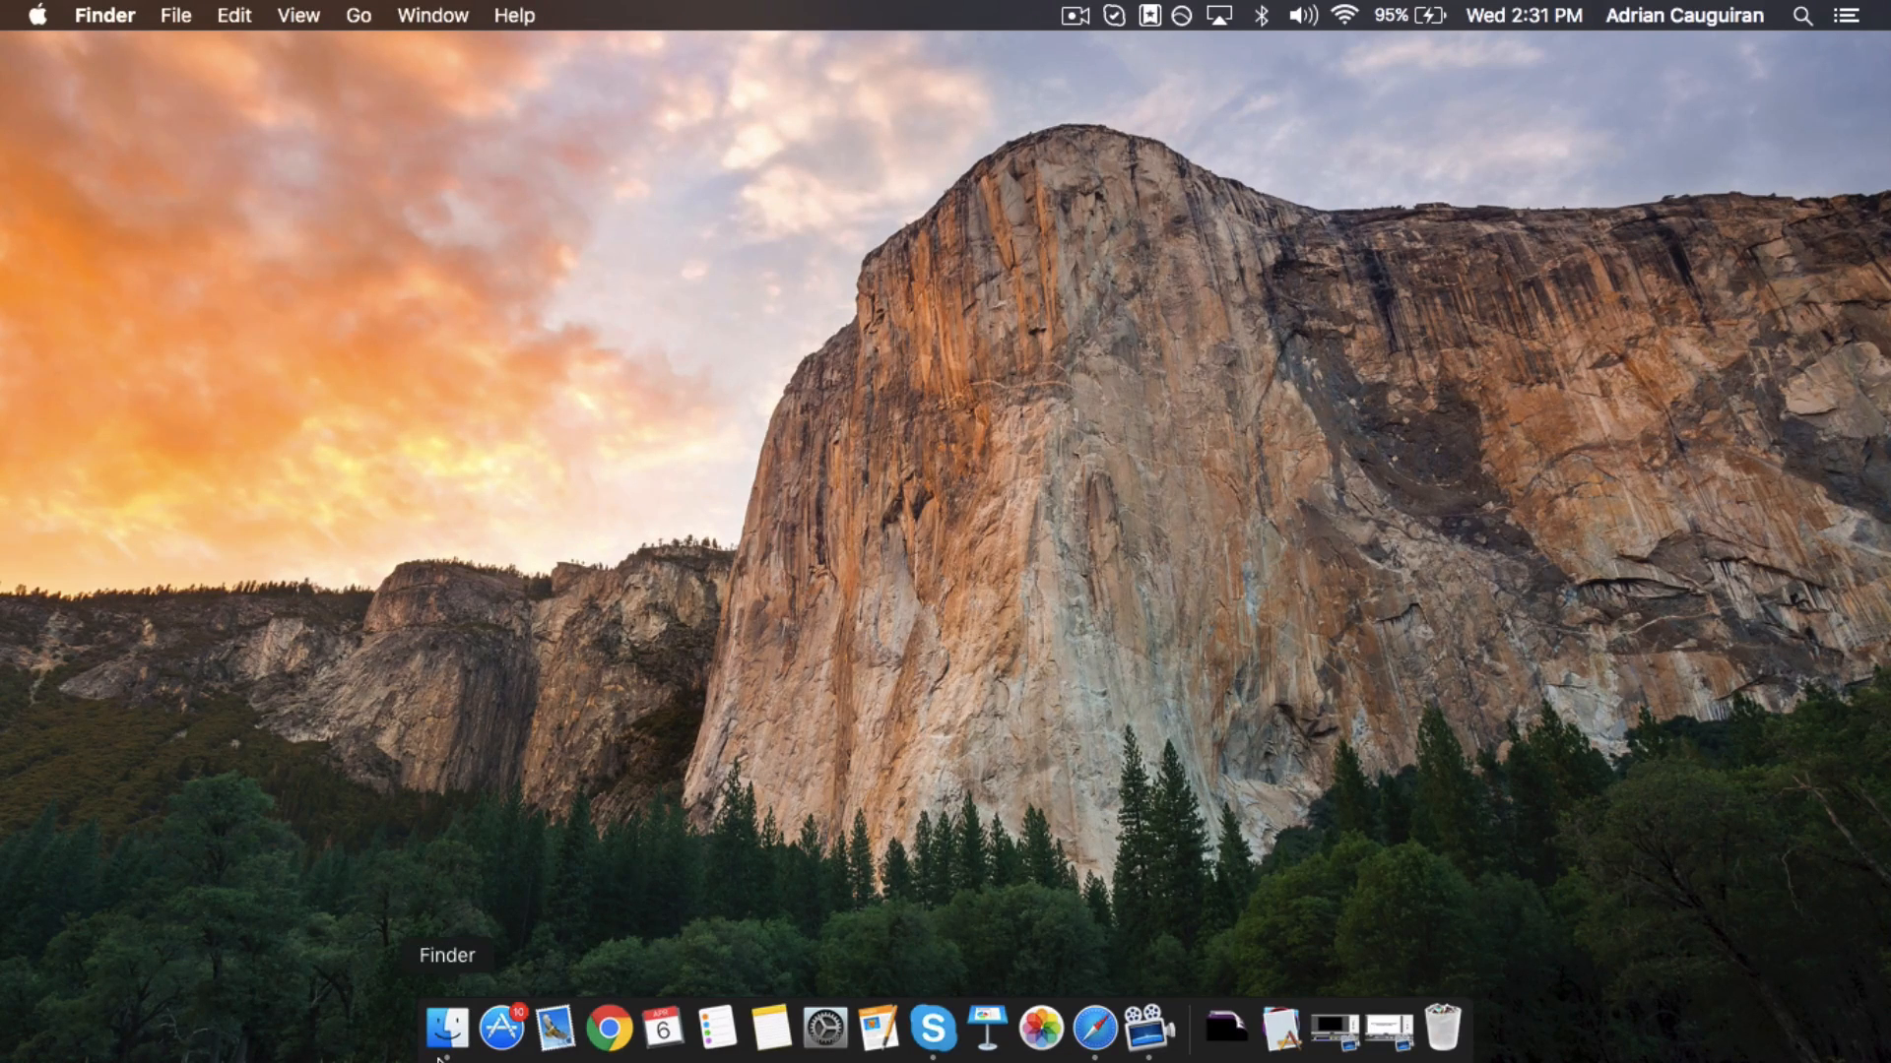
click(443, 1028)
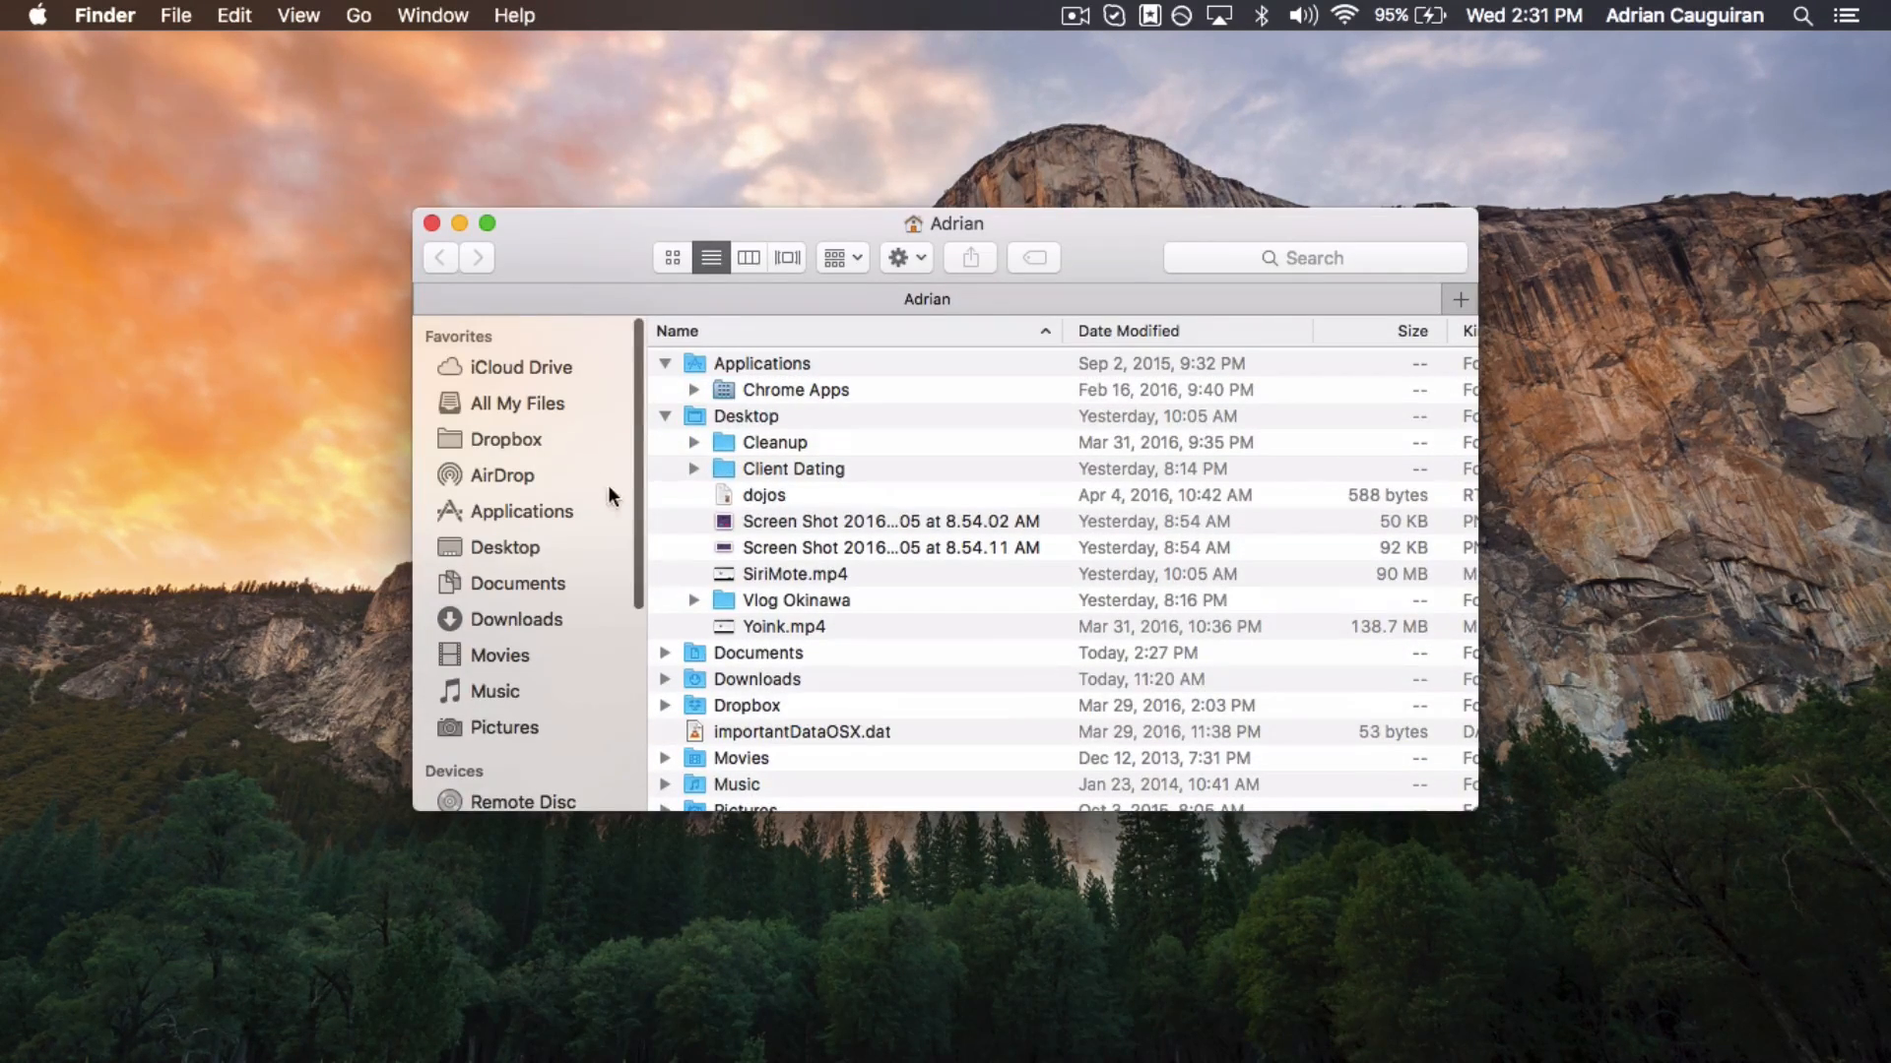
mouse_move(524, 518)
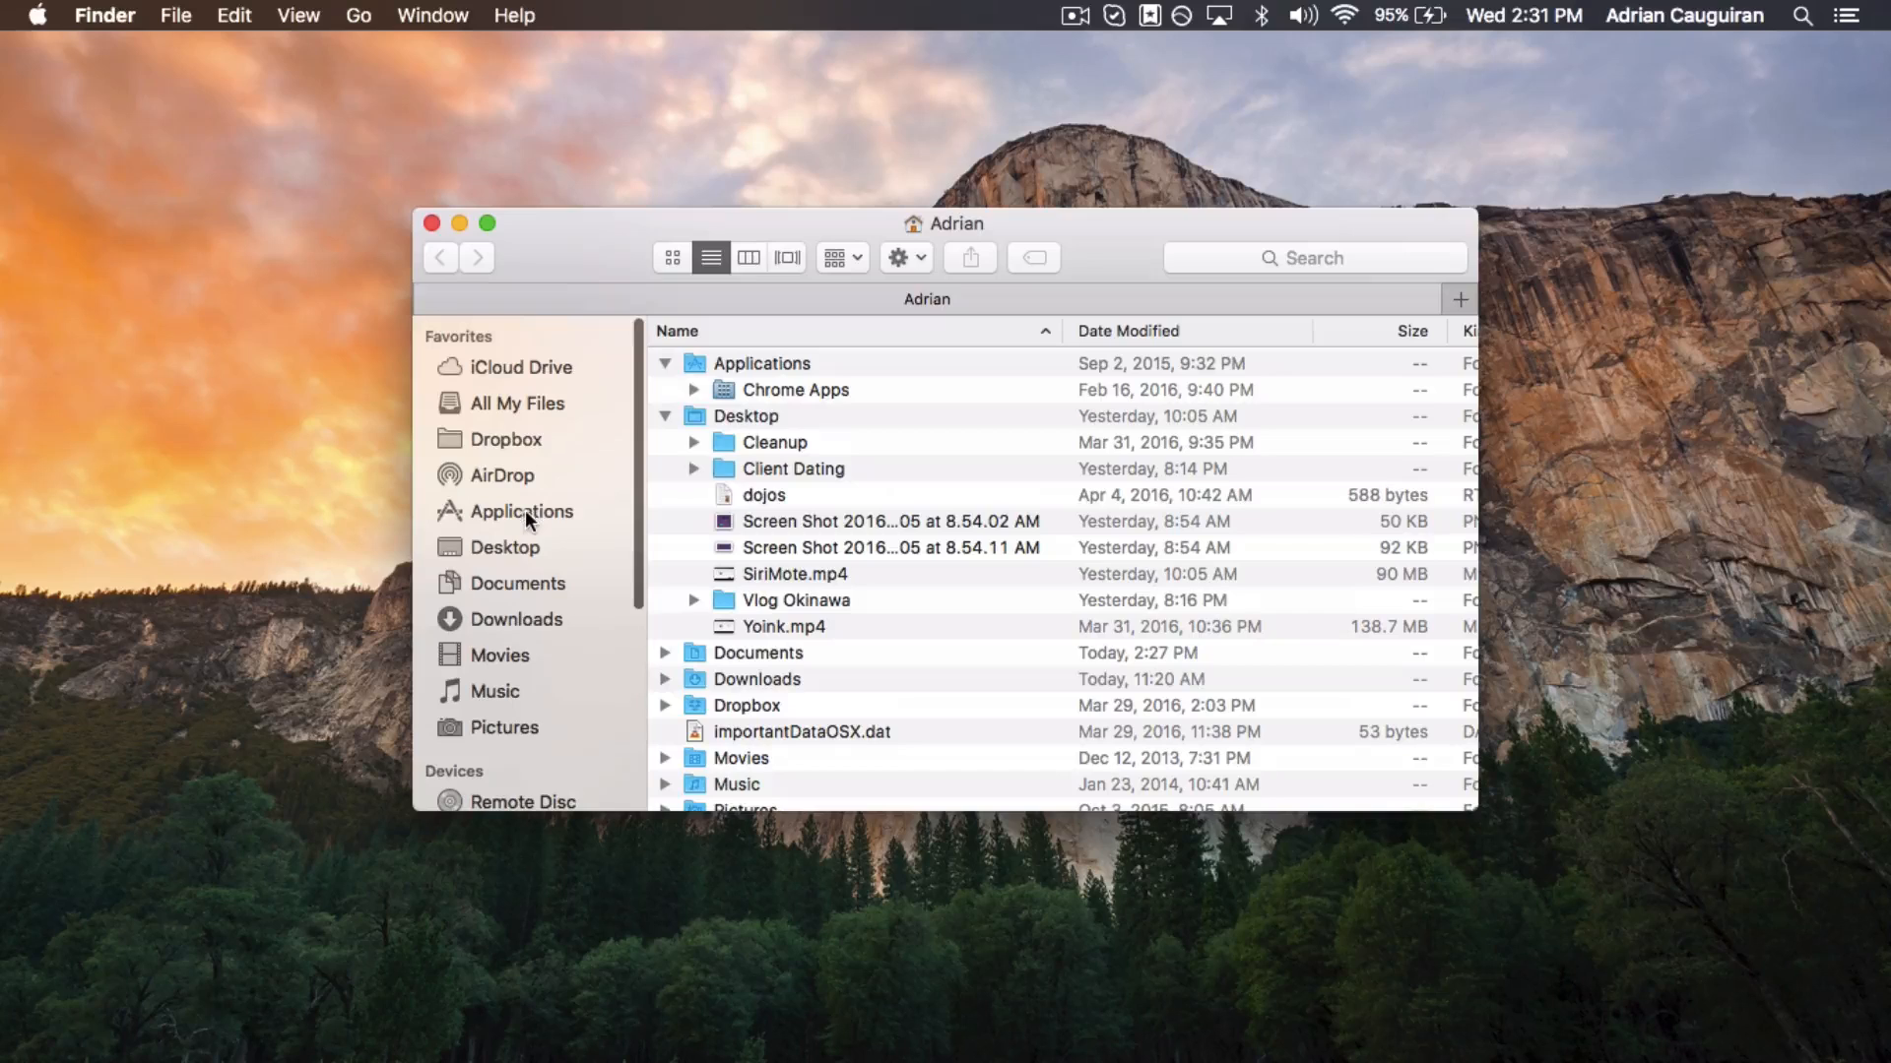
click(520, 512)
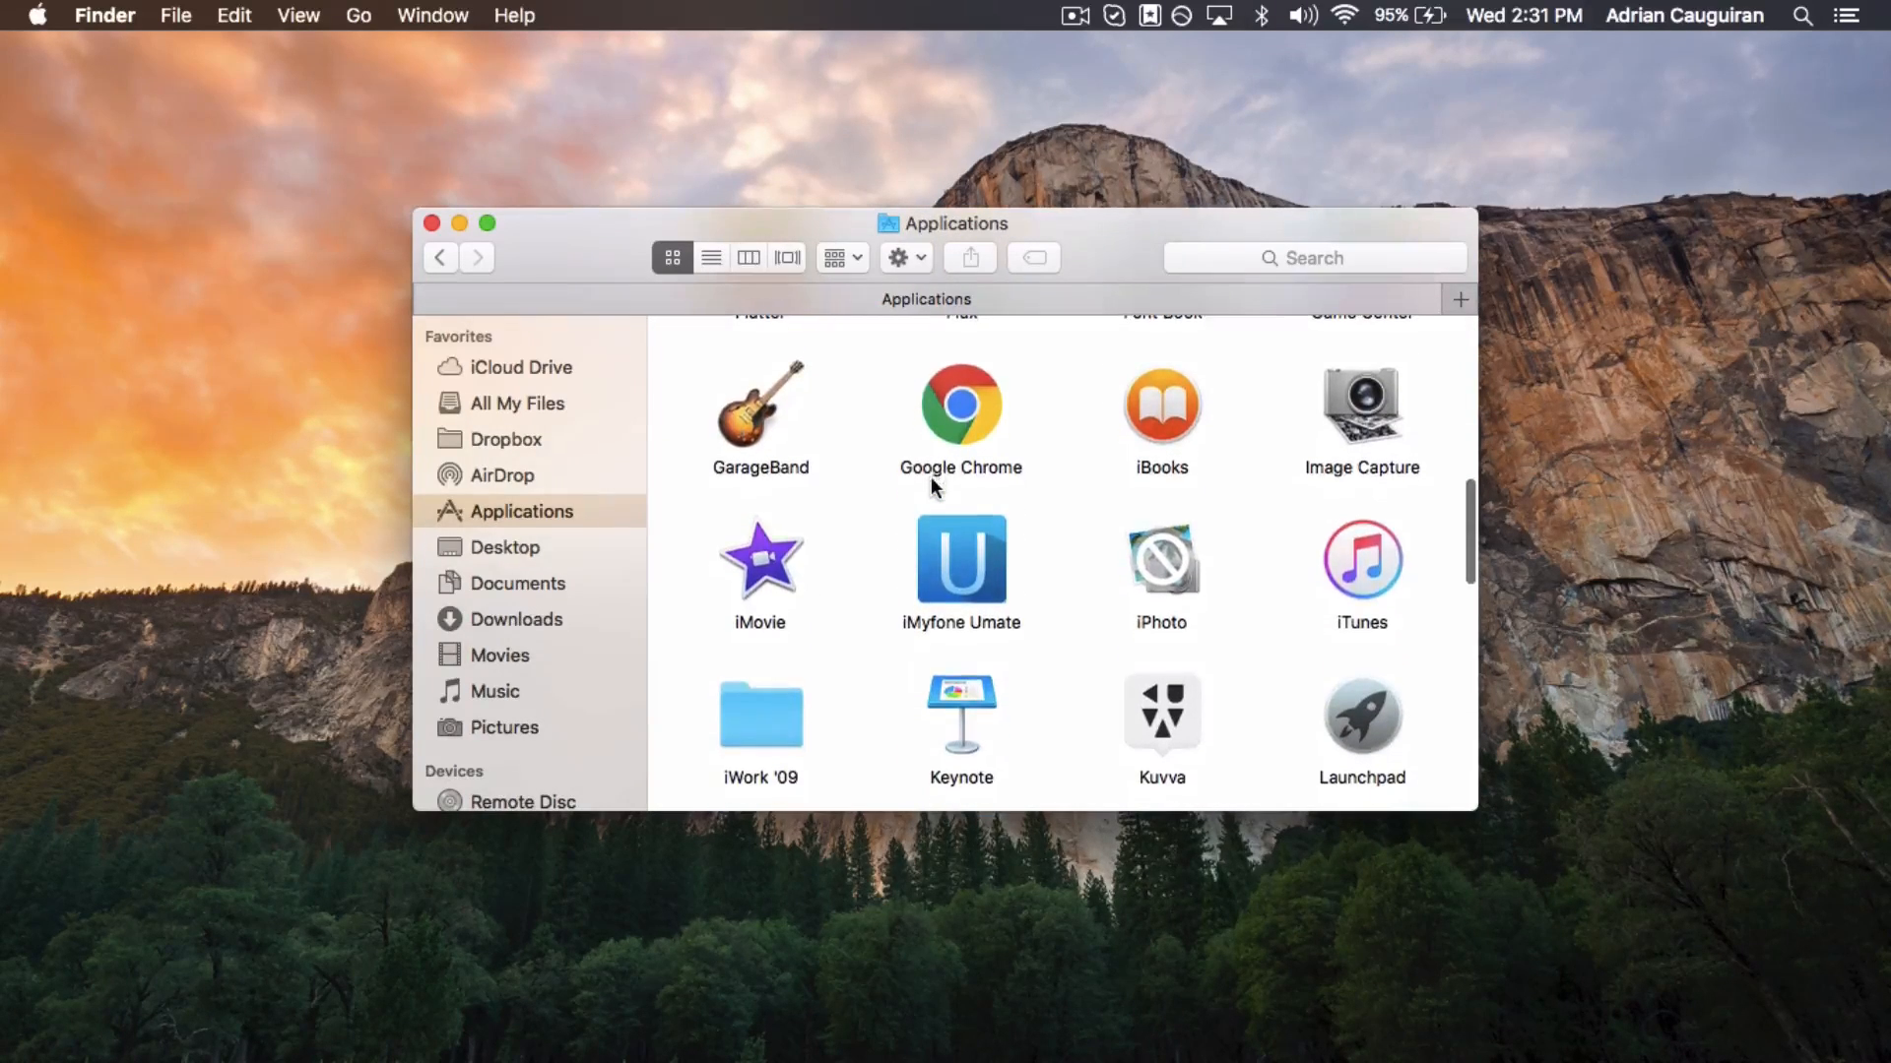
scroll(down, 3)
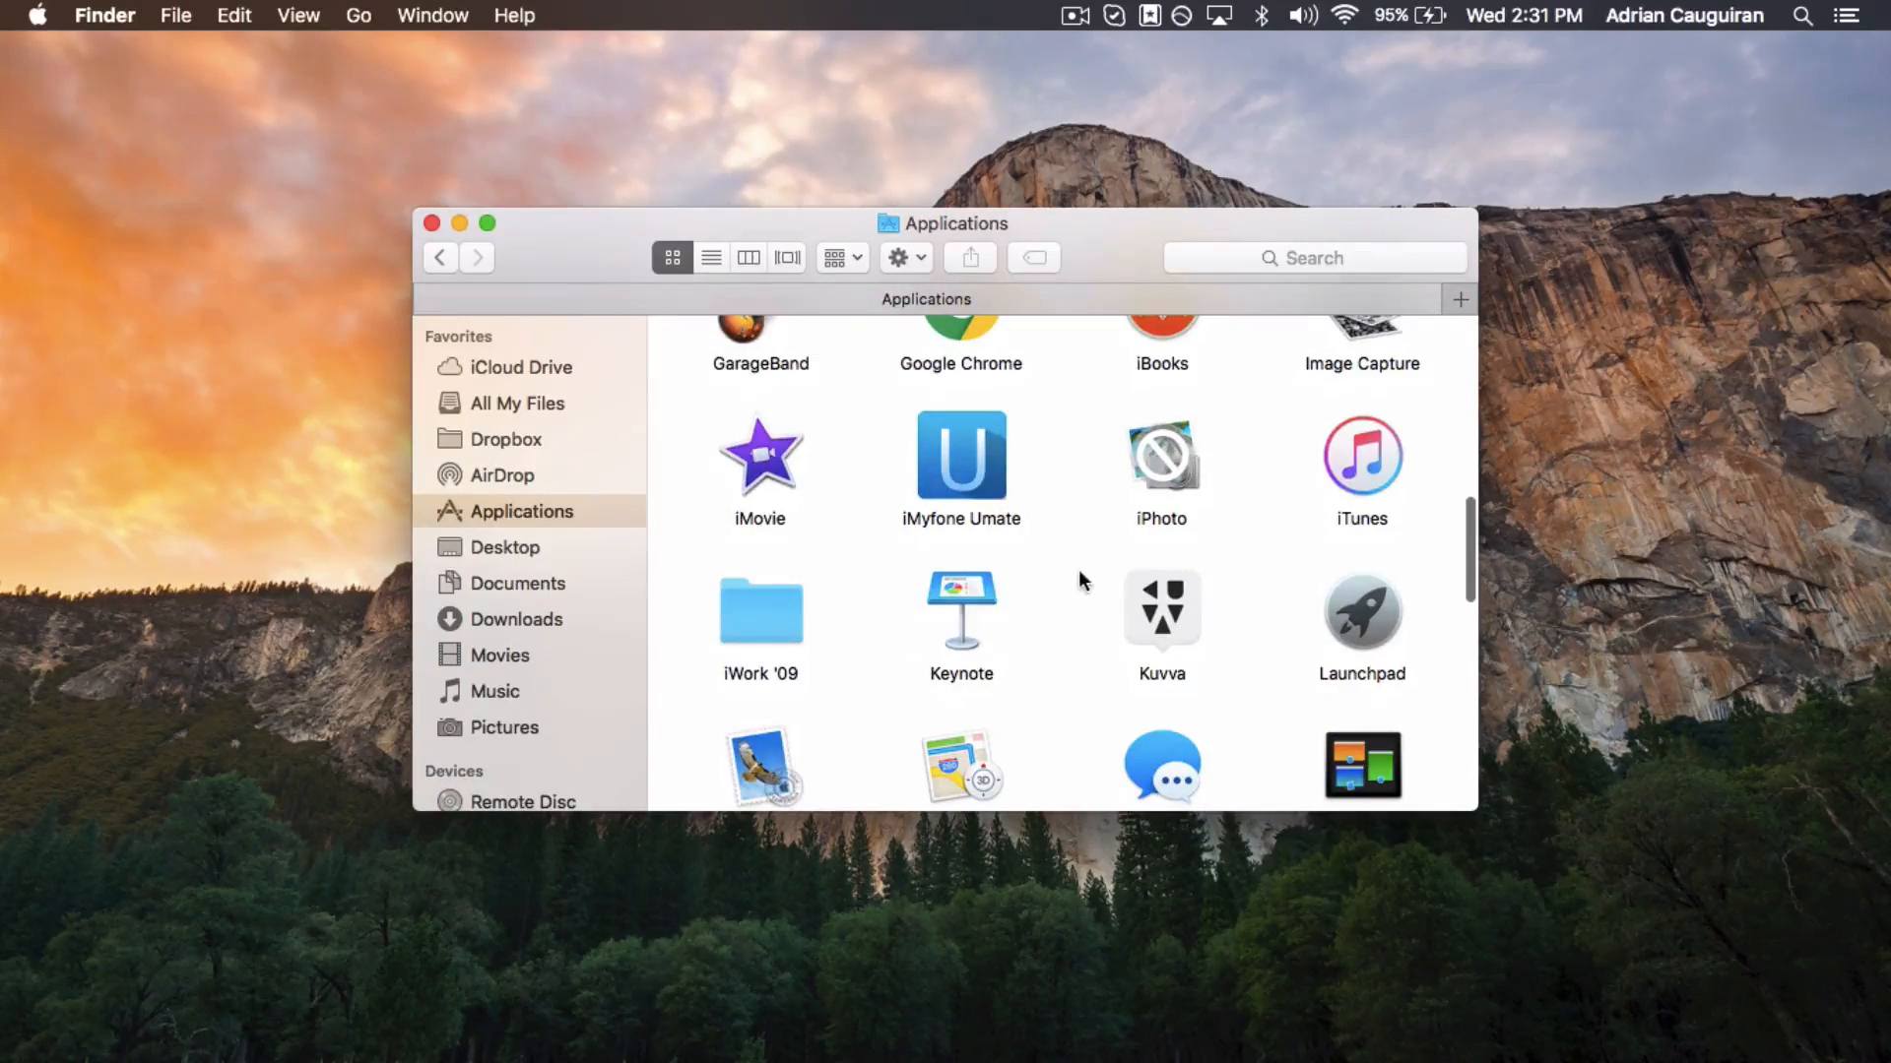
click(961, 459)
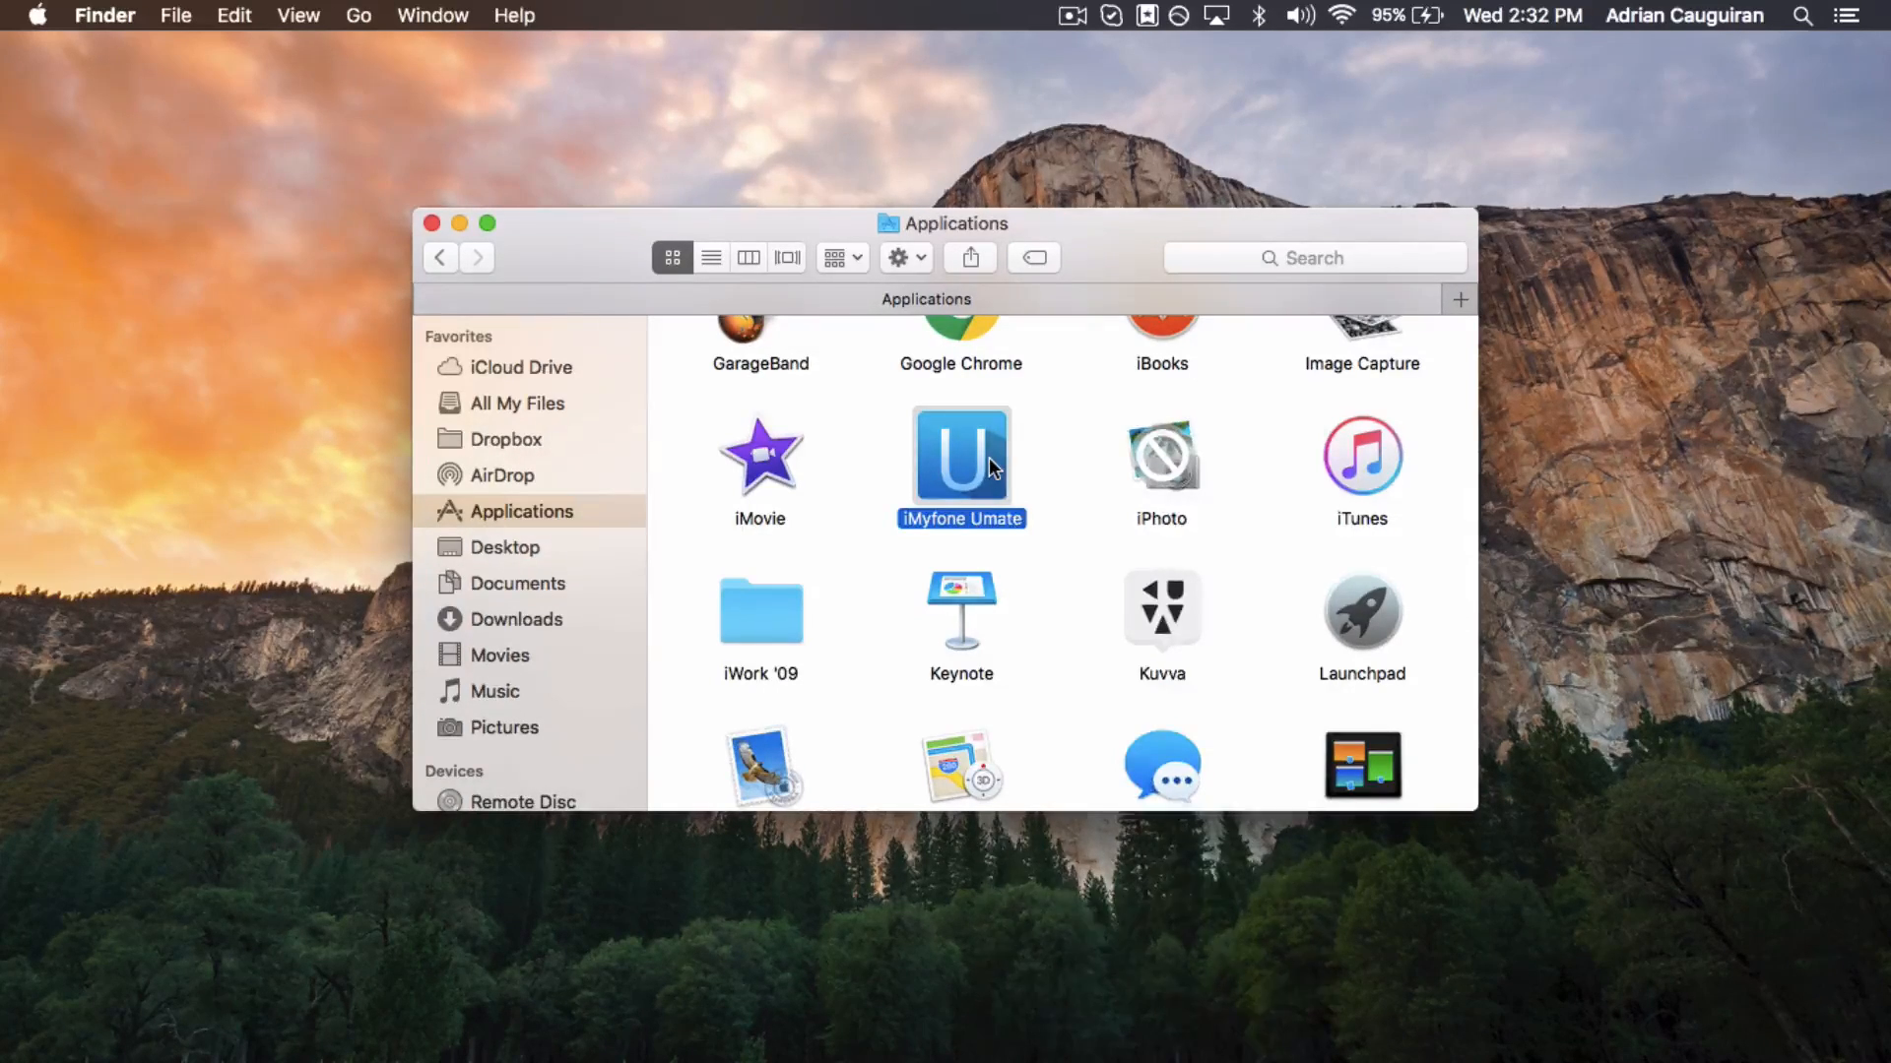
right_click(962, 459)
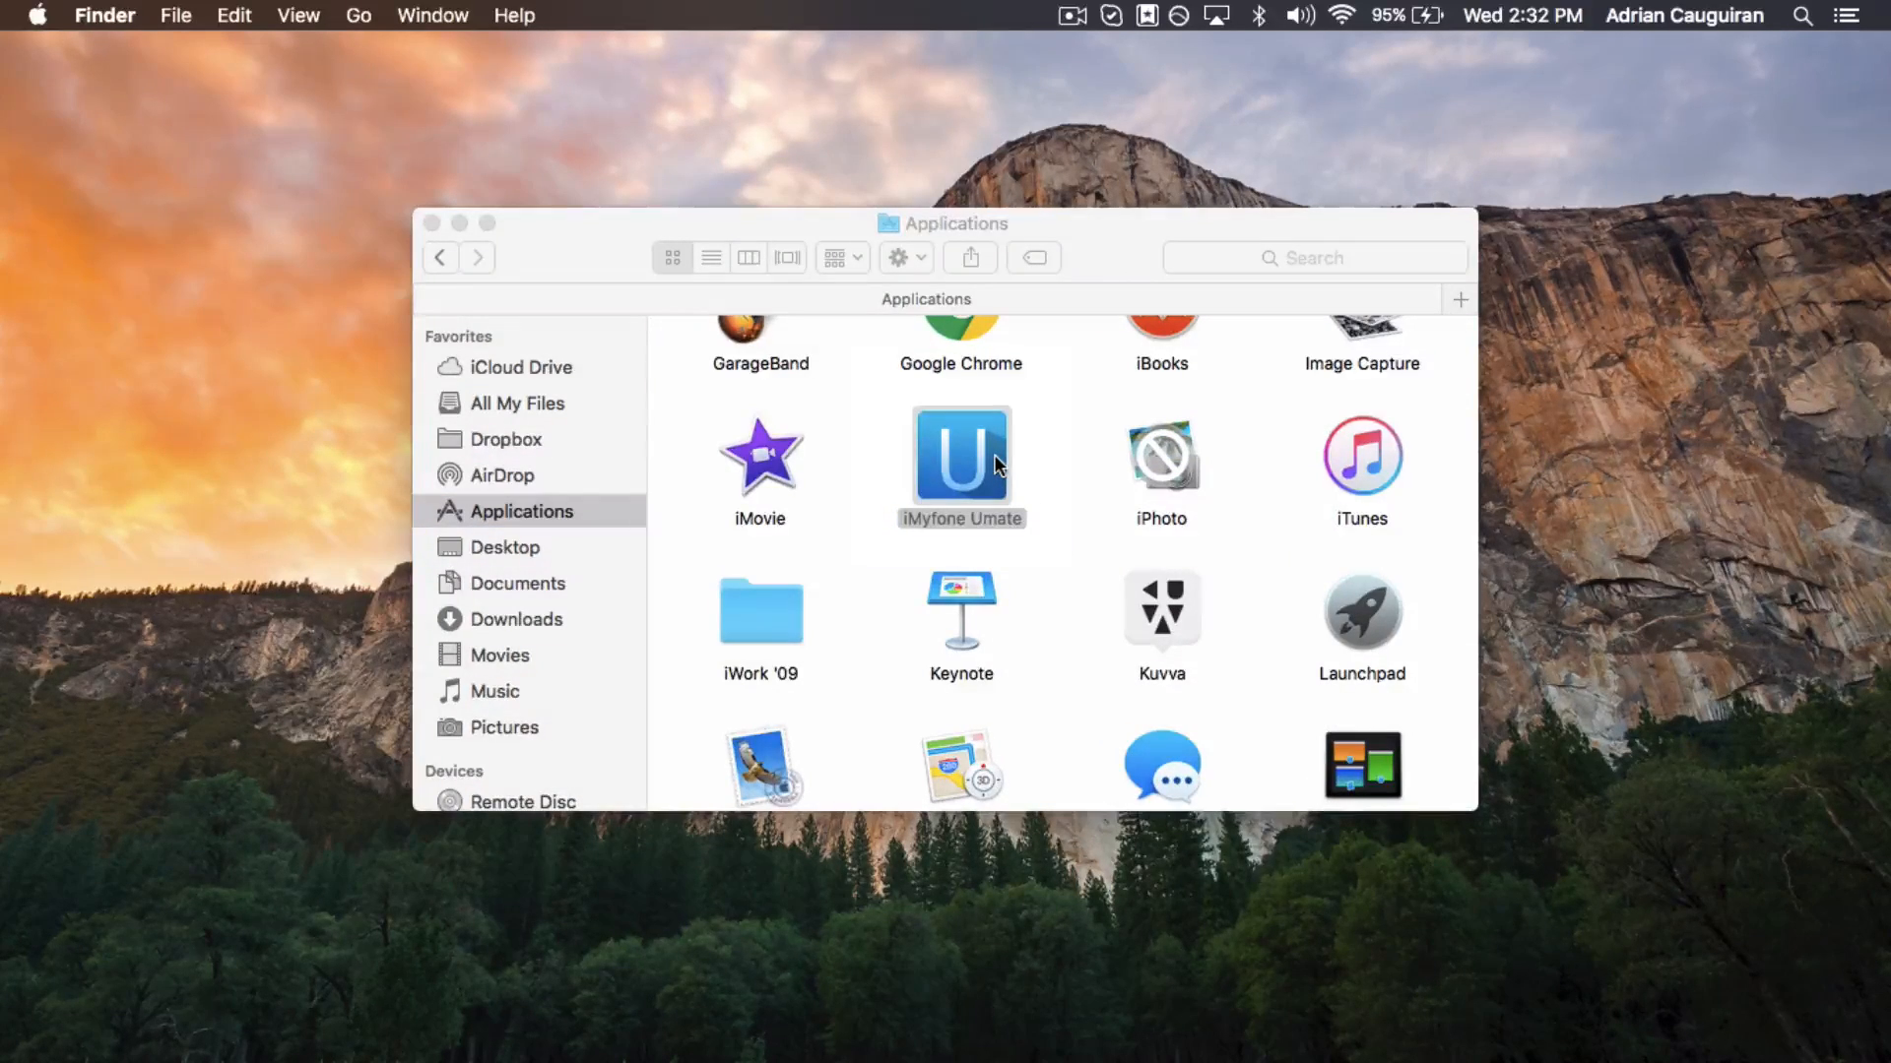
Step: Launch iMyfone Umate and land on its home screen with the iPhone 5s storage usage
double_click(961, 459)
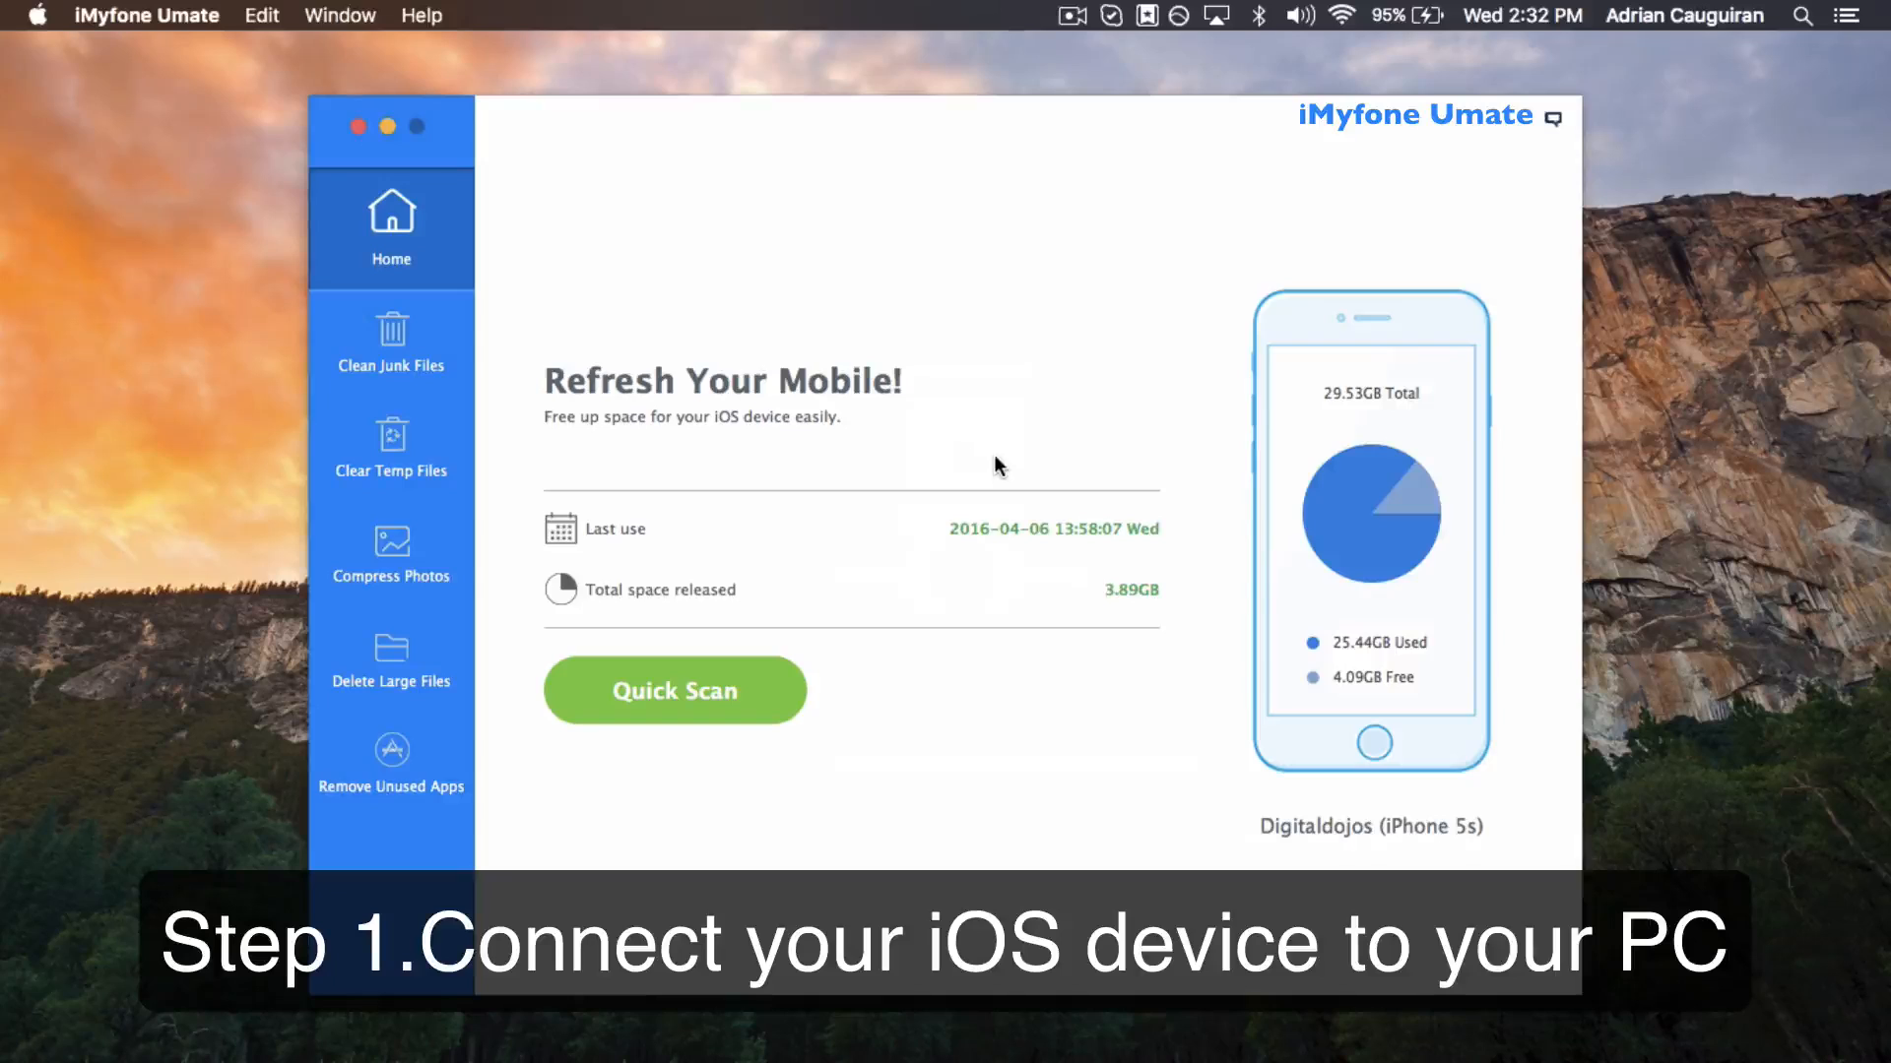
mouse_move(1012, 357)
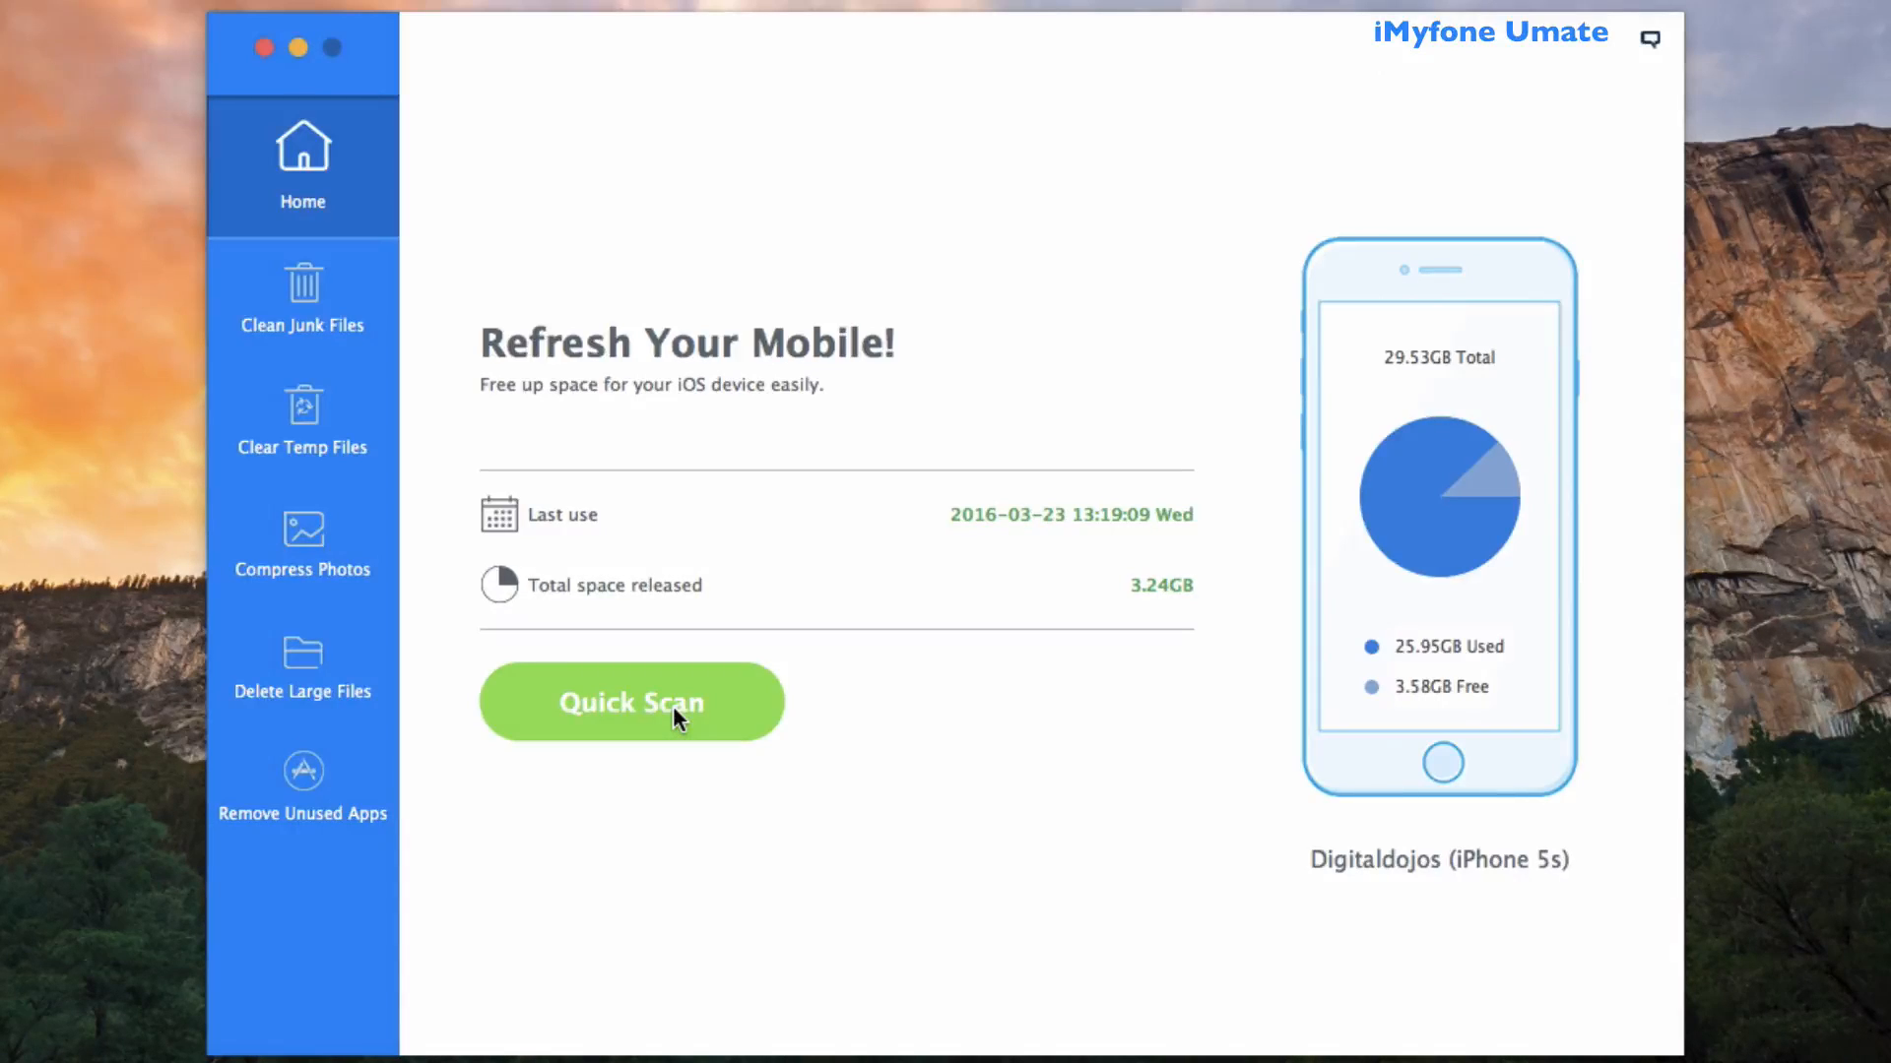
Step: Run a Quick Scan of the iPhone, reporting 14.41GB freeable across all categories
click(630, 701)
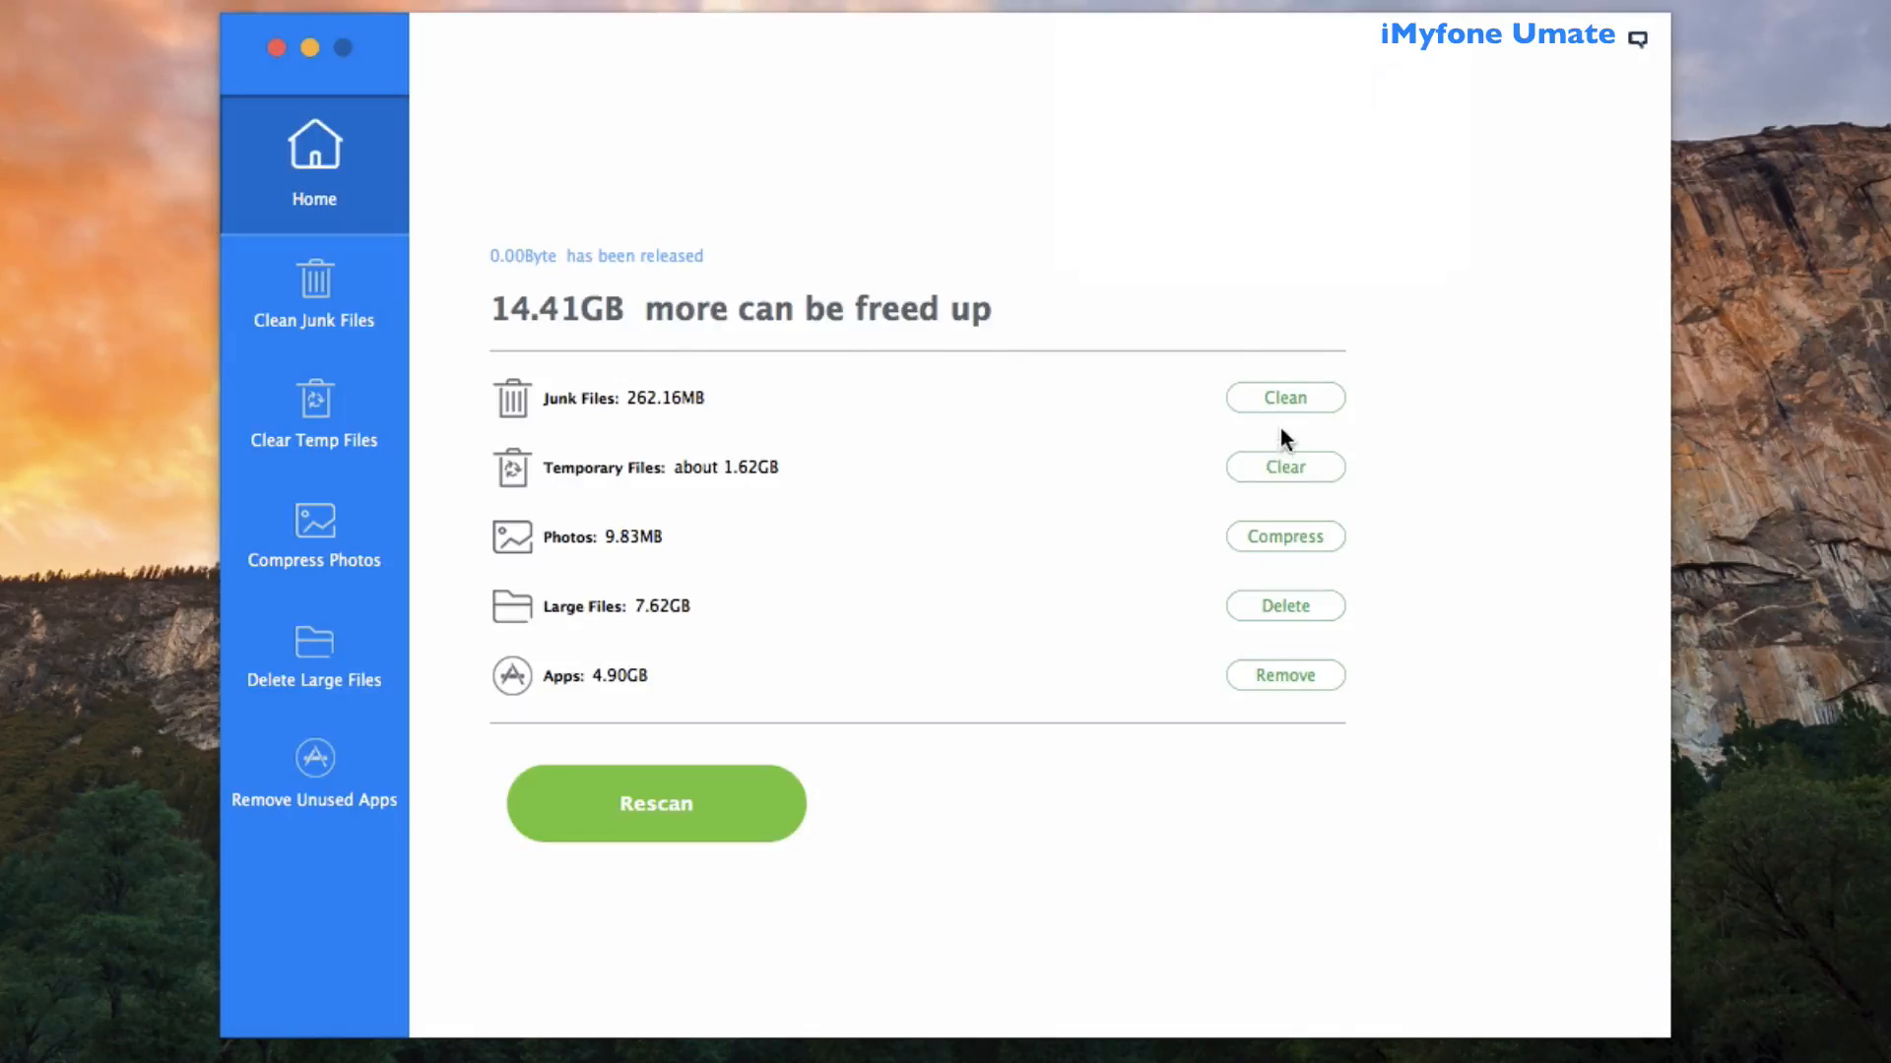
mouse_move(735, 794)
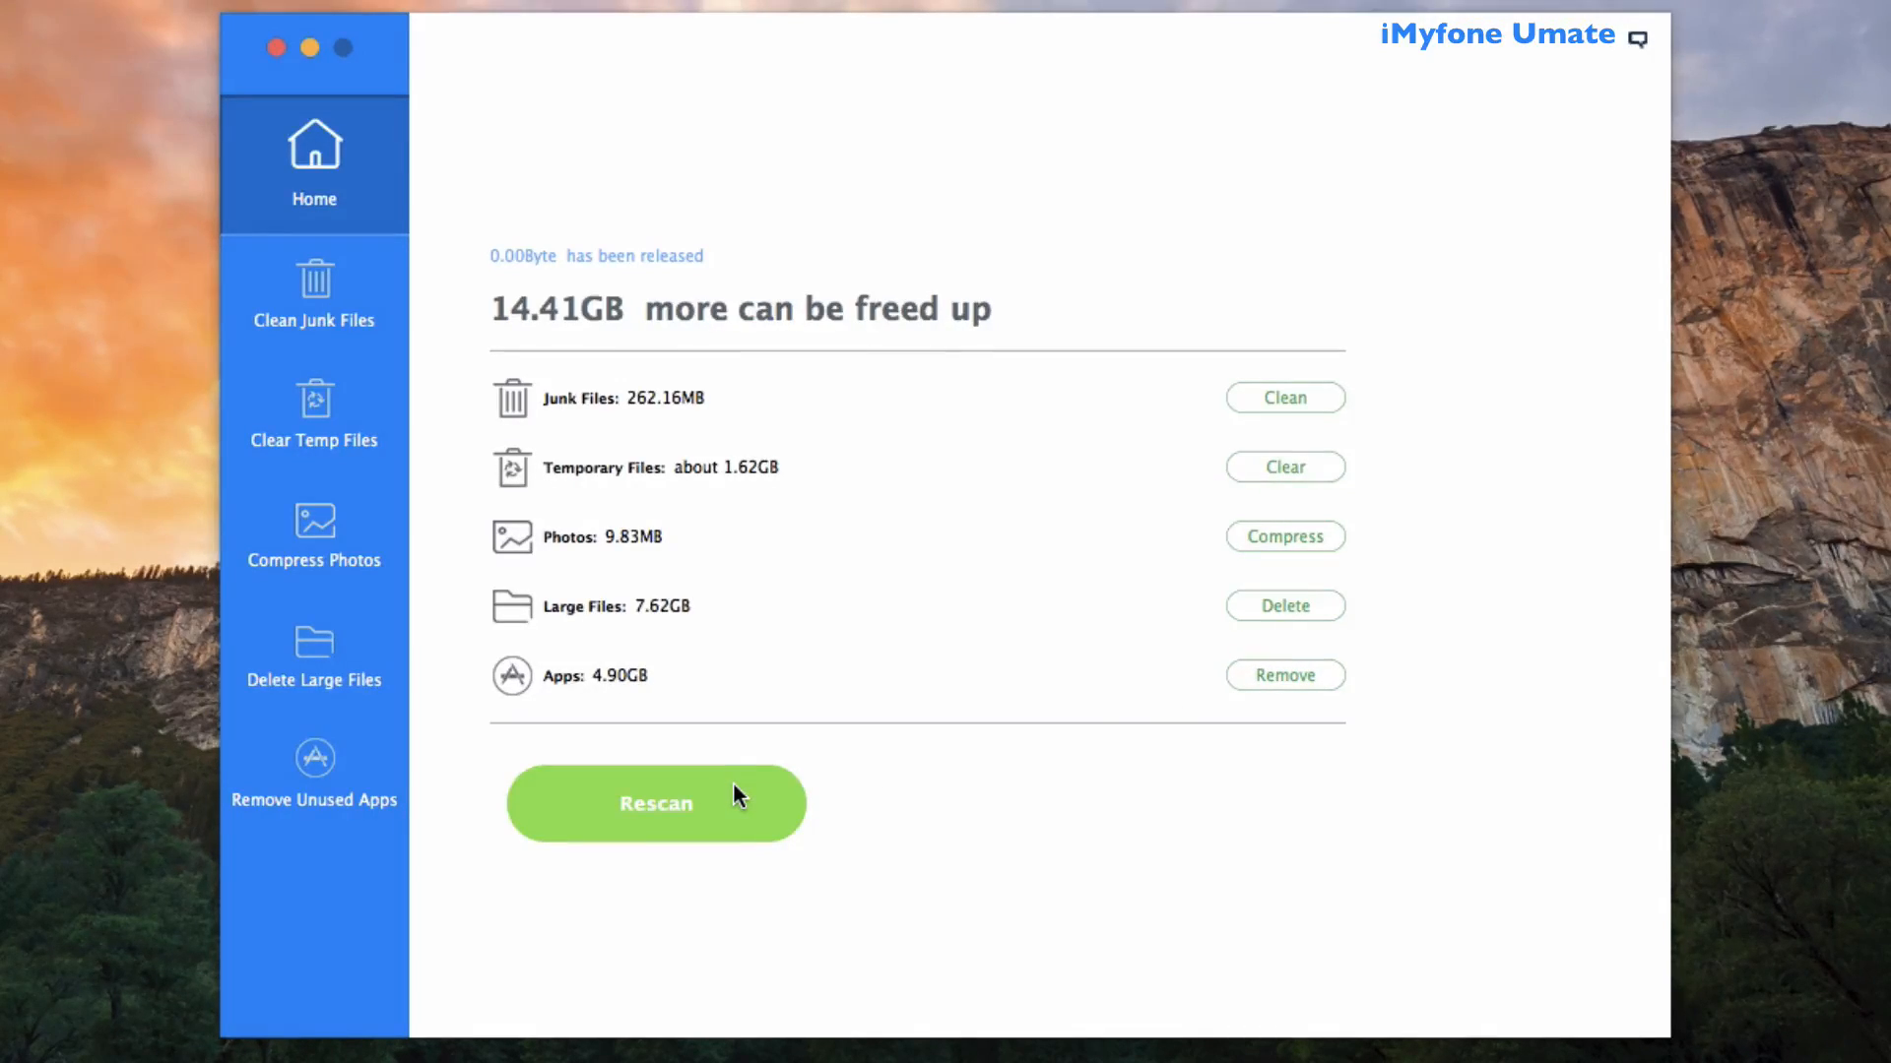
mouse_move(1284, 398)
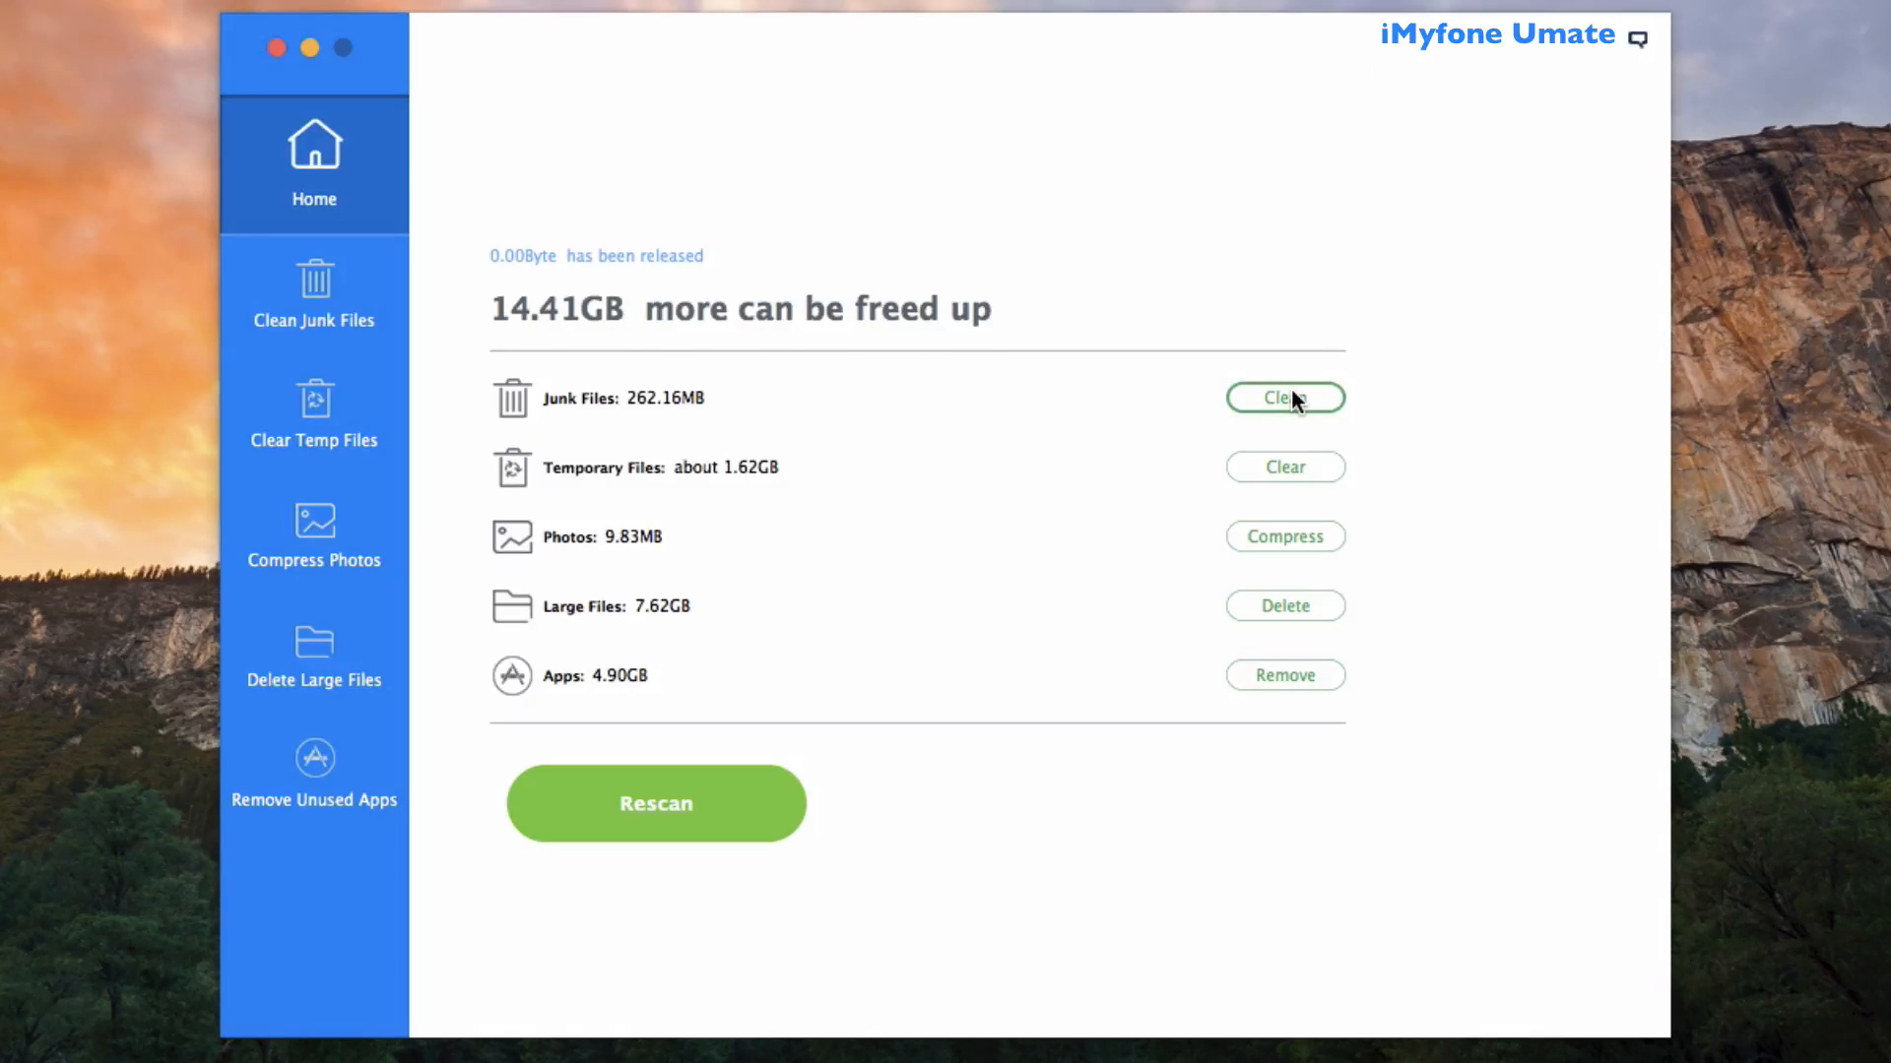
Step: Clean the Junk Files category, releasing 143.72MB and leaving 14.16GB freeable
click(1285, 398)
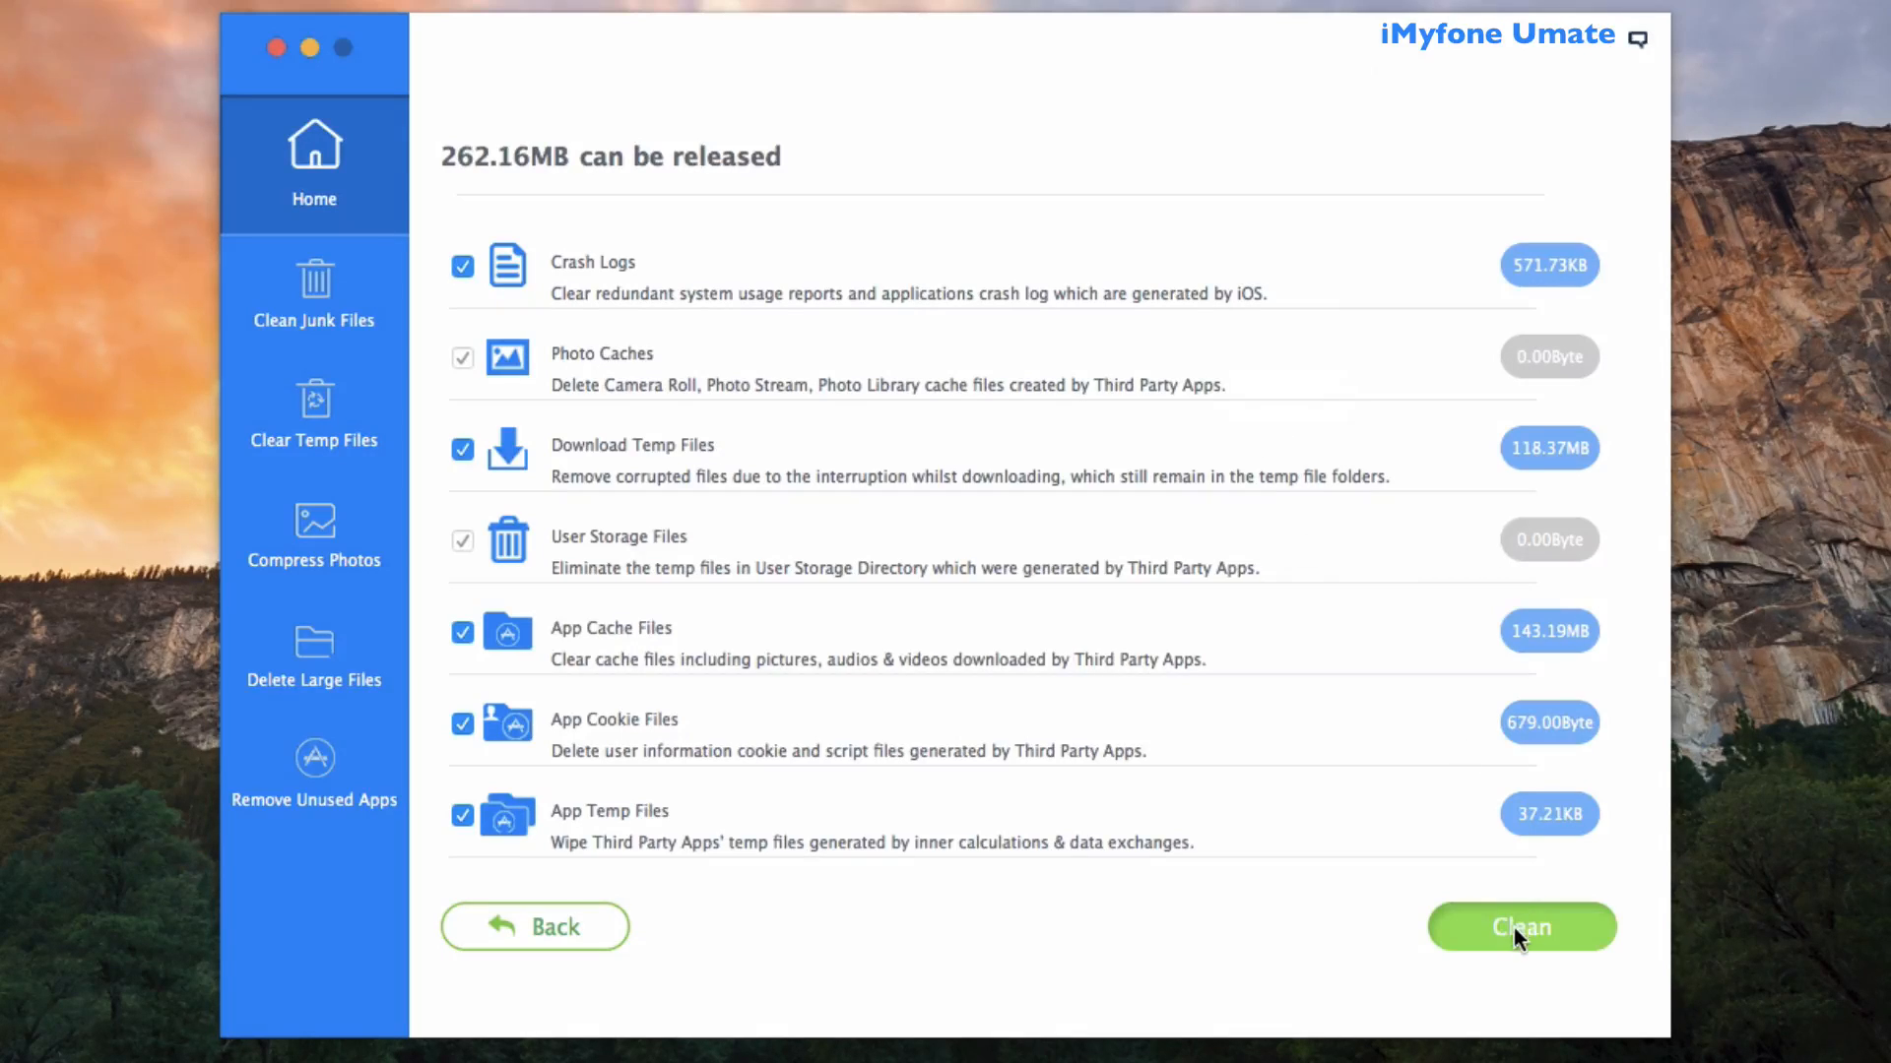
click(1520, 927)
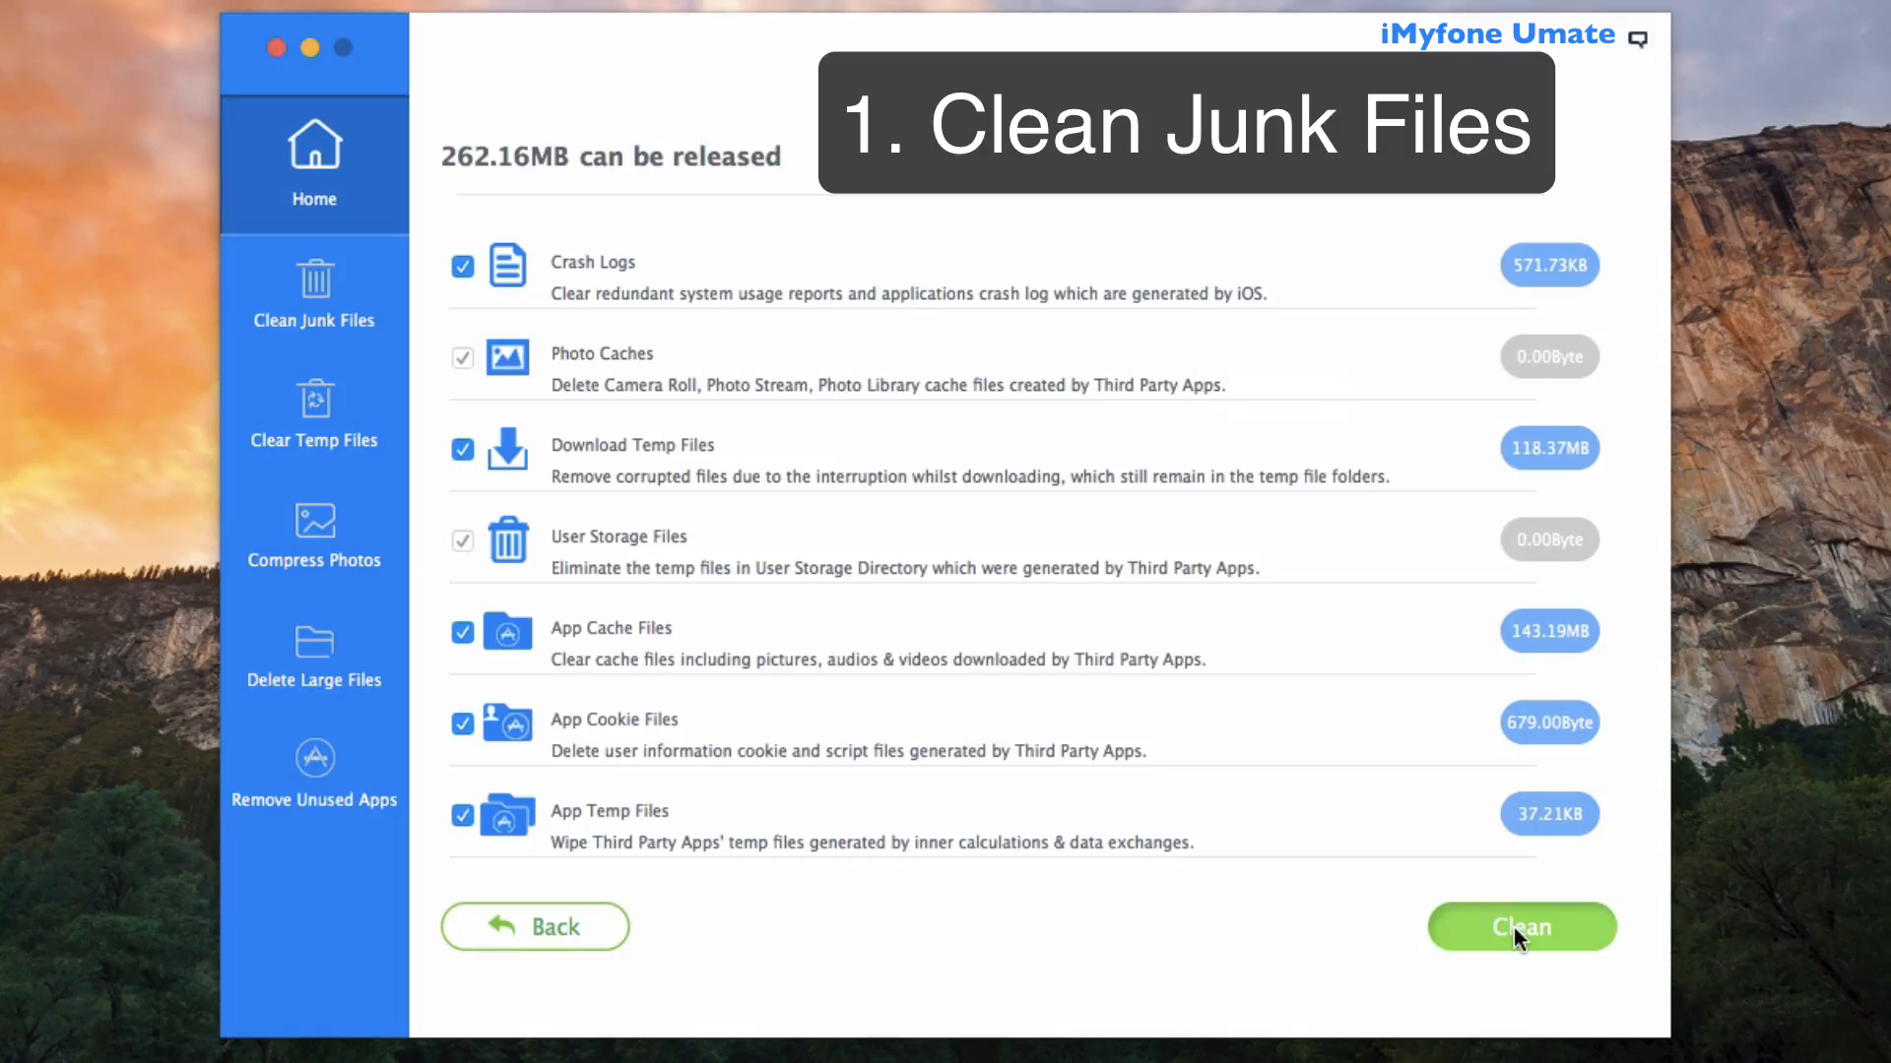
click(1523, 926)
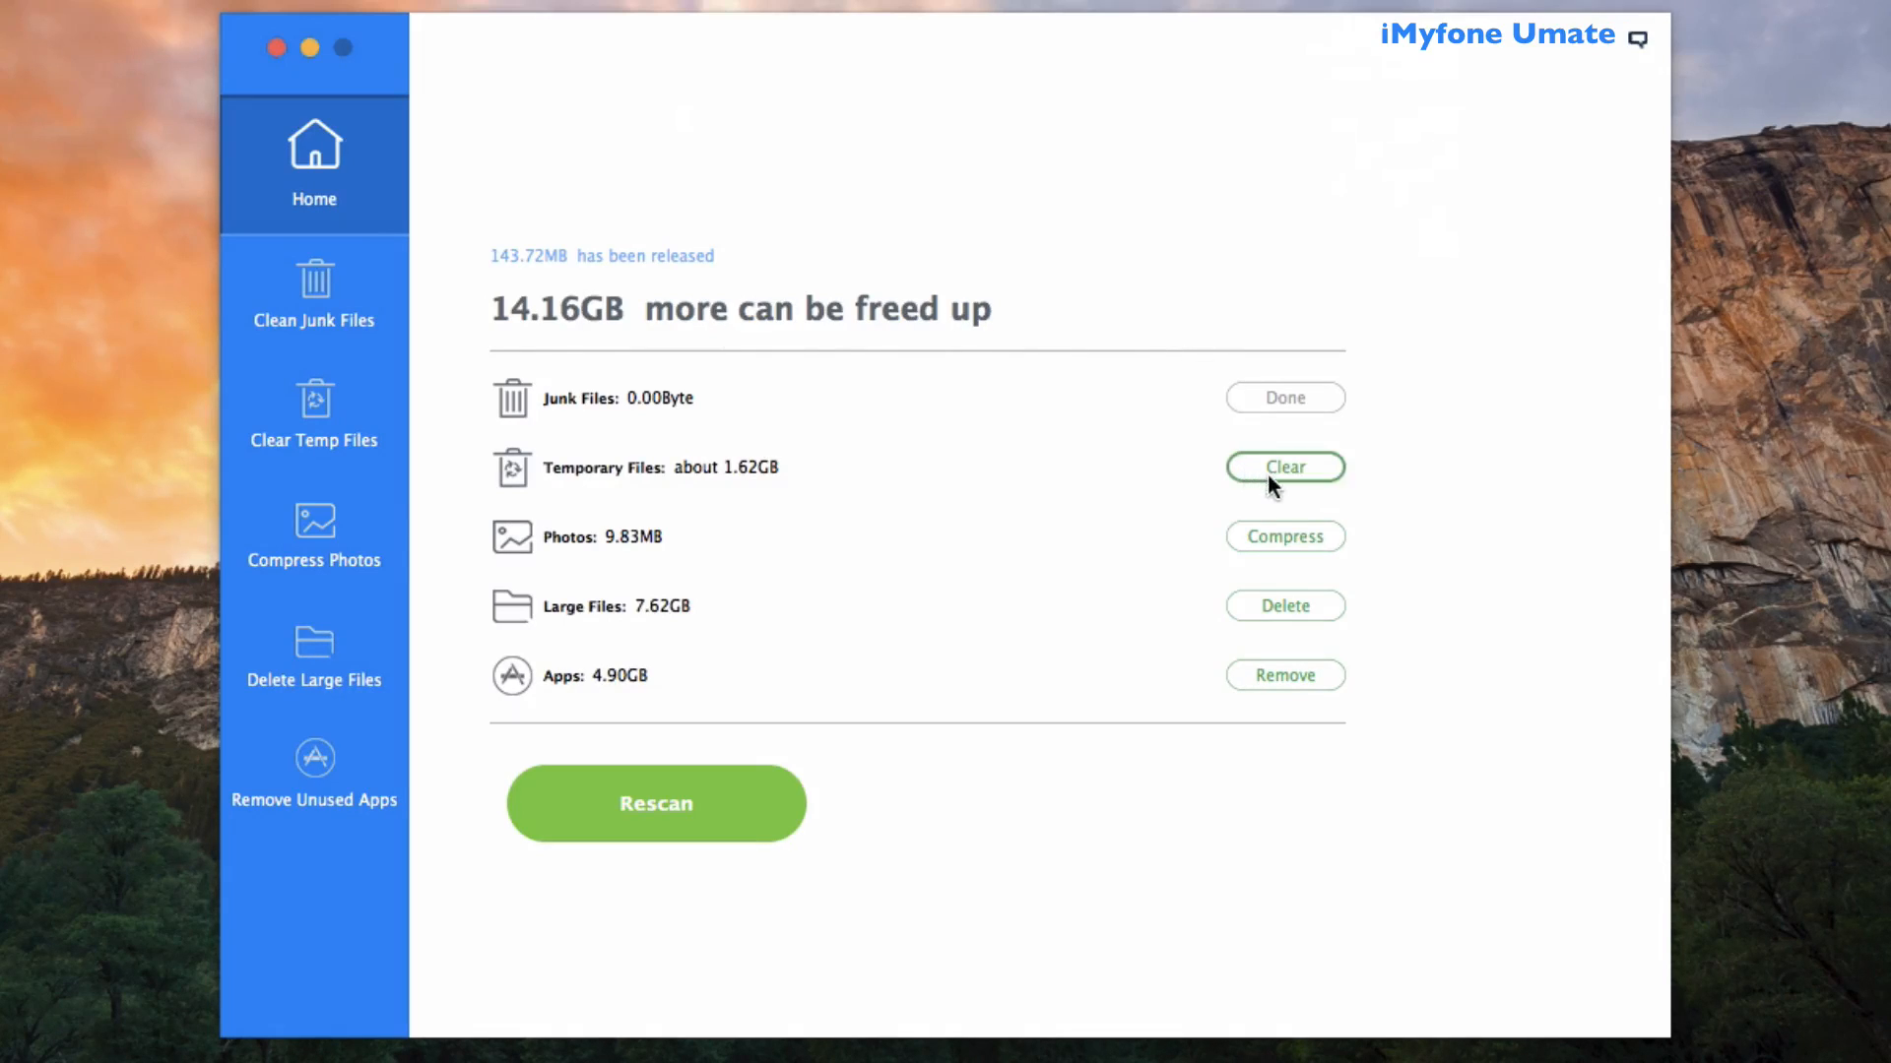
Step: Clear the Temporary Files category, raising total released space to 360.65MB
click(1282, 467)
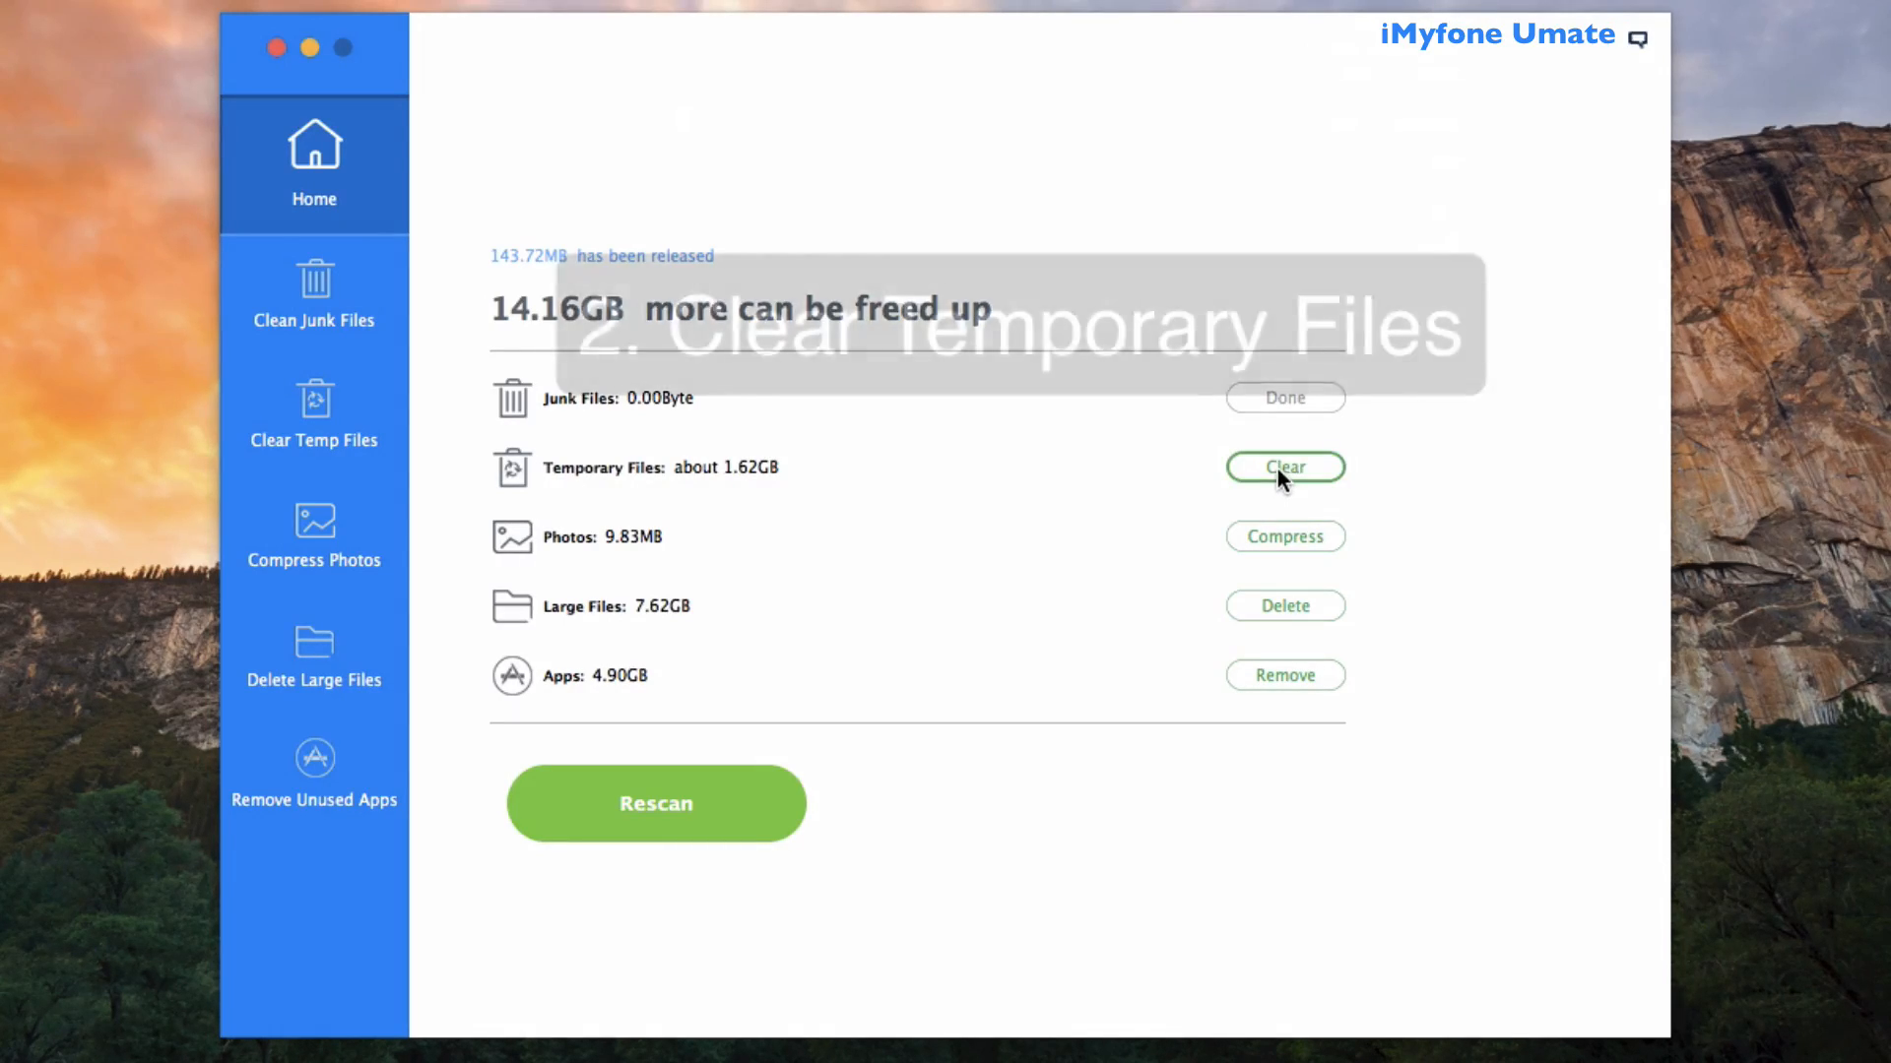
click(1282, 466)
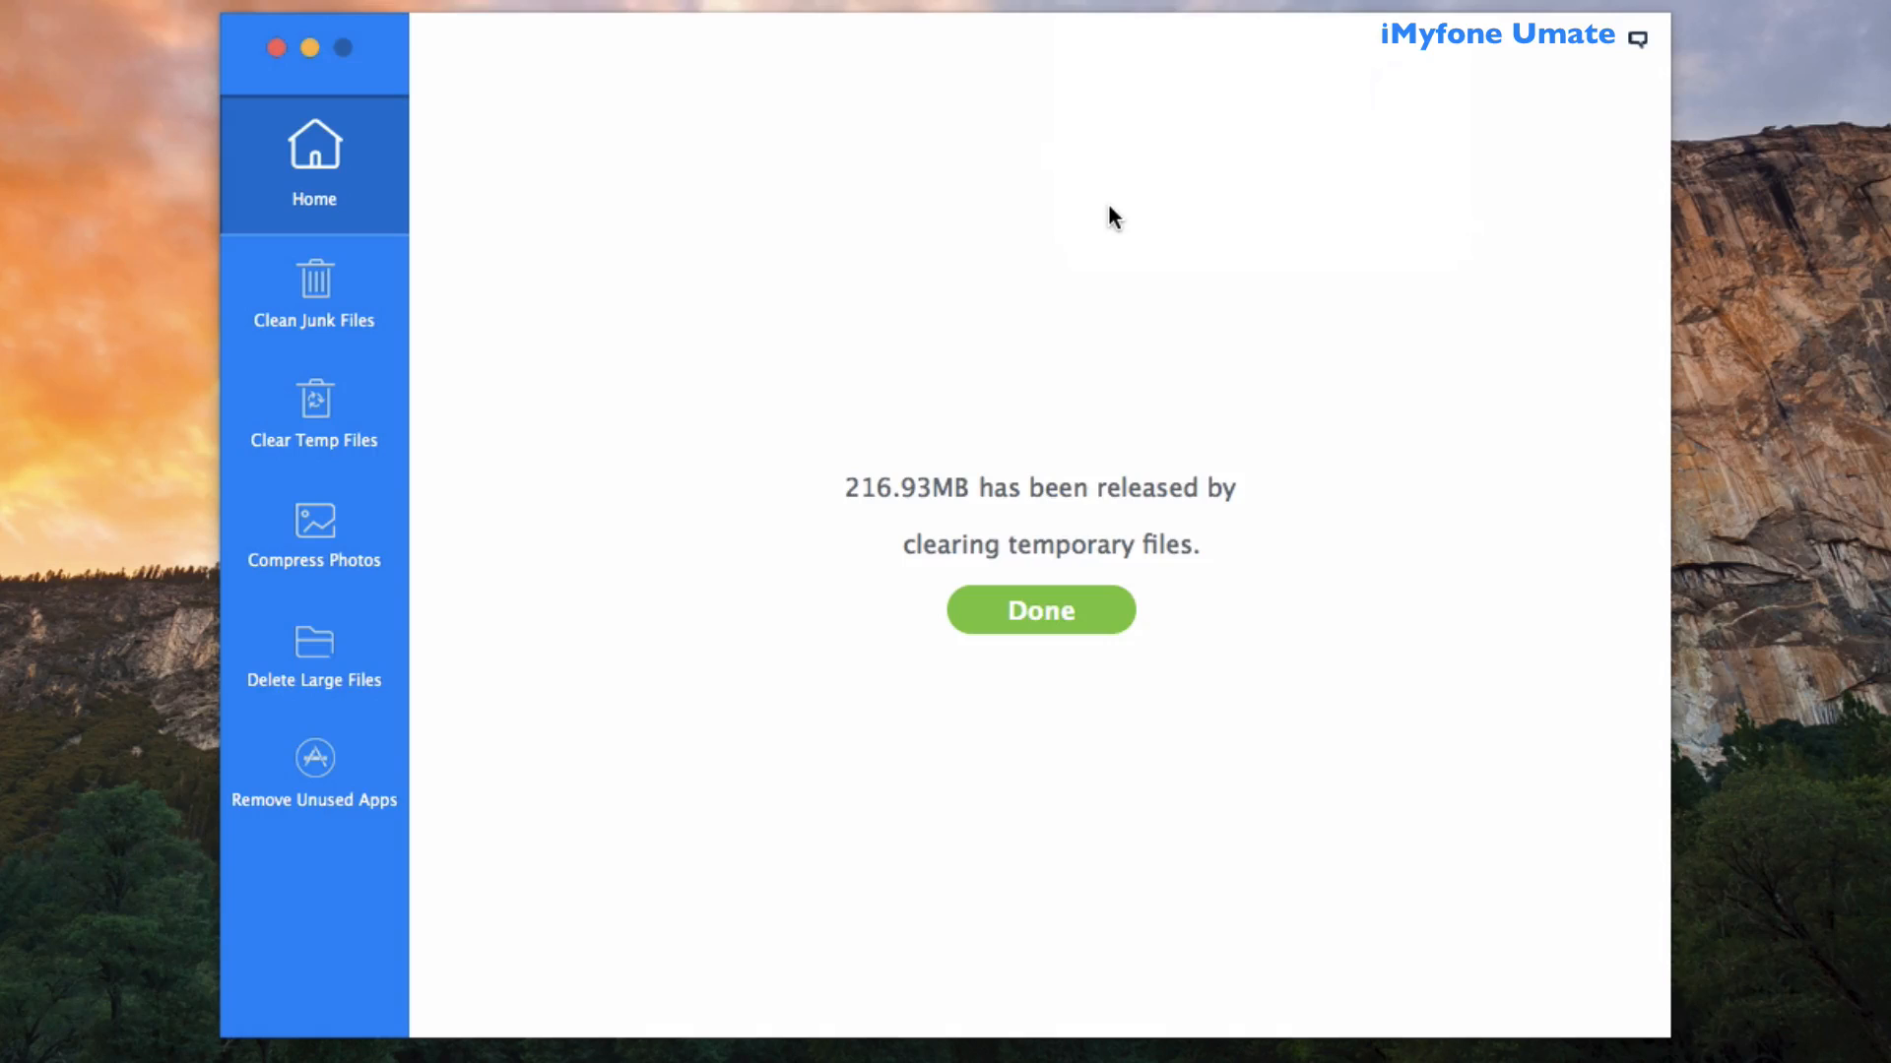
mouse_move(875, 516)
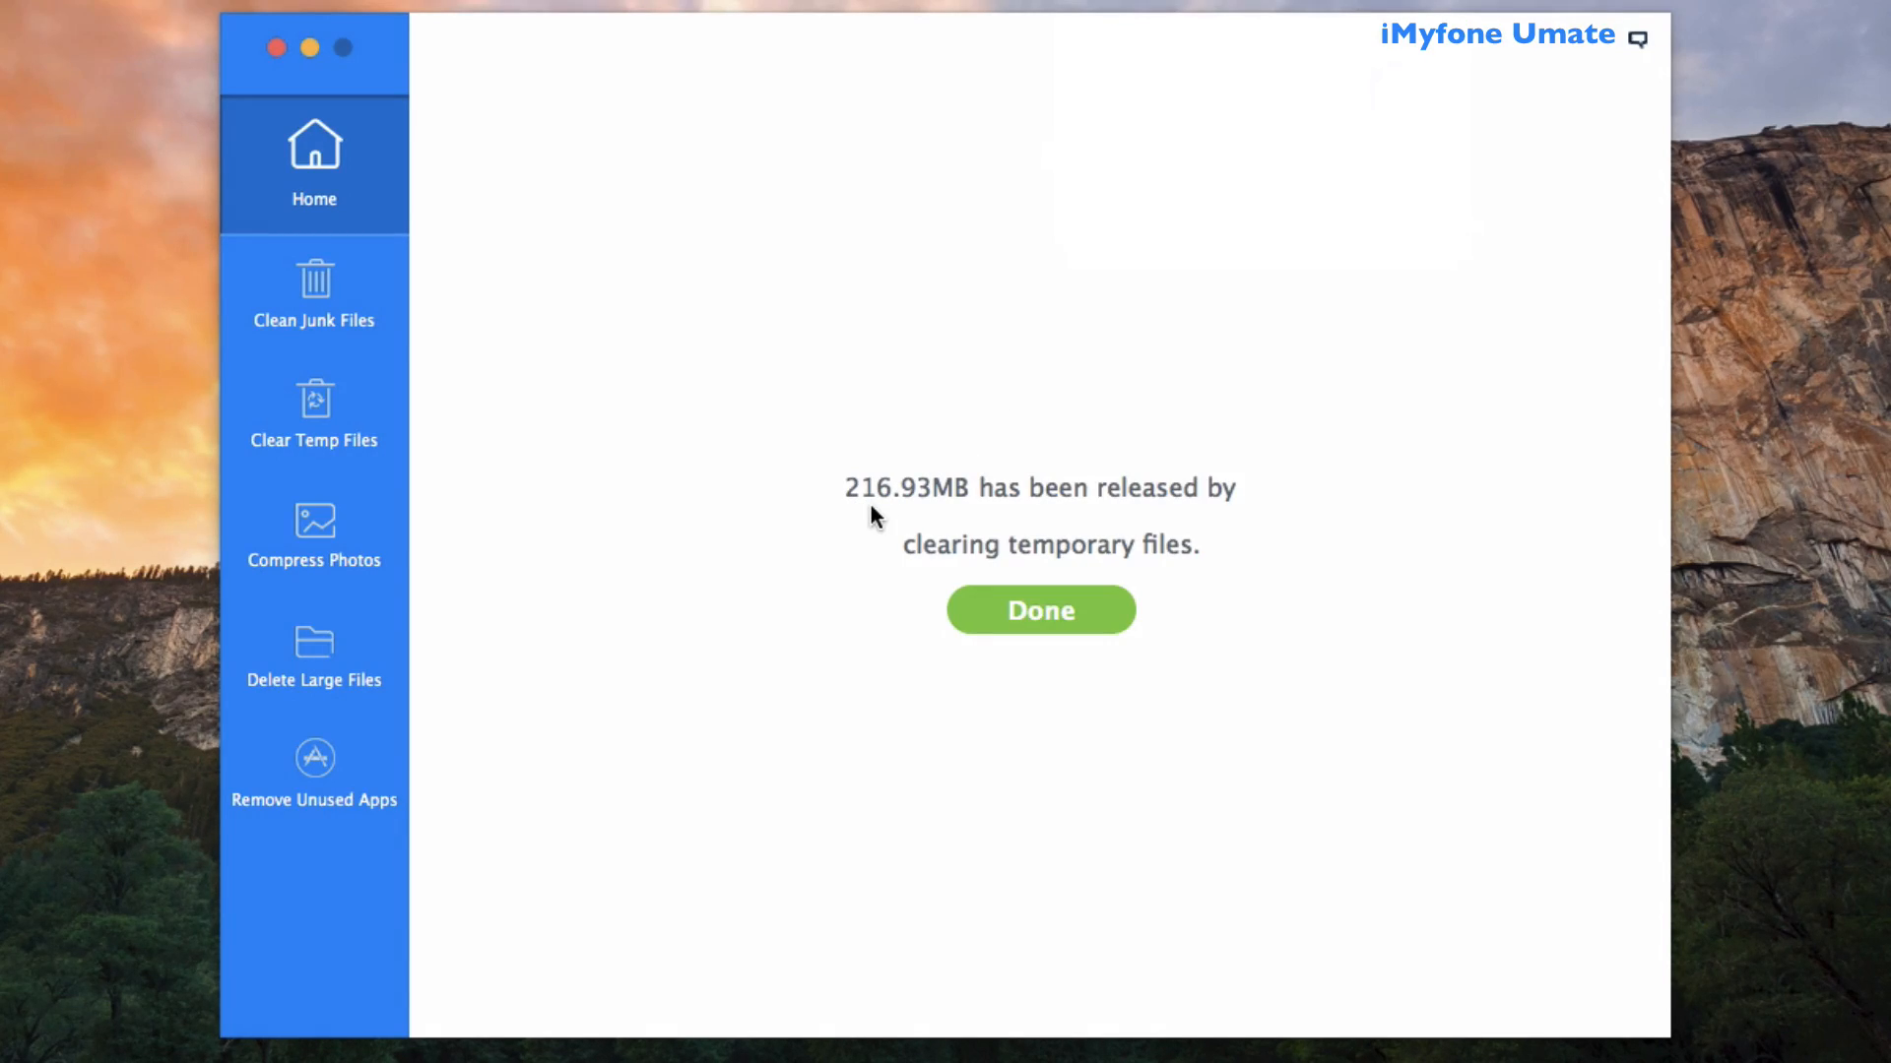
mouse_move(949, 593)
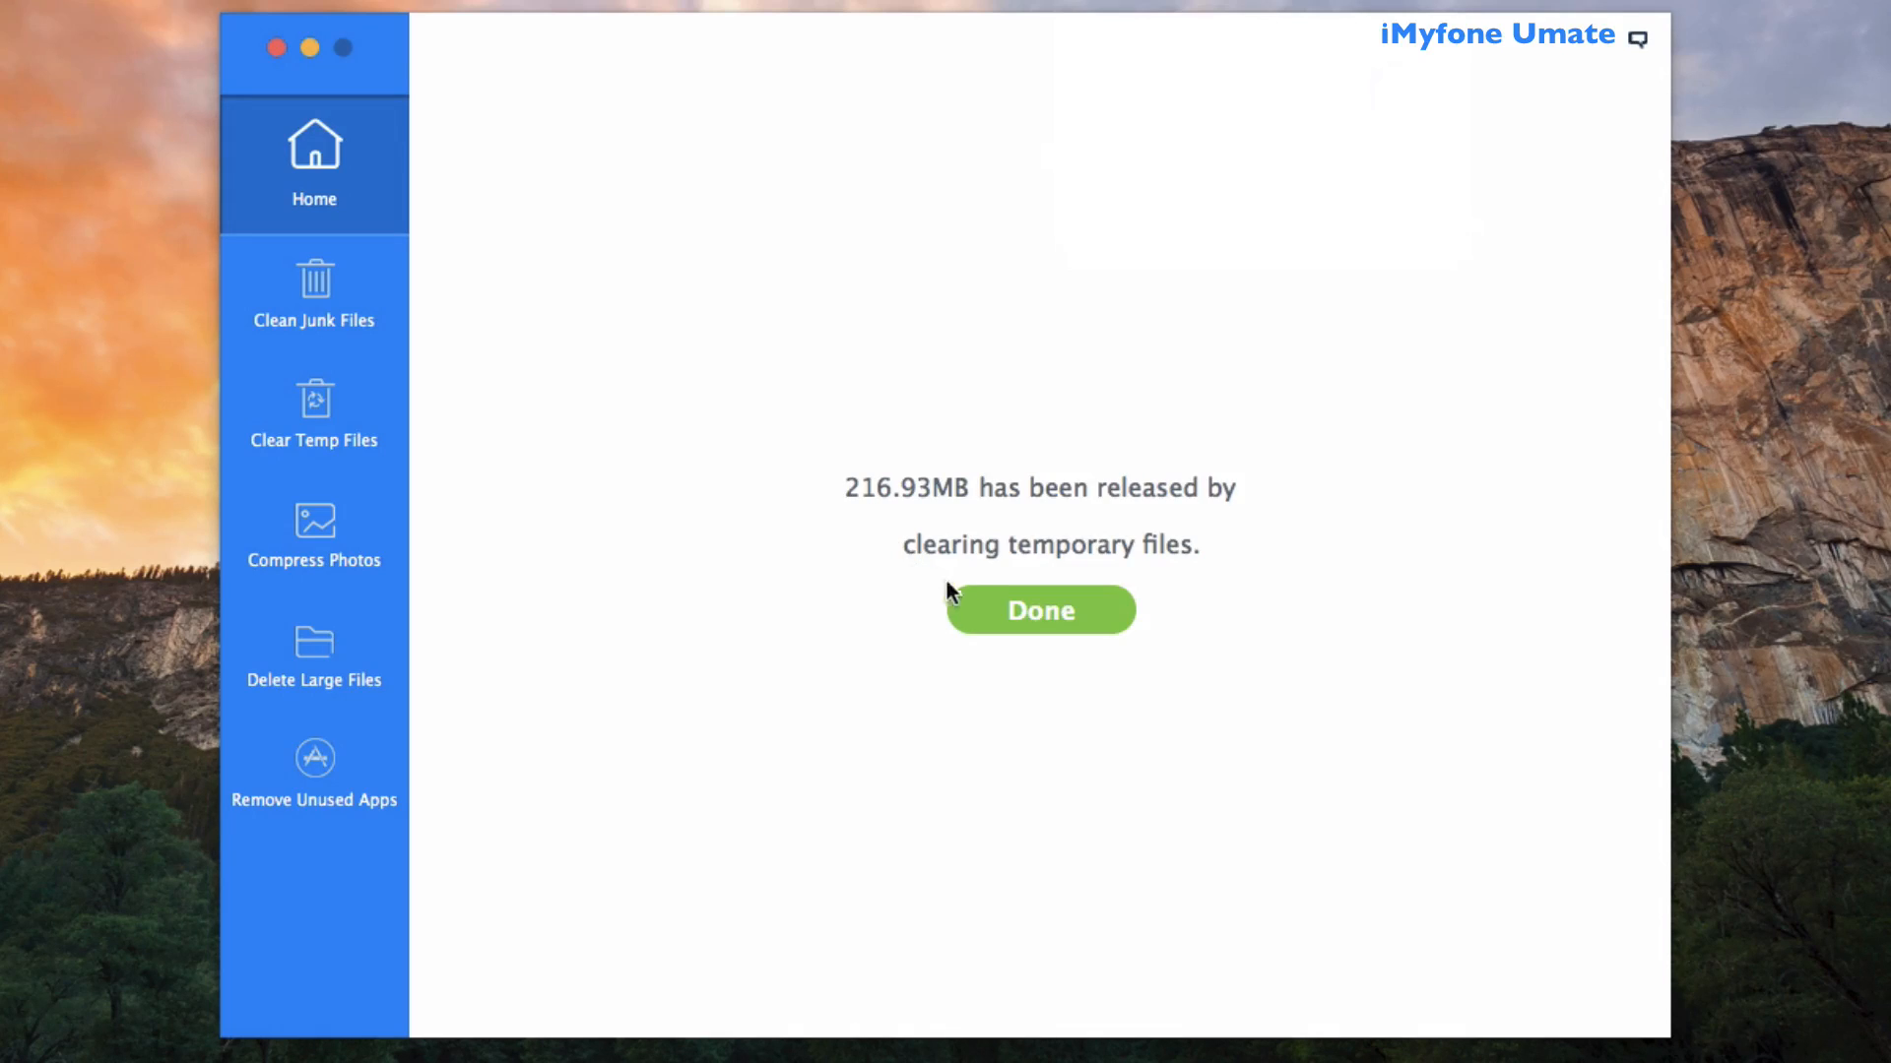
click(1038, 610)
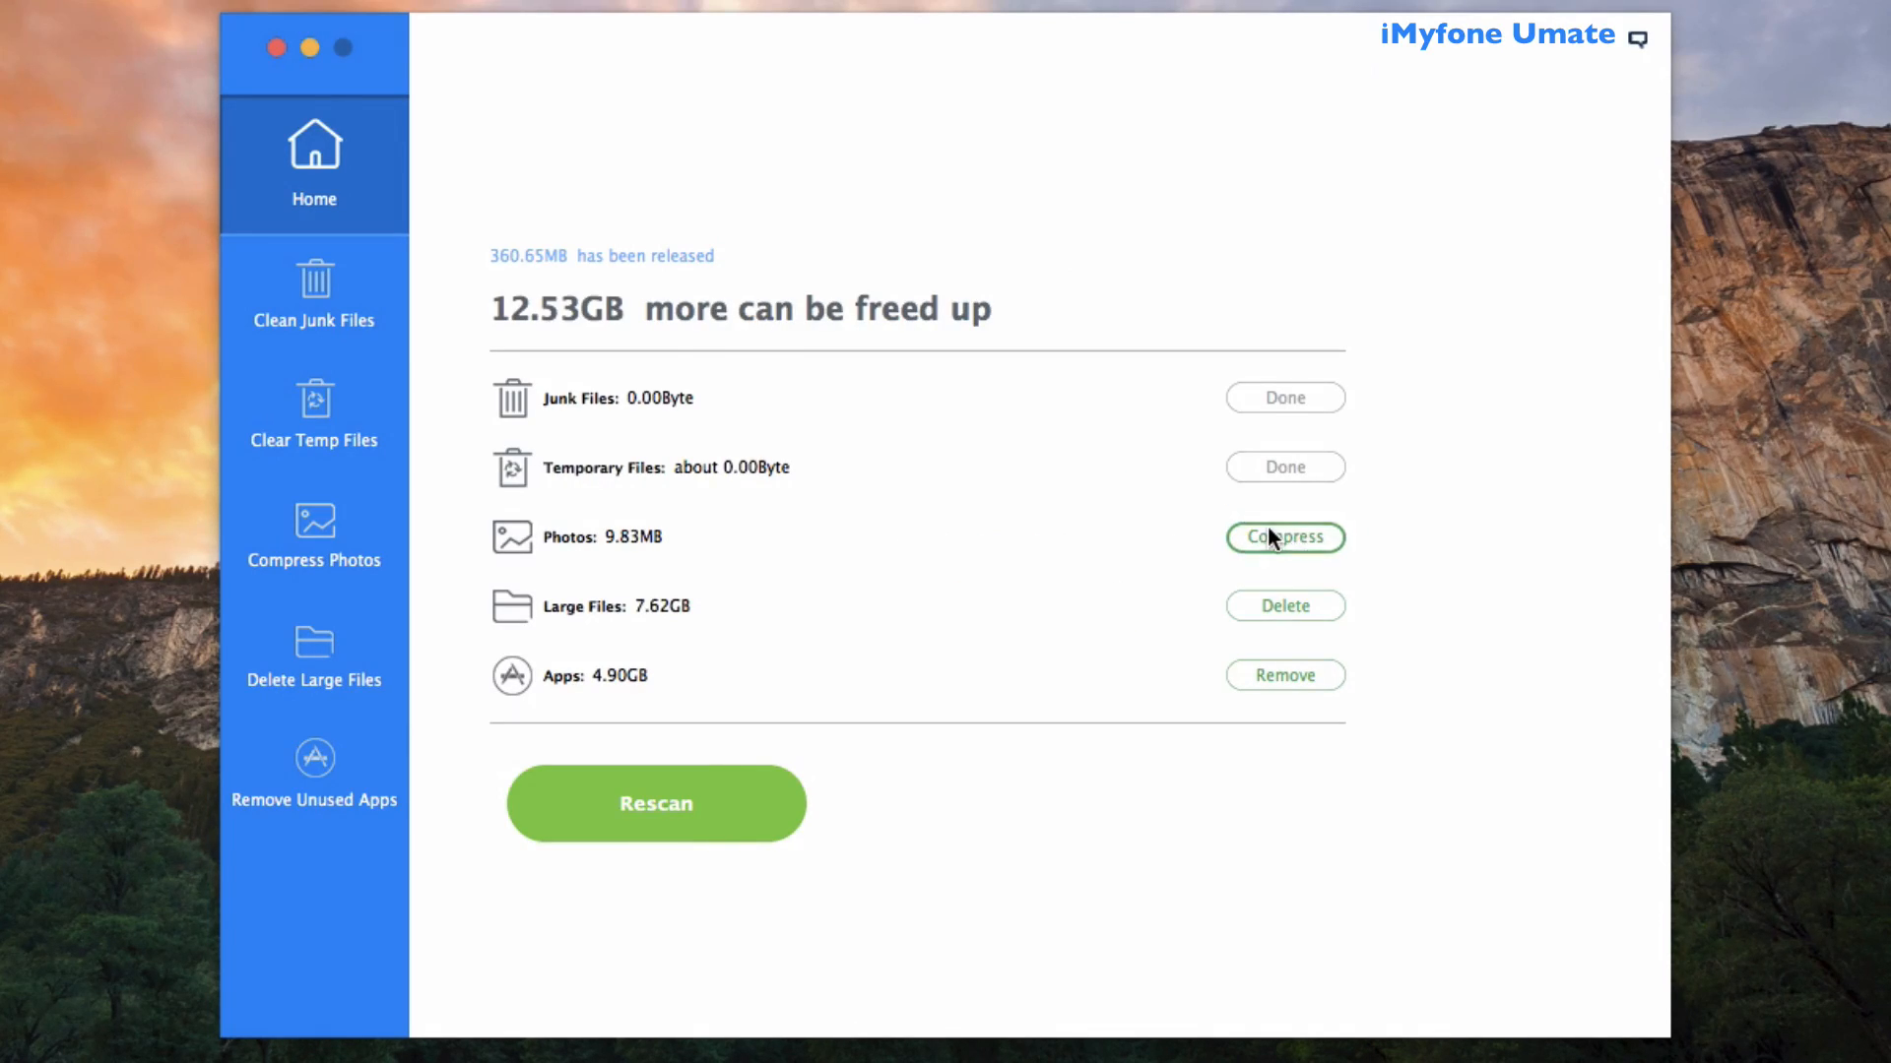
Step: Back up and losslessly compress the Photos, raising total released space to 370.48MB
click(1284, 537)
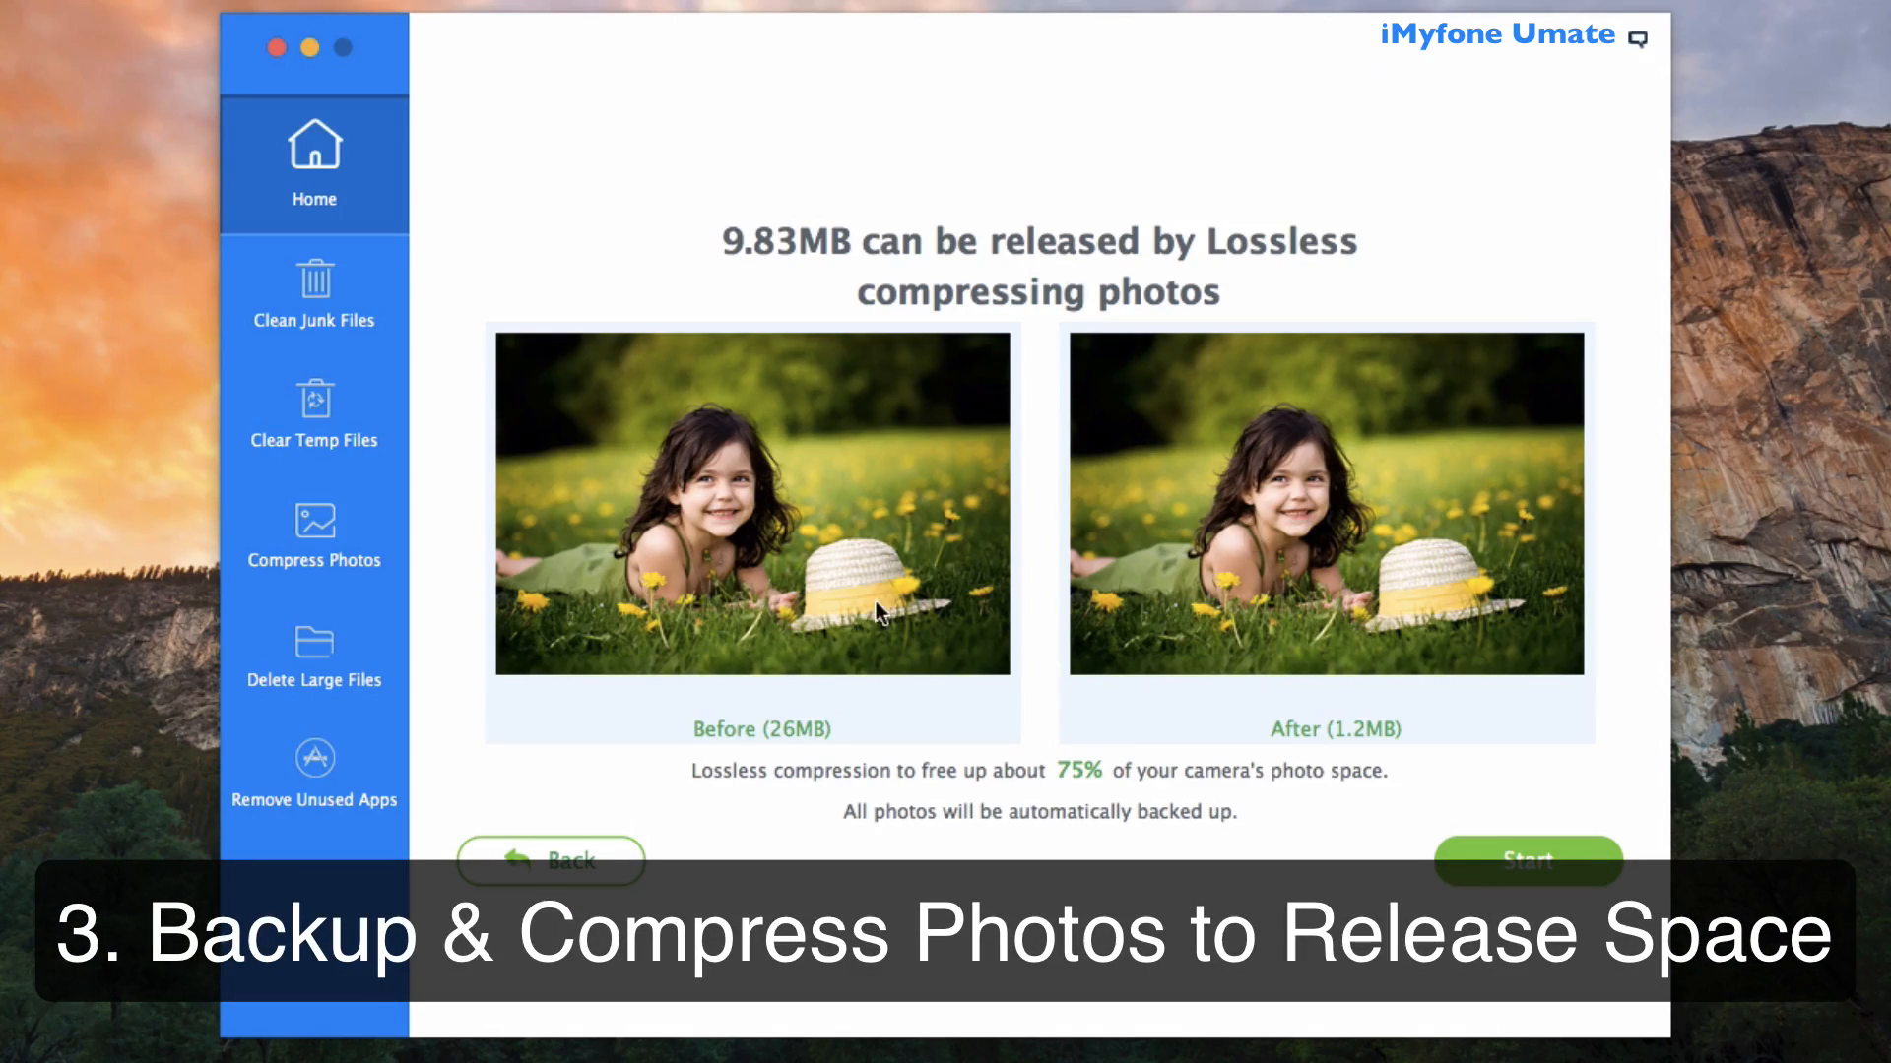
mouse_move(872, 619)
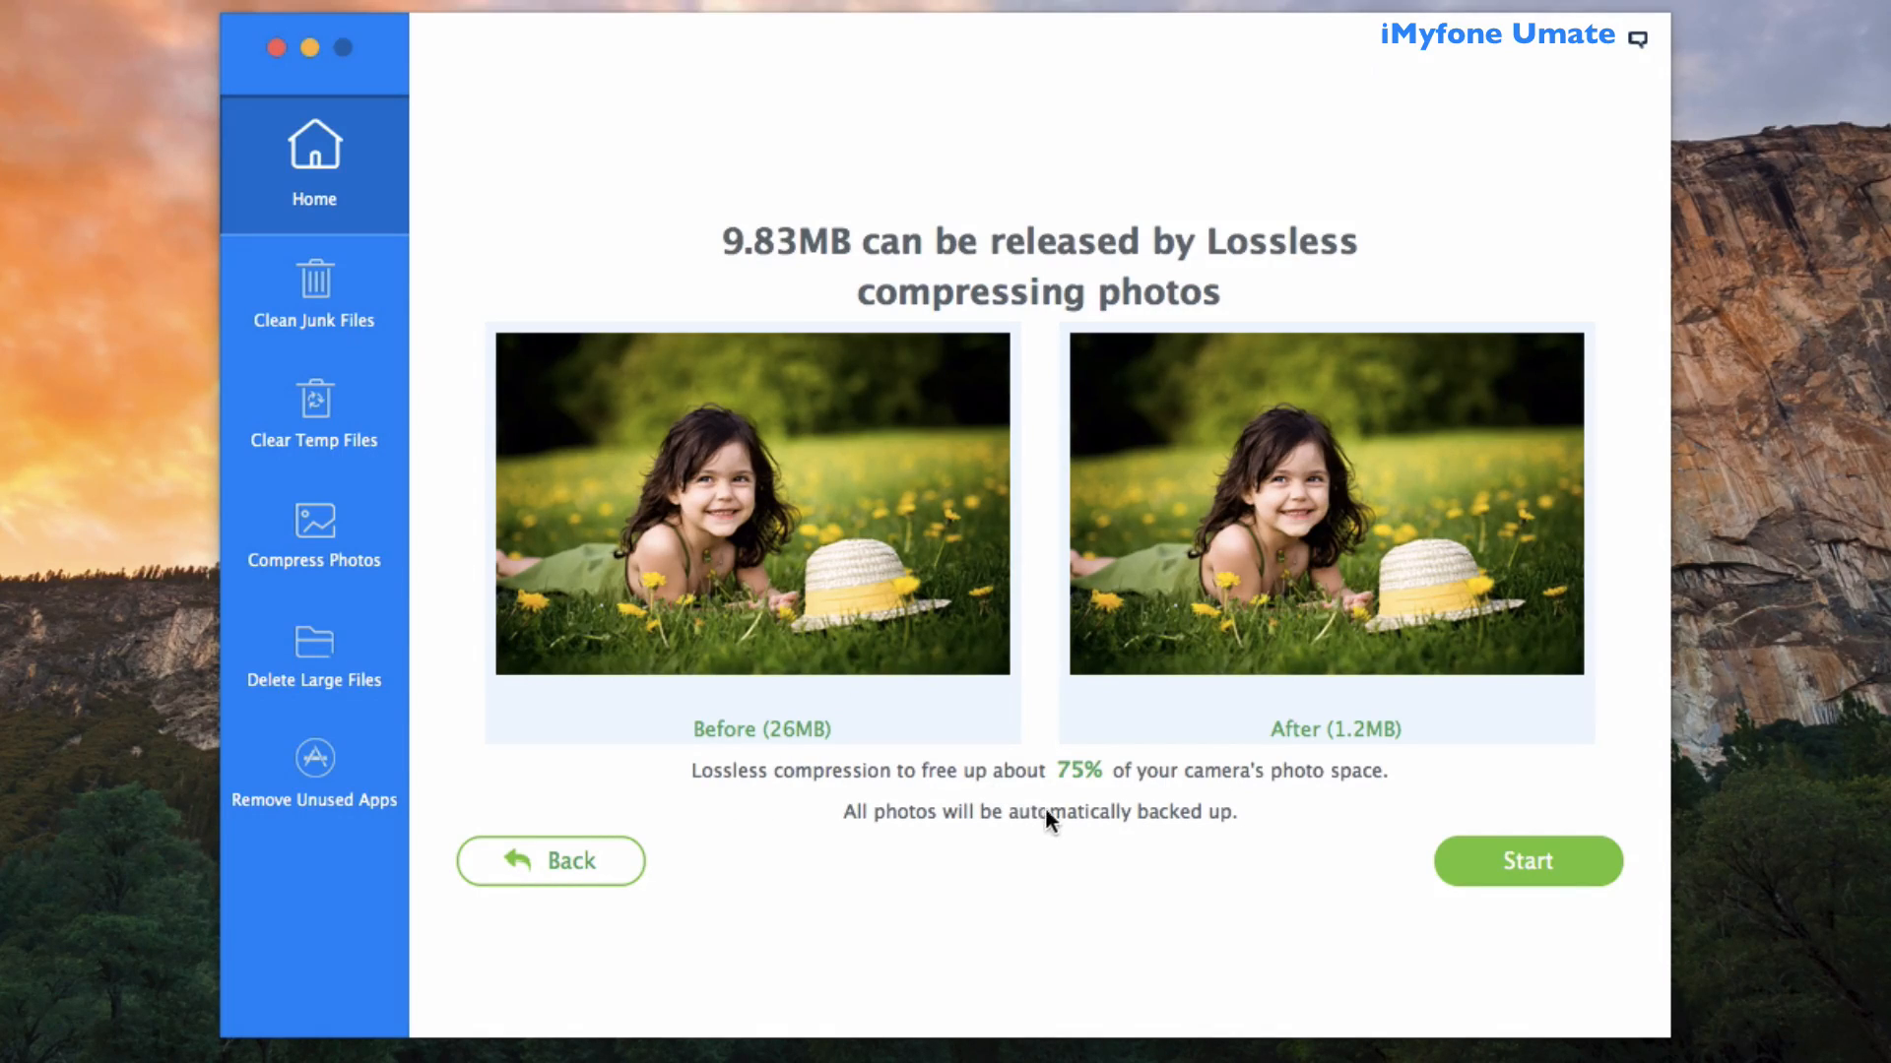
mouse_move(1095, 821)
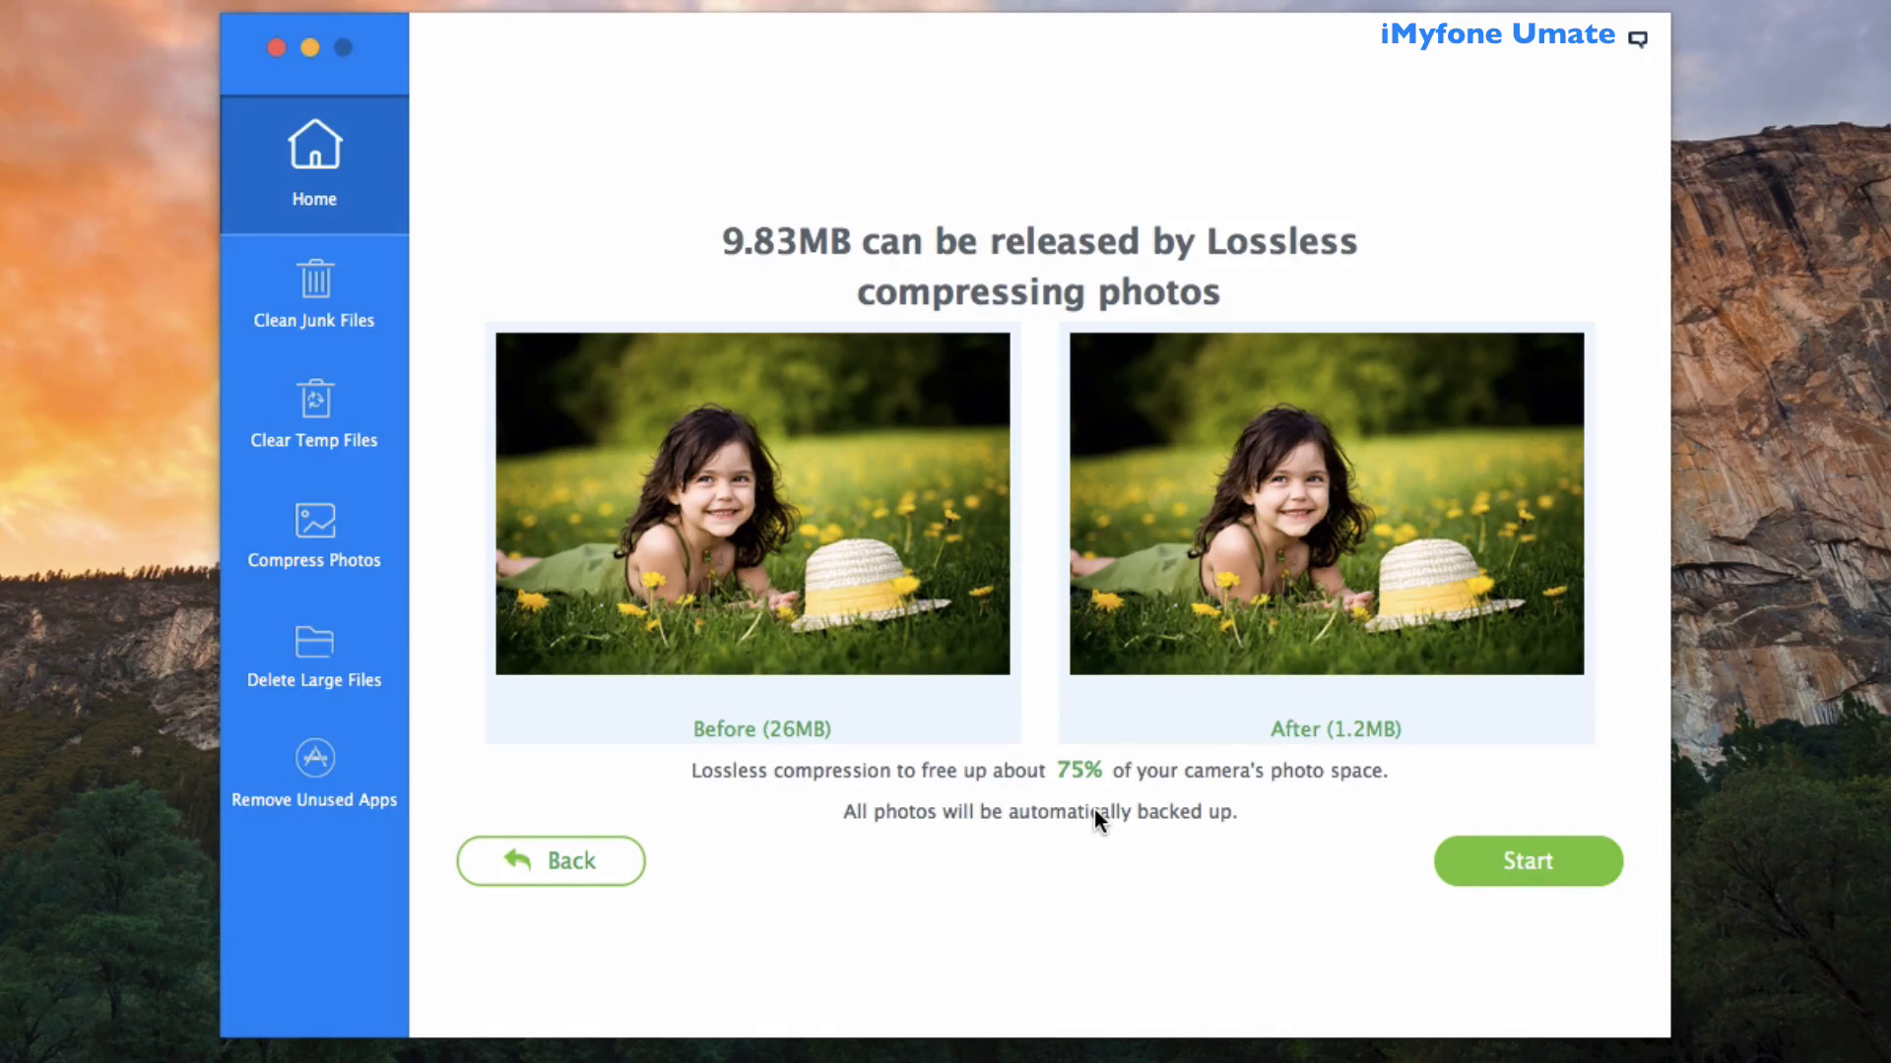
mouse_move(990, 801)
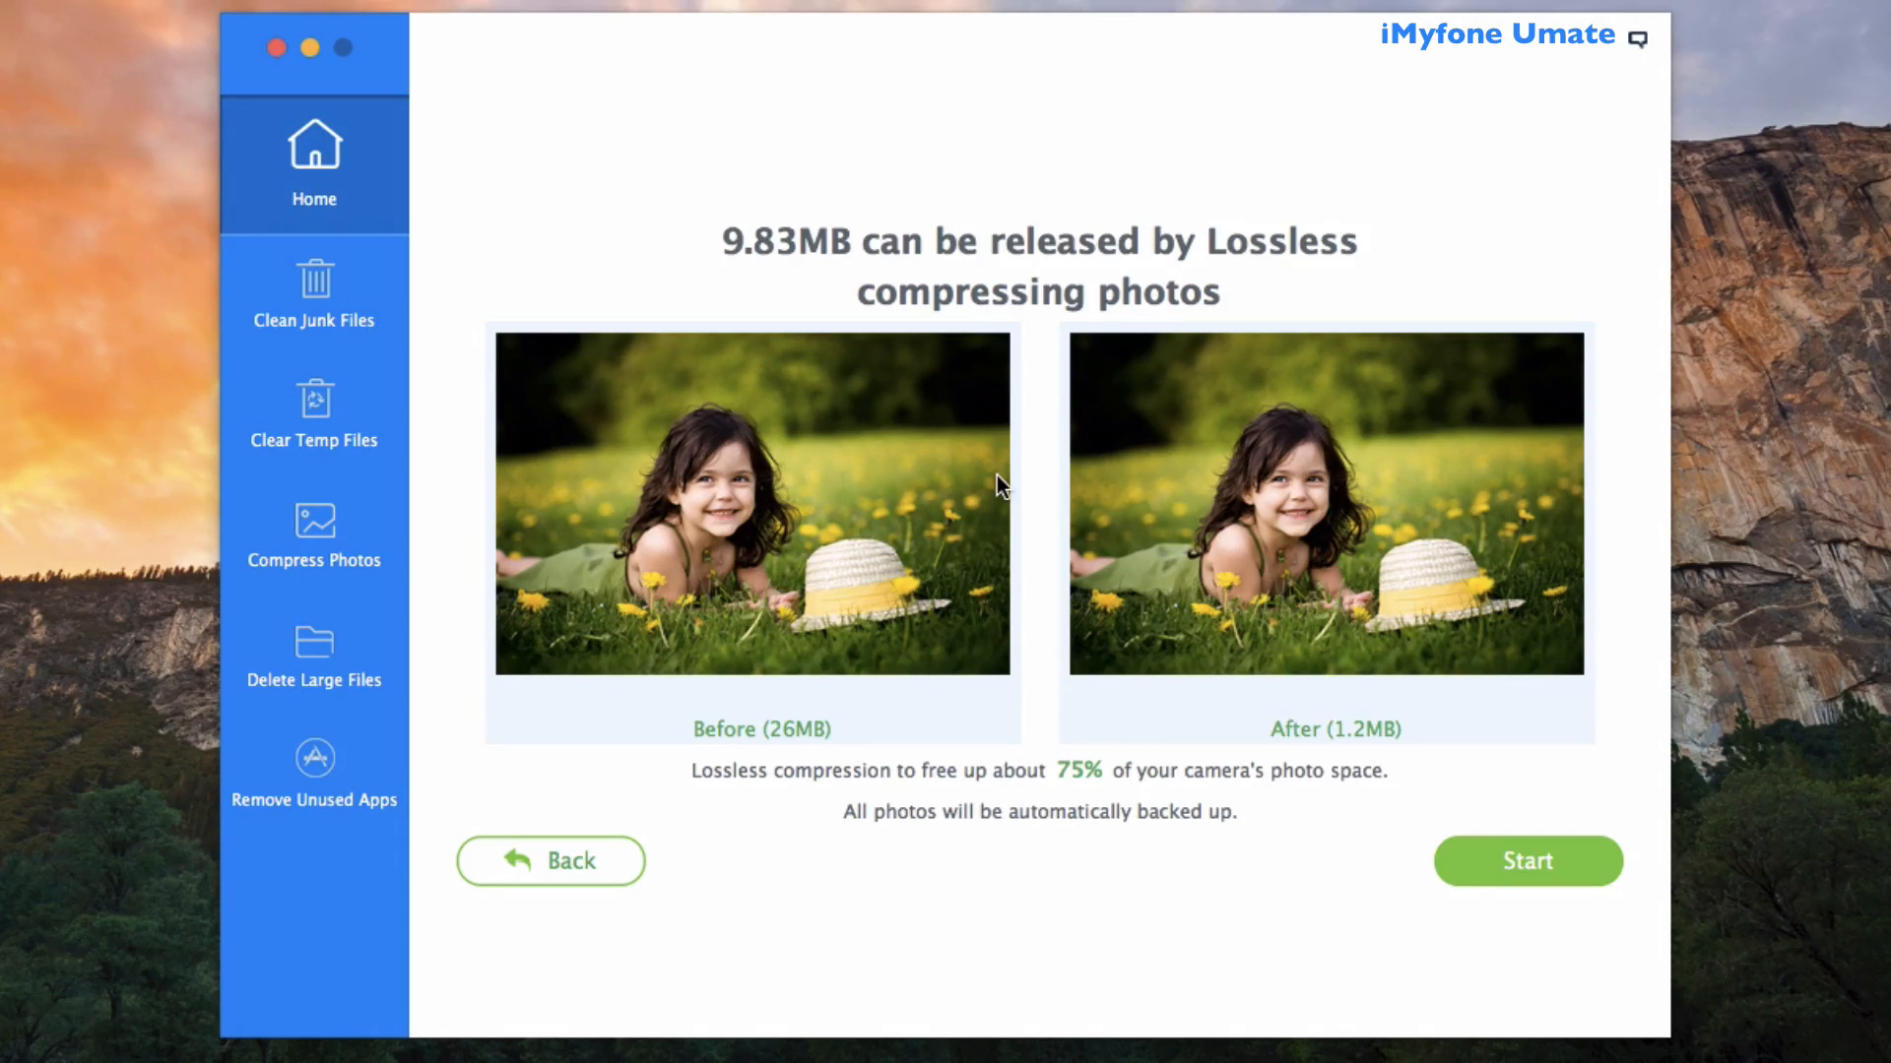
mouse_move(819, 298)
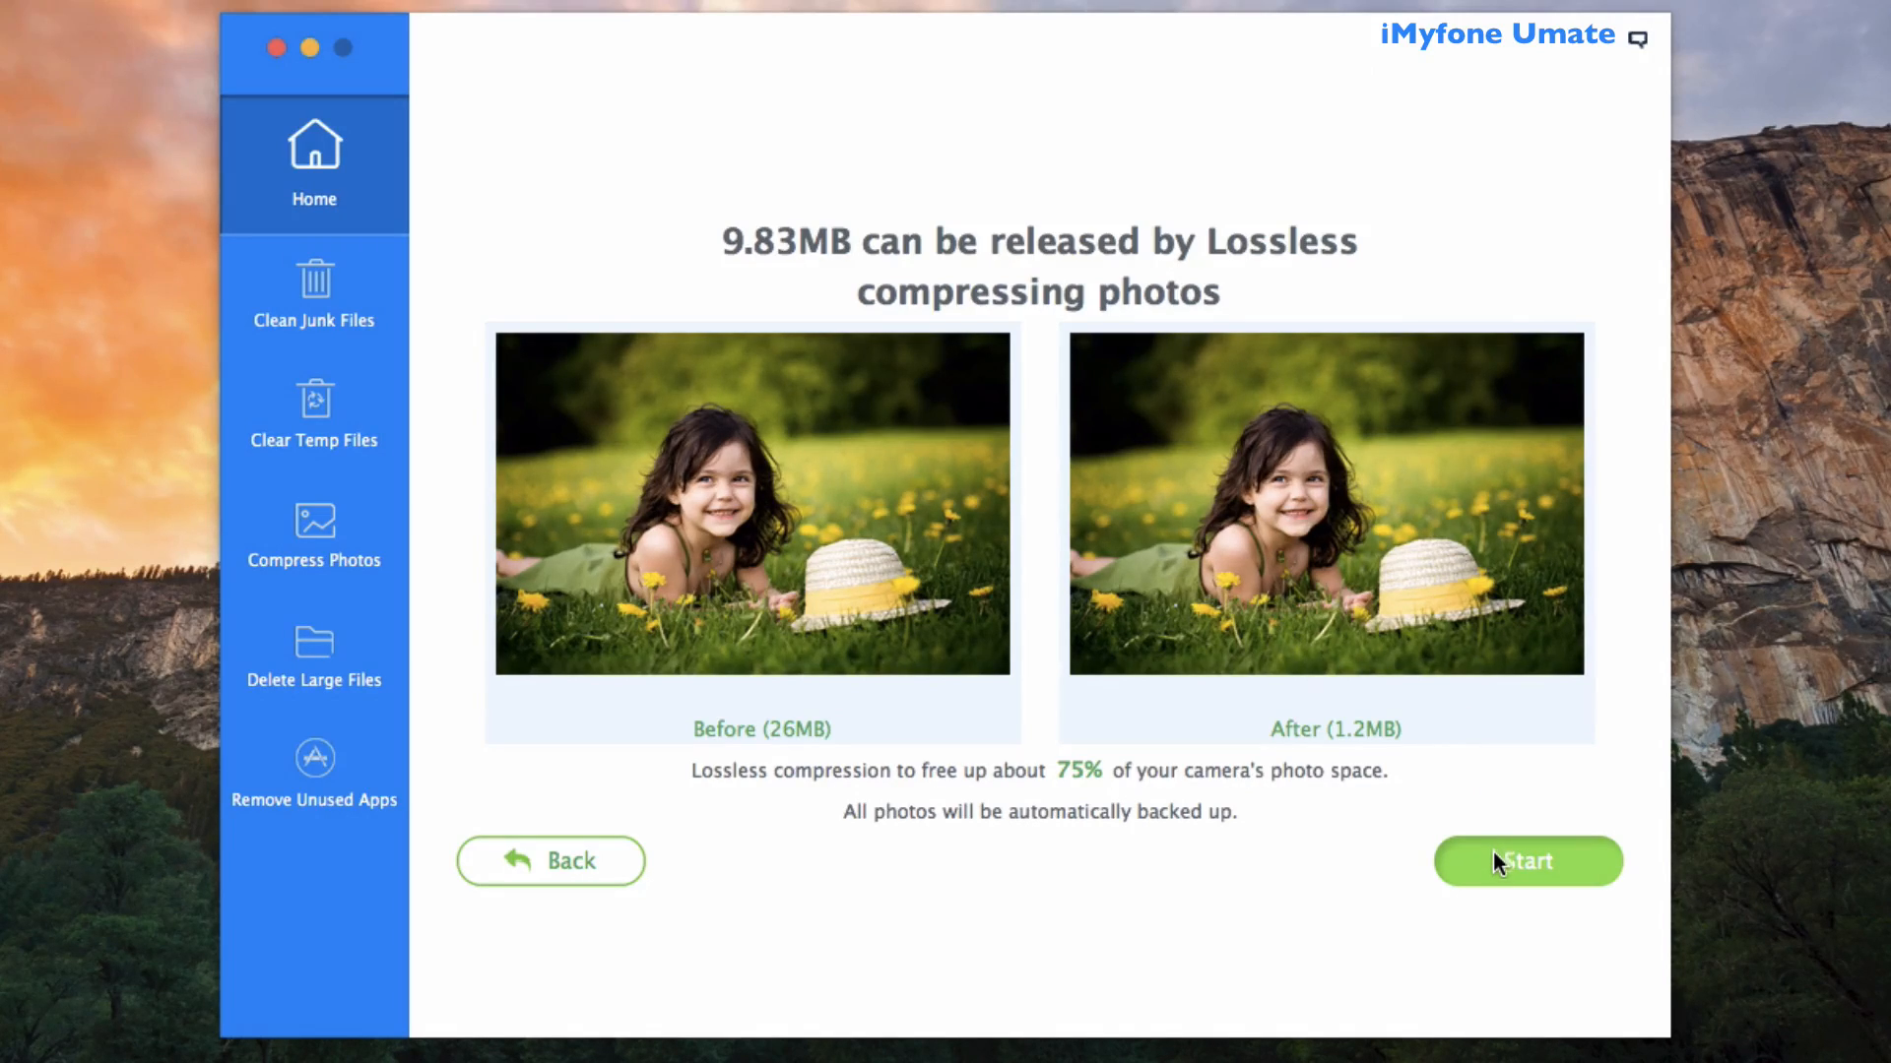
click(1526, 860)
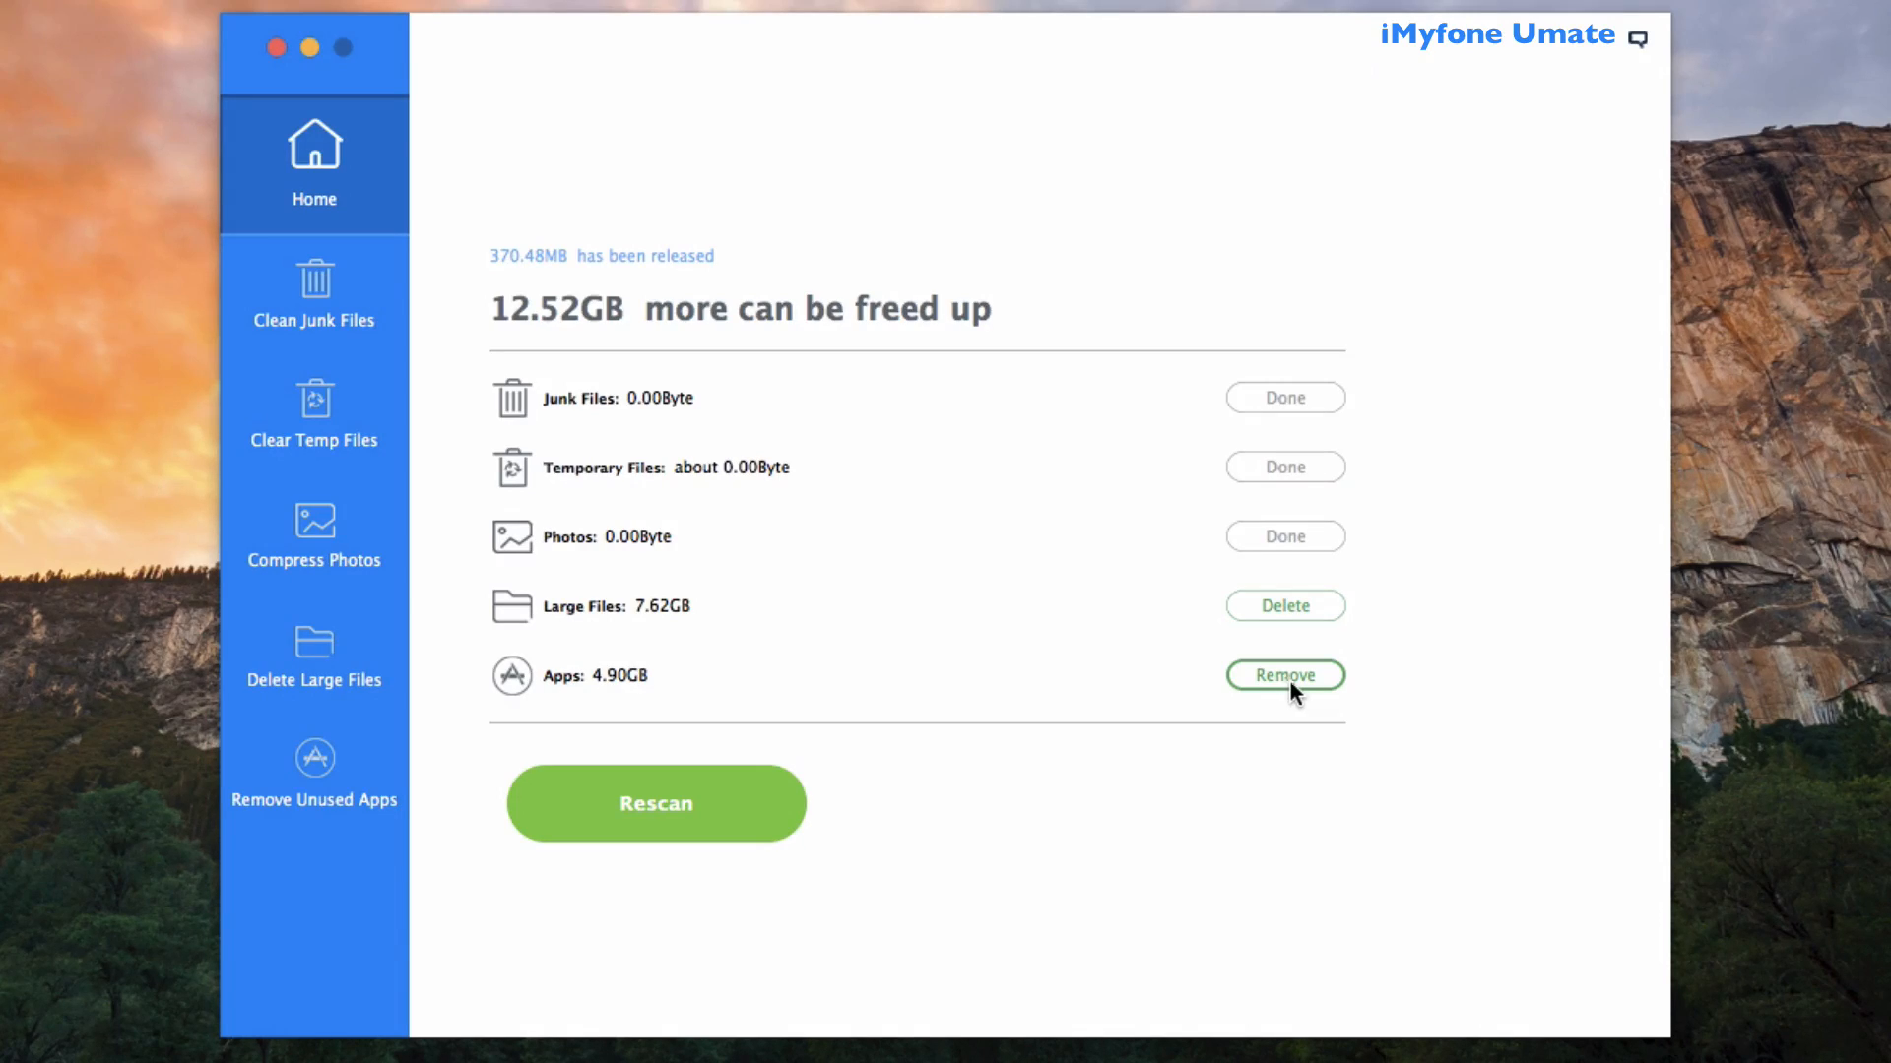
mouse_move(1282, 688)
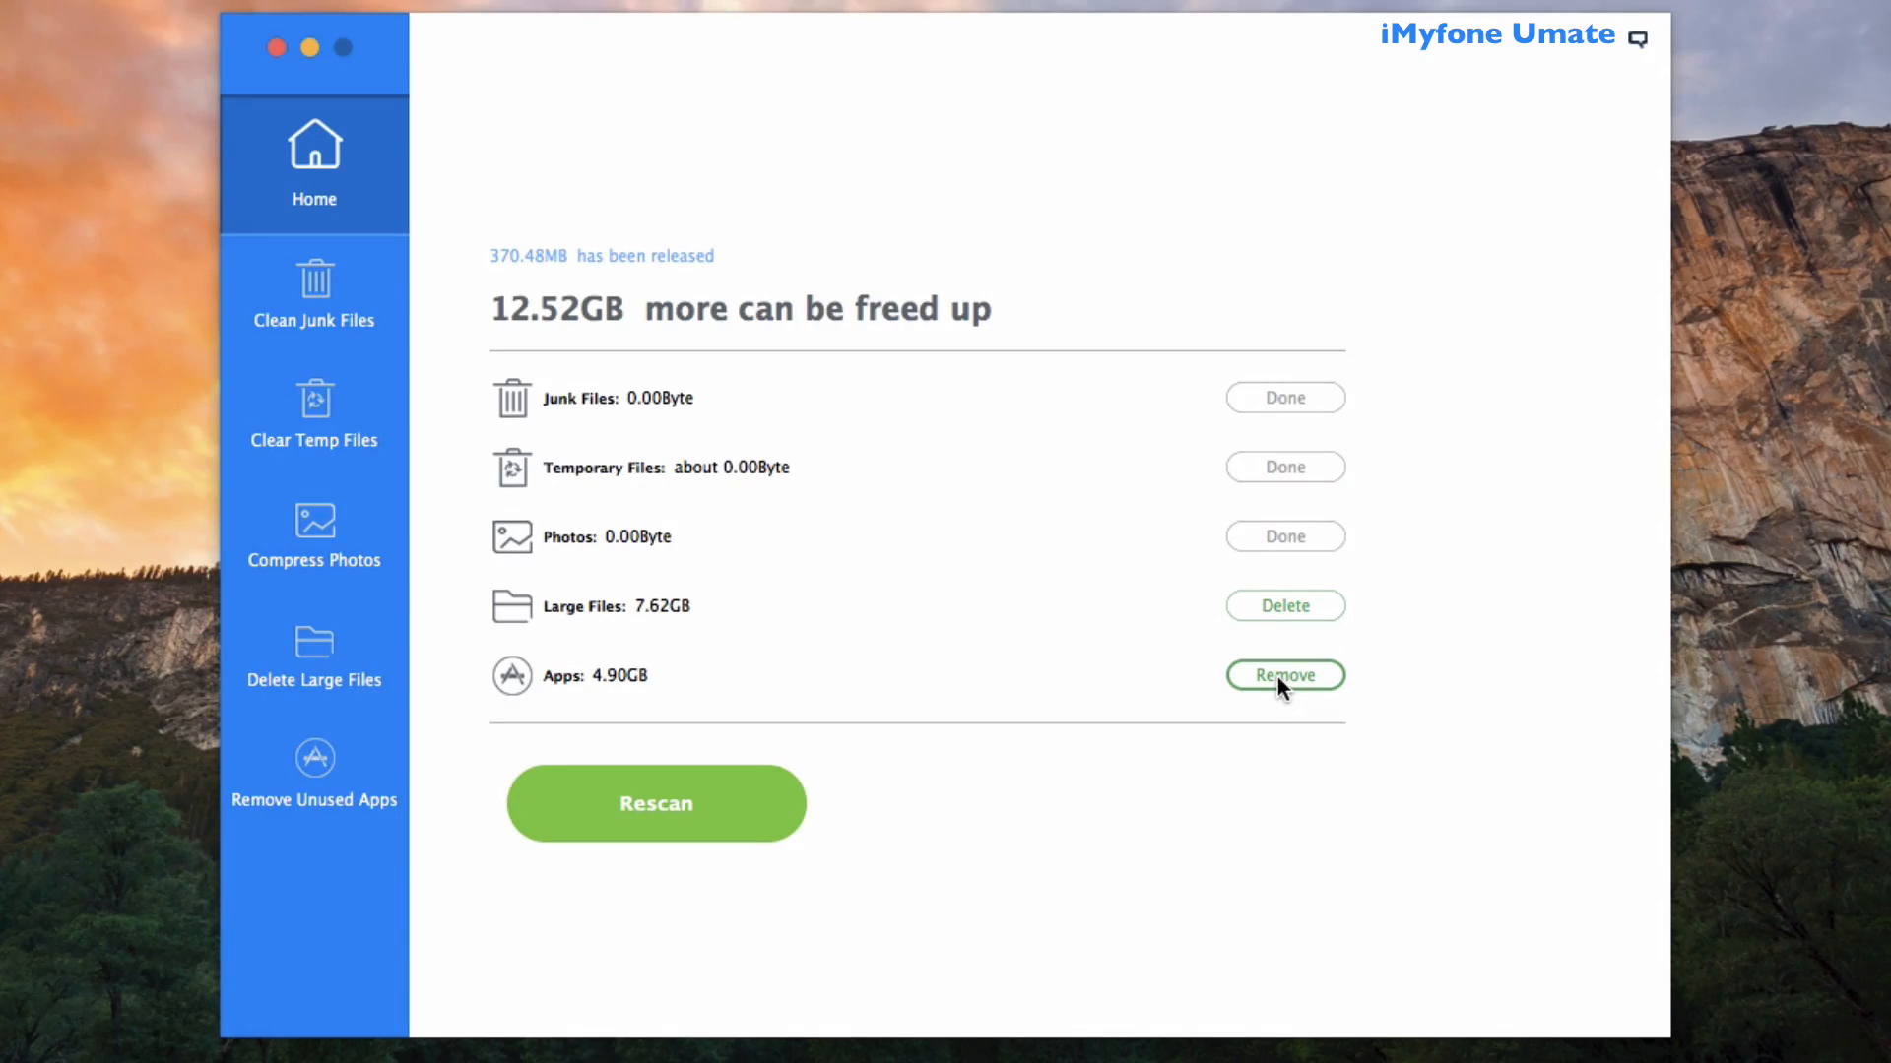
Step: Remove GrubHub from the Apps list, freeing 48.71MB for 419.18MB released in total
click(1284, 675)
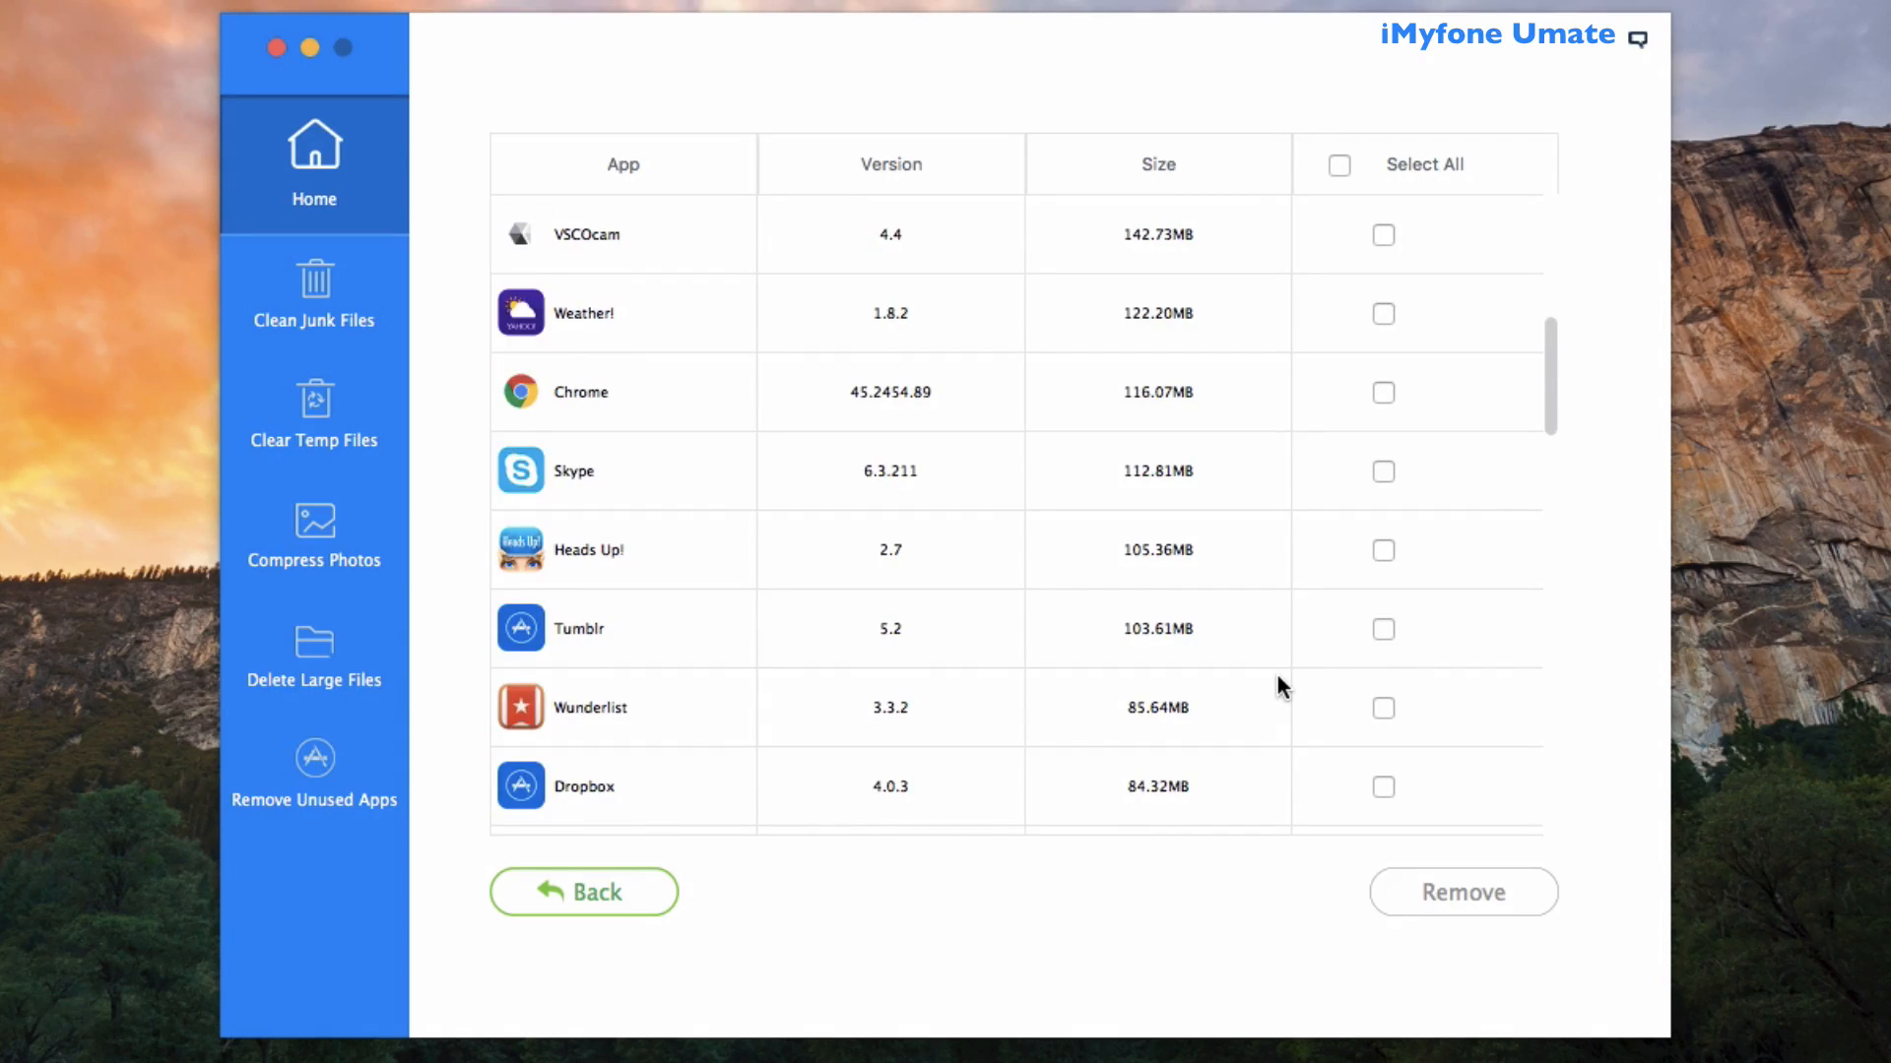
click(1382, 628)
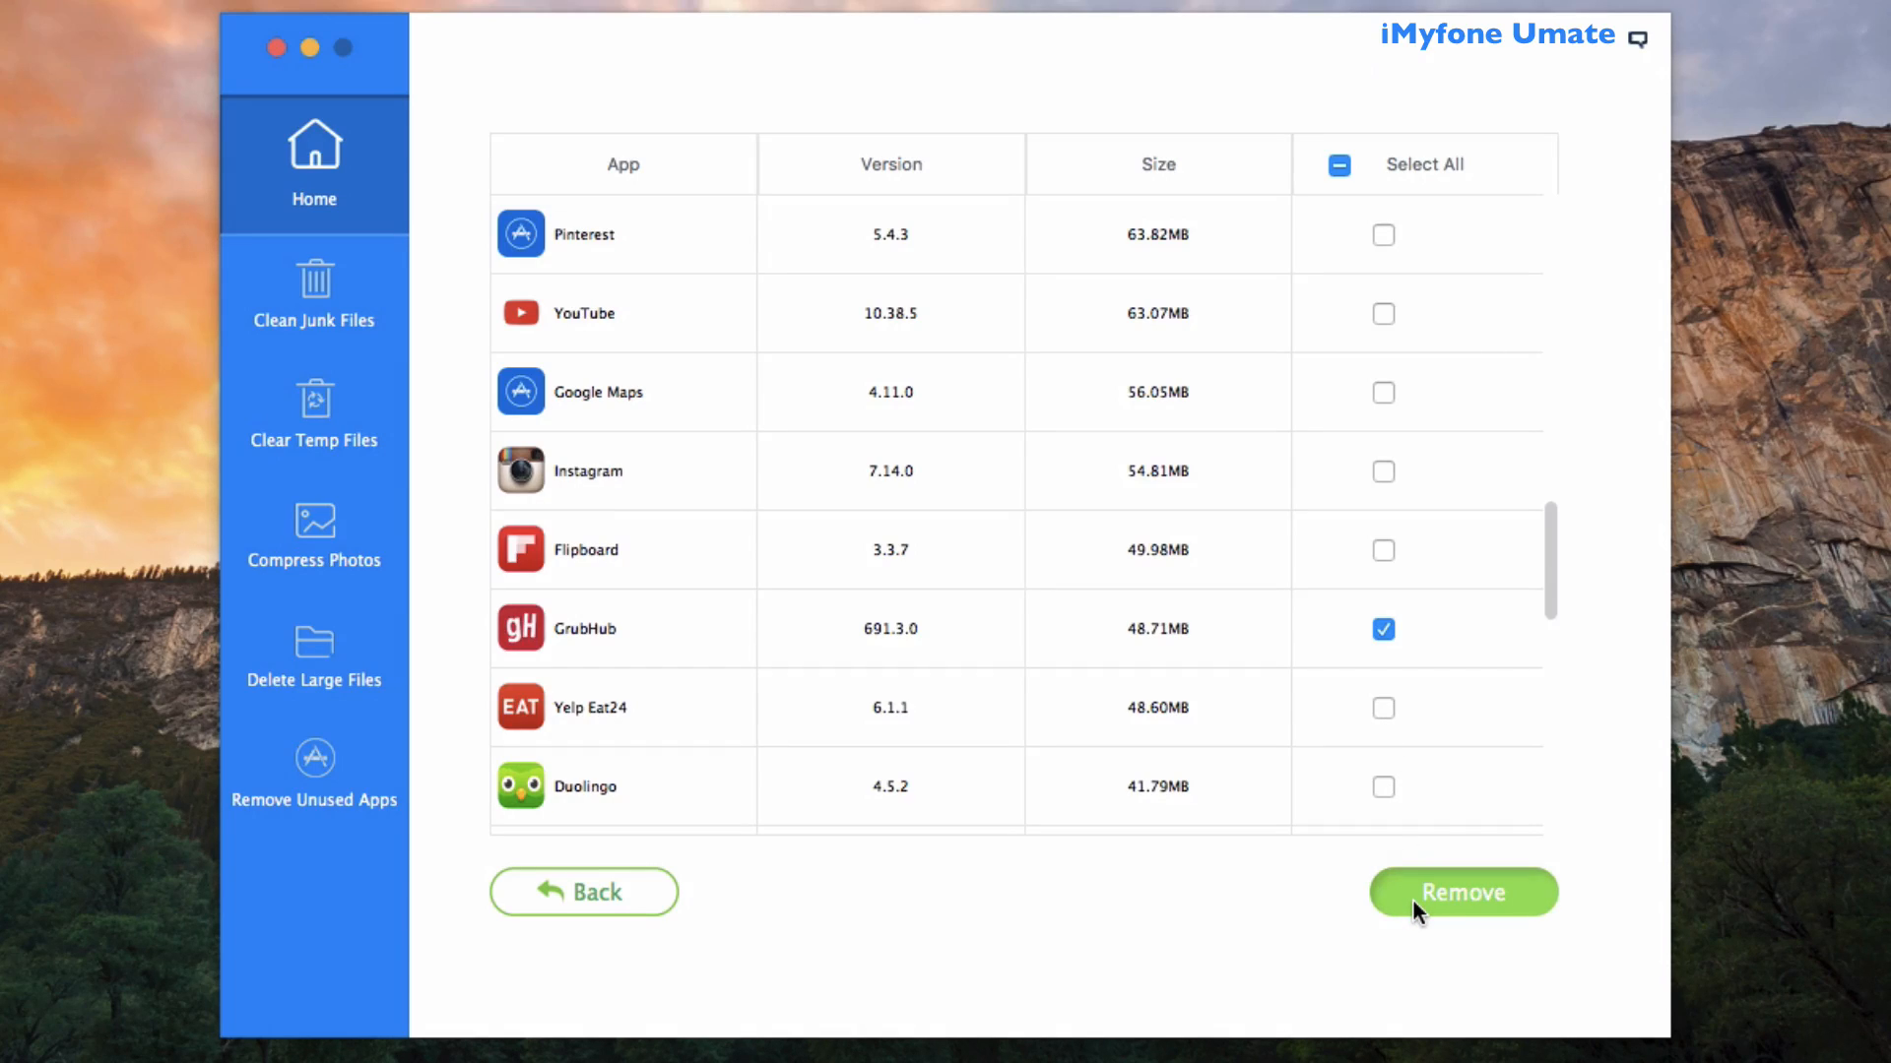
click(1459, 892)
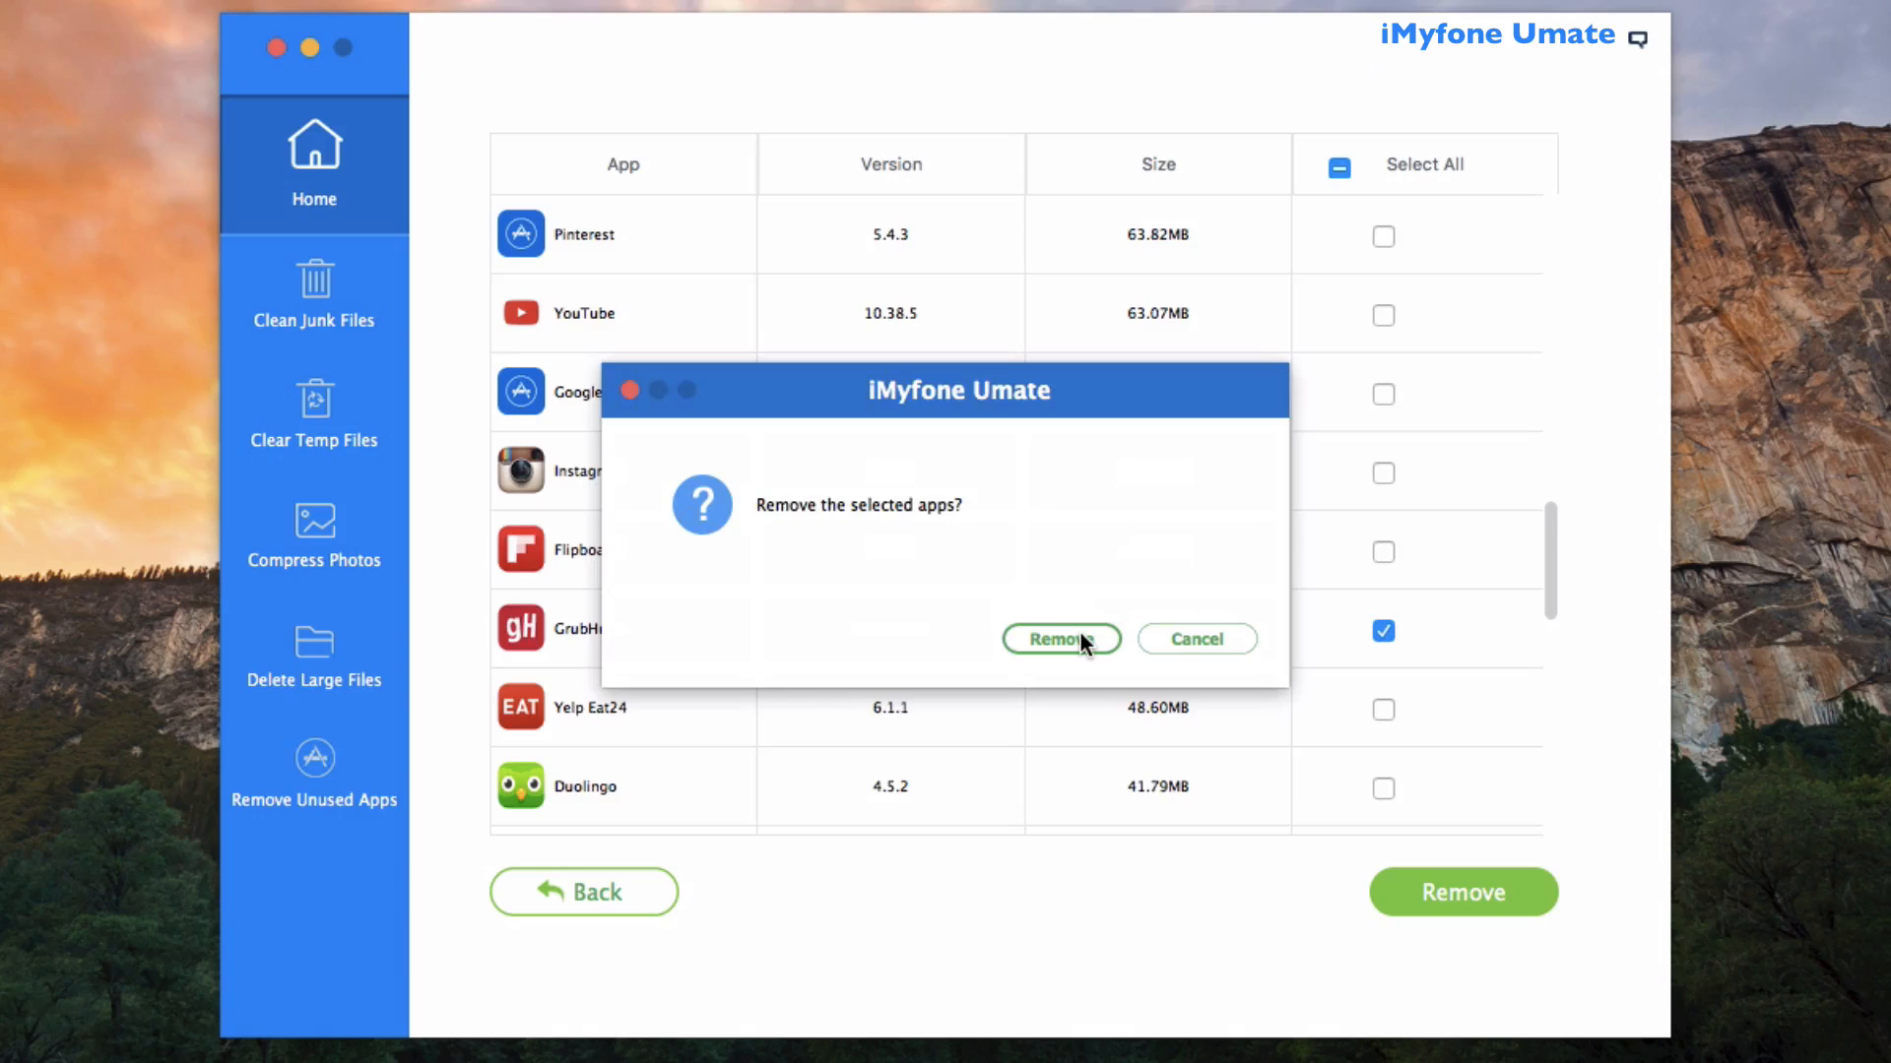
click(1059, 639)
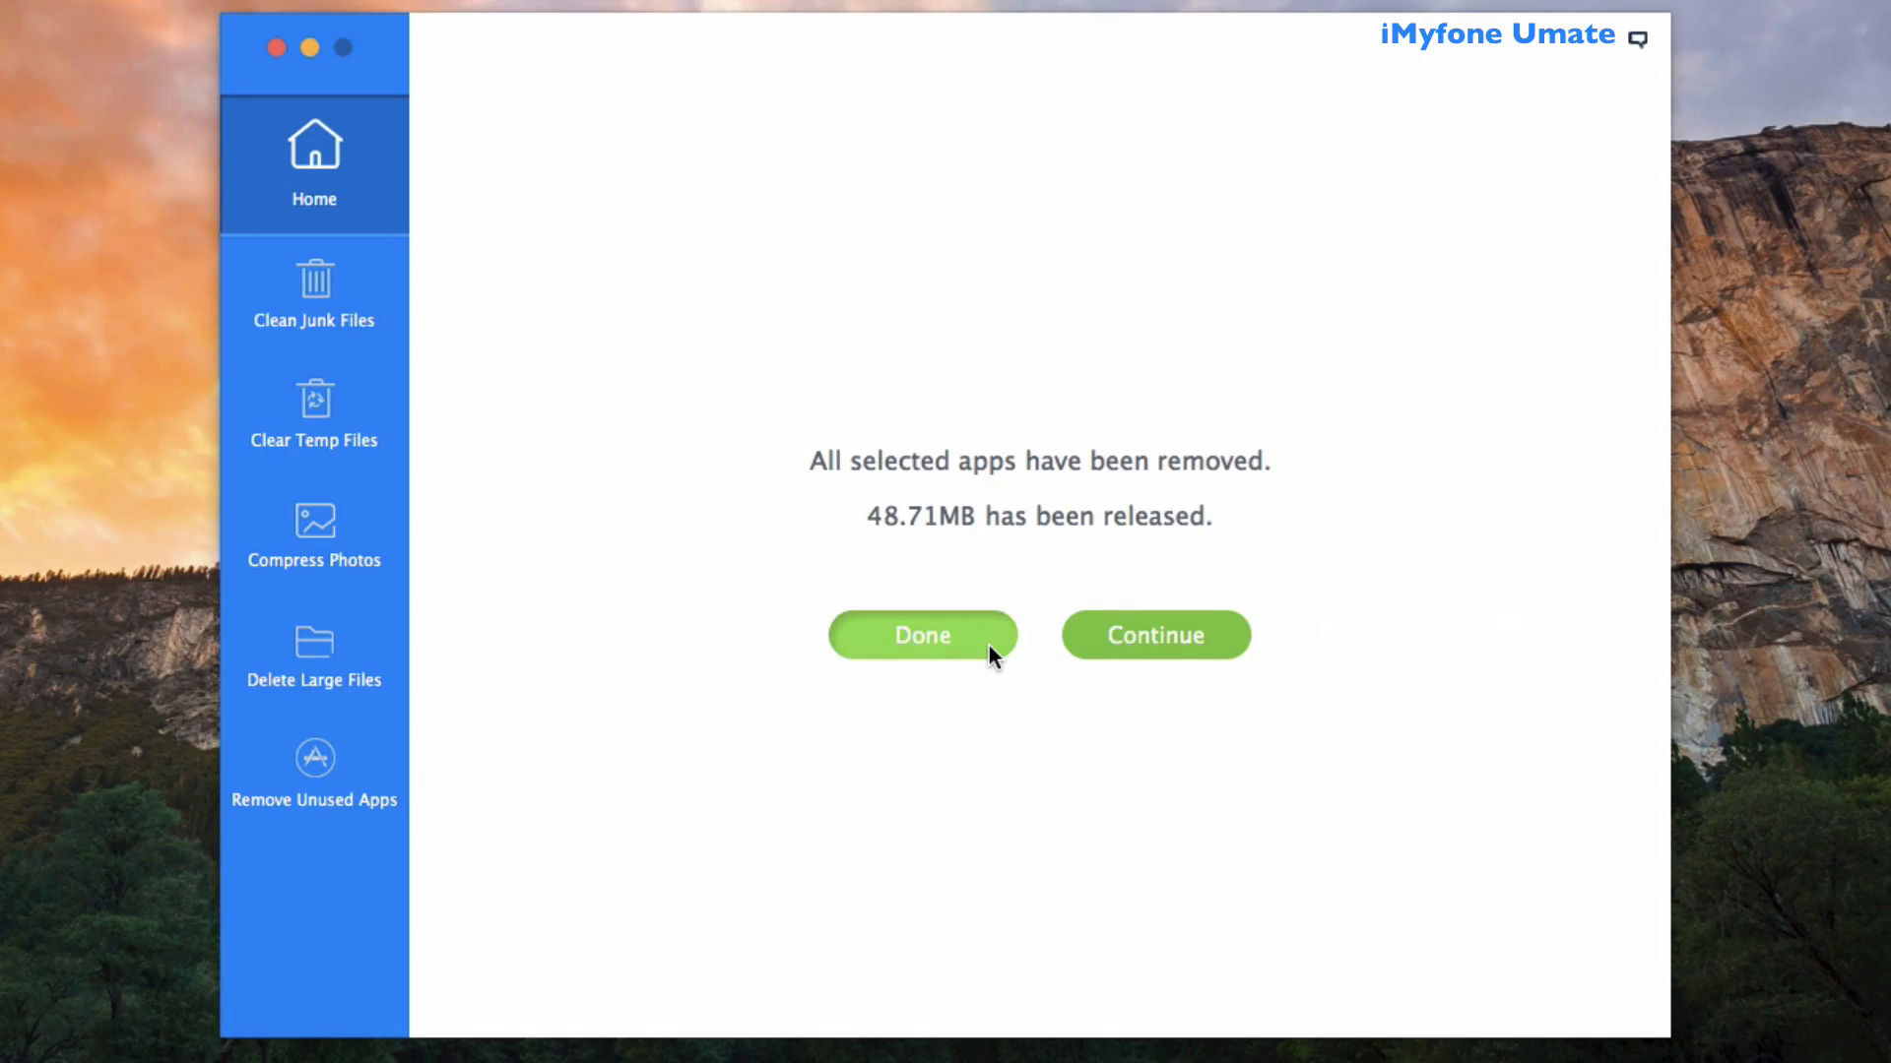
click(921, 636)
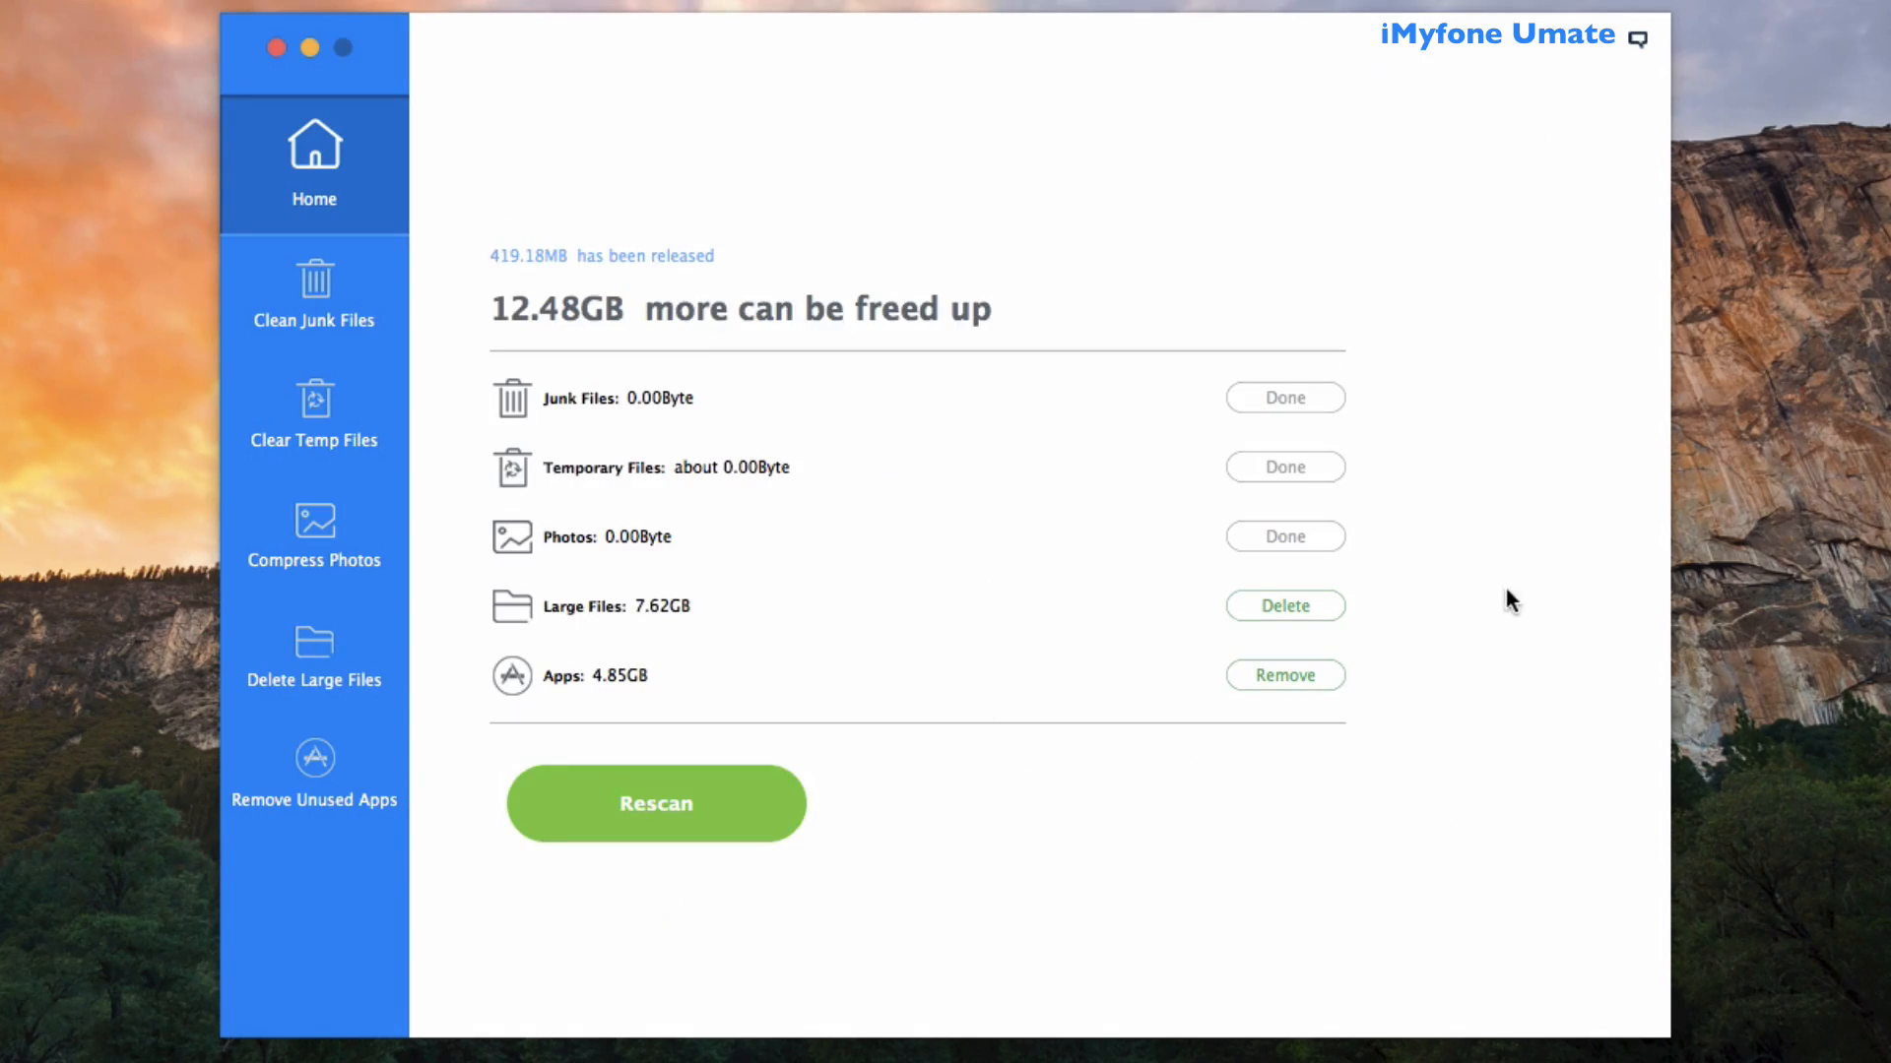
mouse_move(1320, 630)
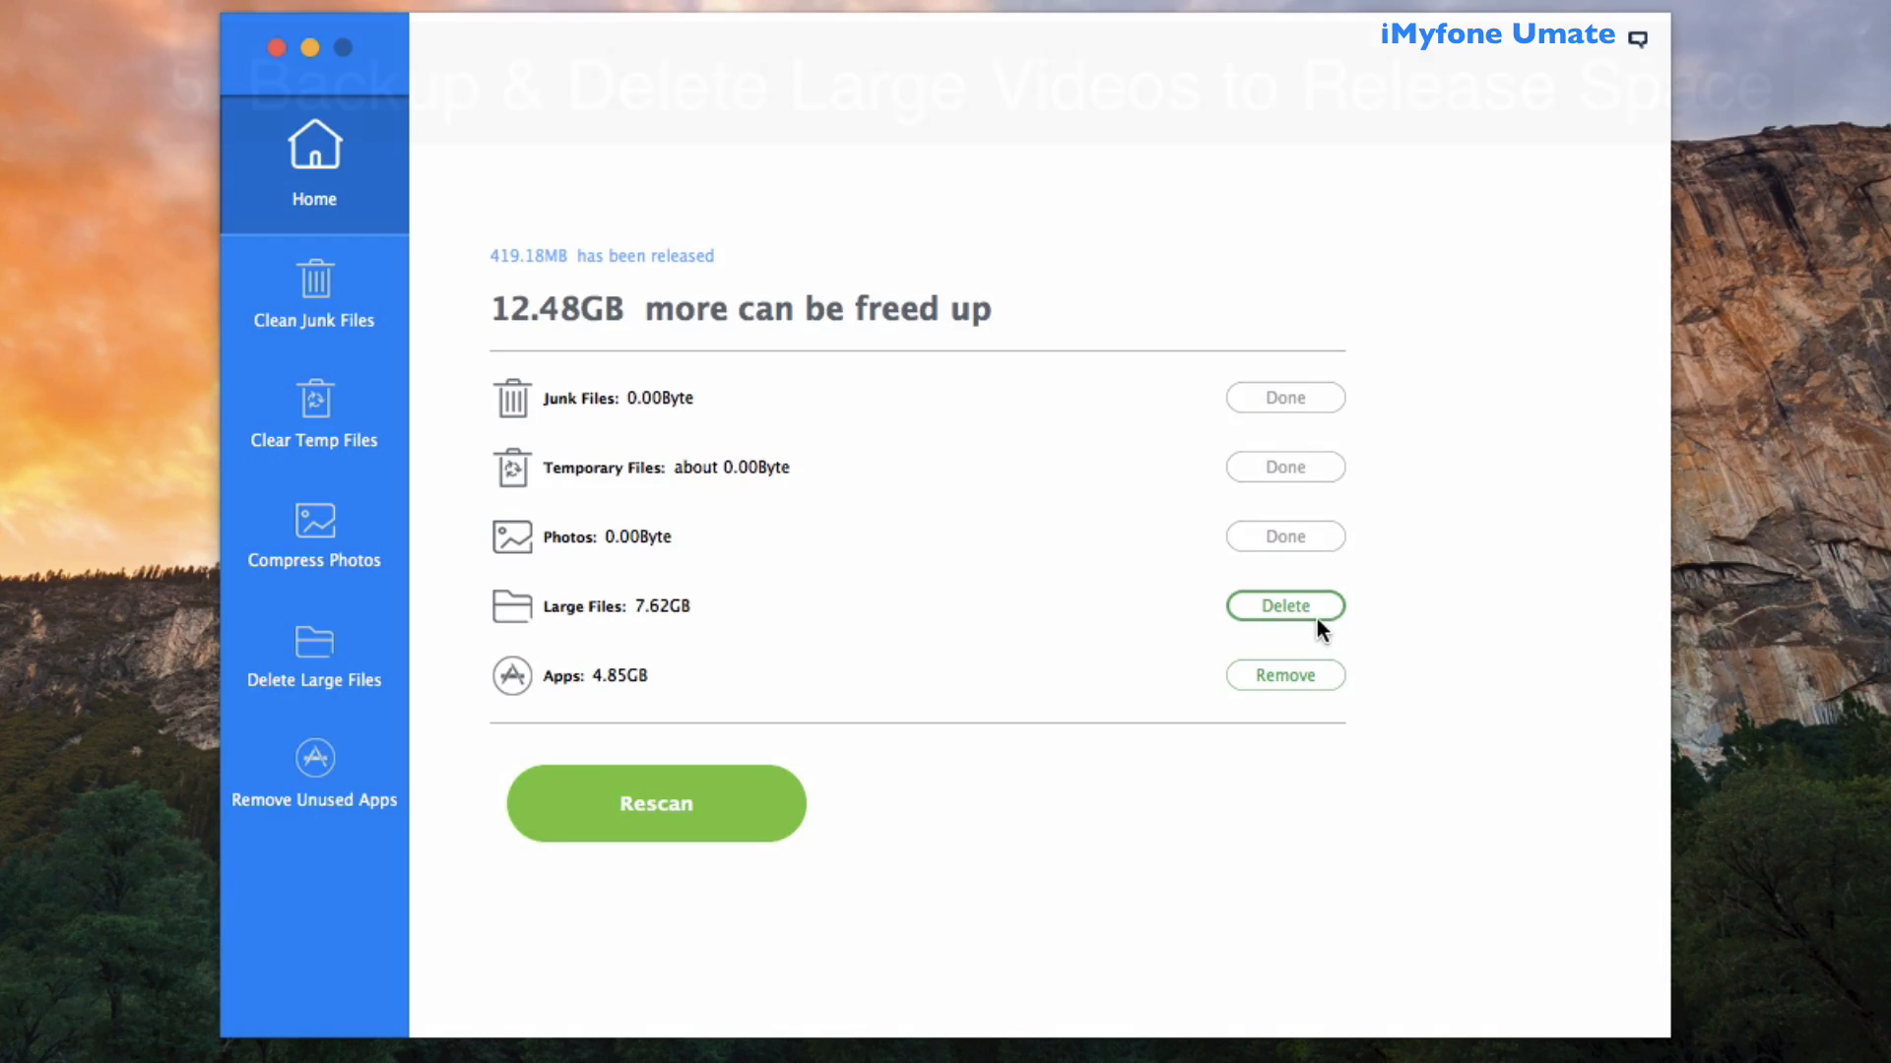
Step: Back up and delete the selected large videos, releasing 244.22MB for 3.89GB total
click(1282, 604)
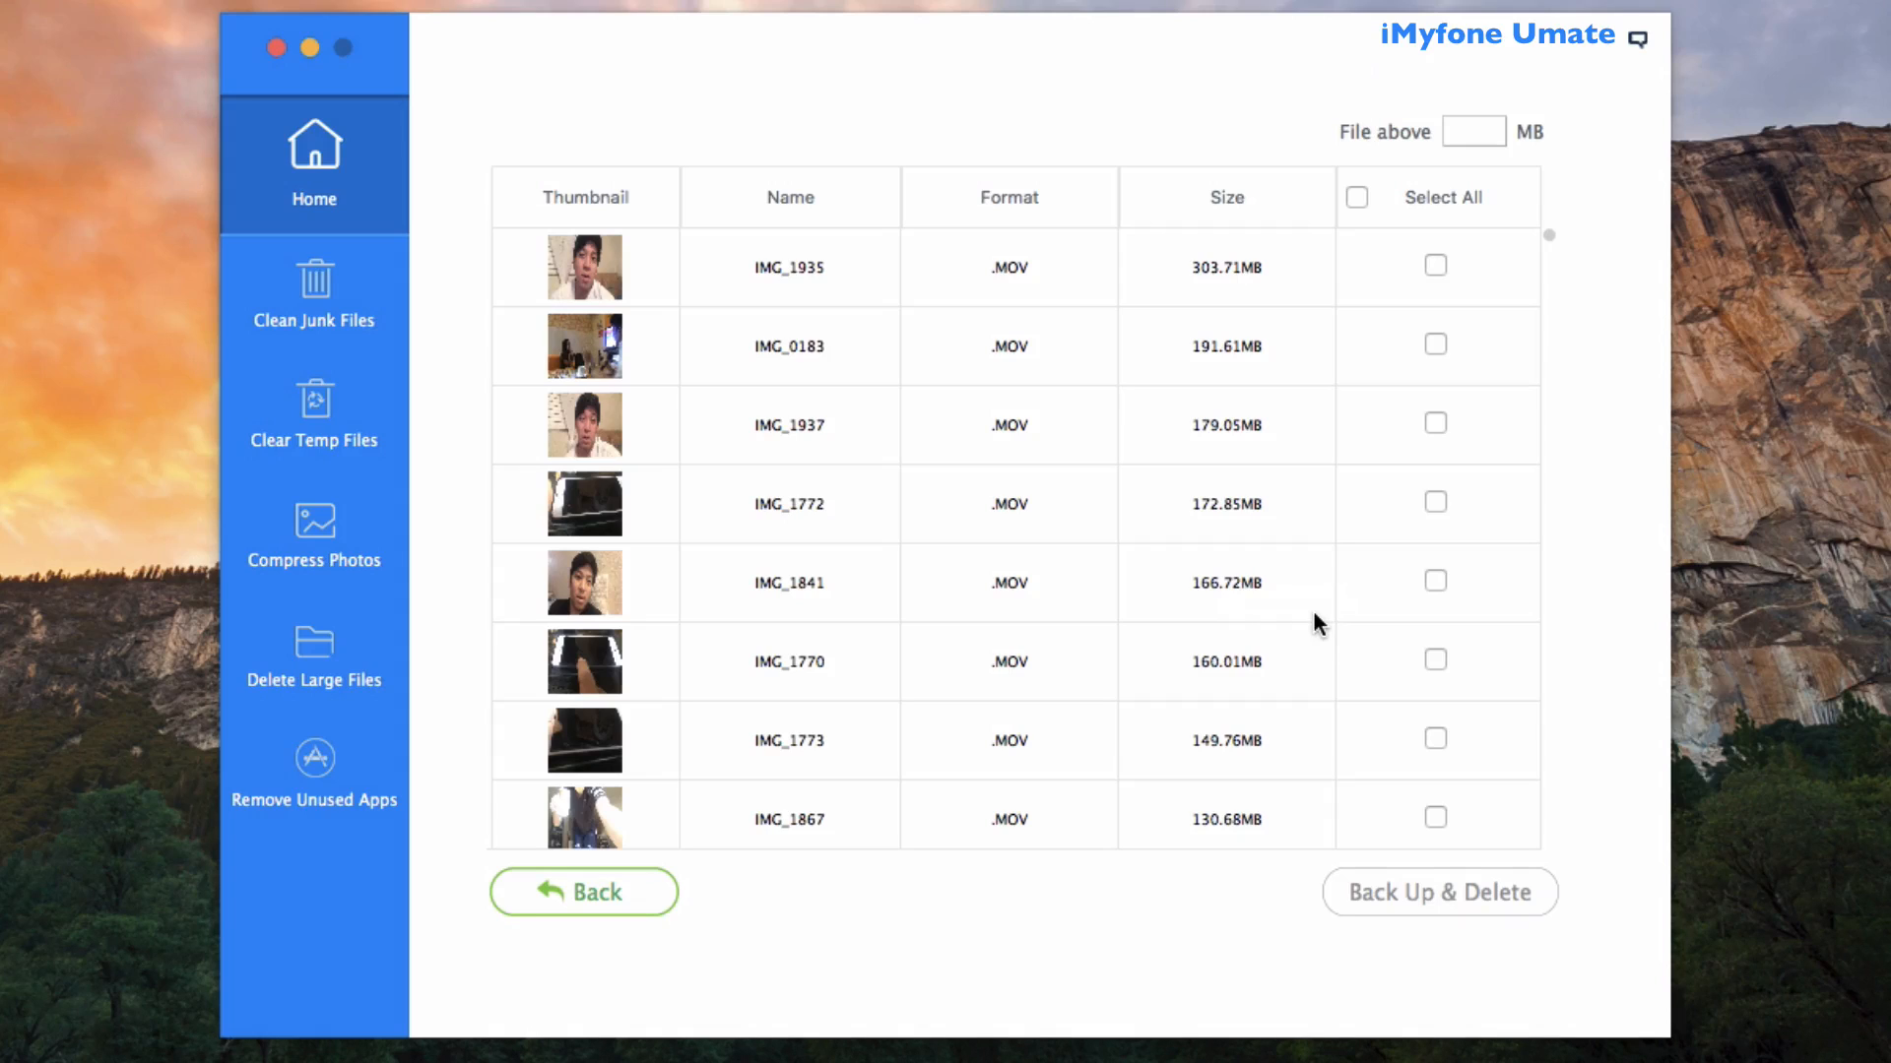
click(1436, 739)
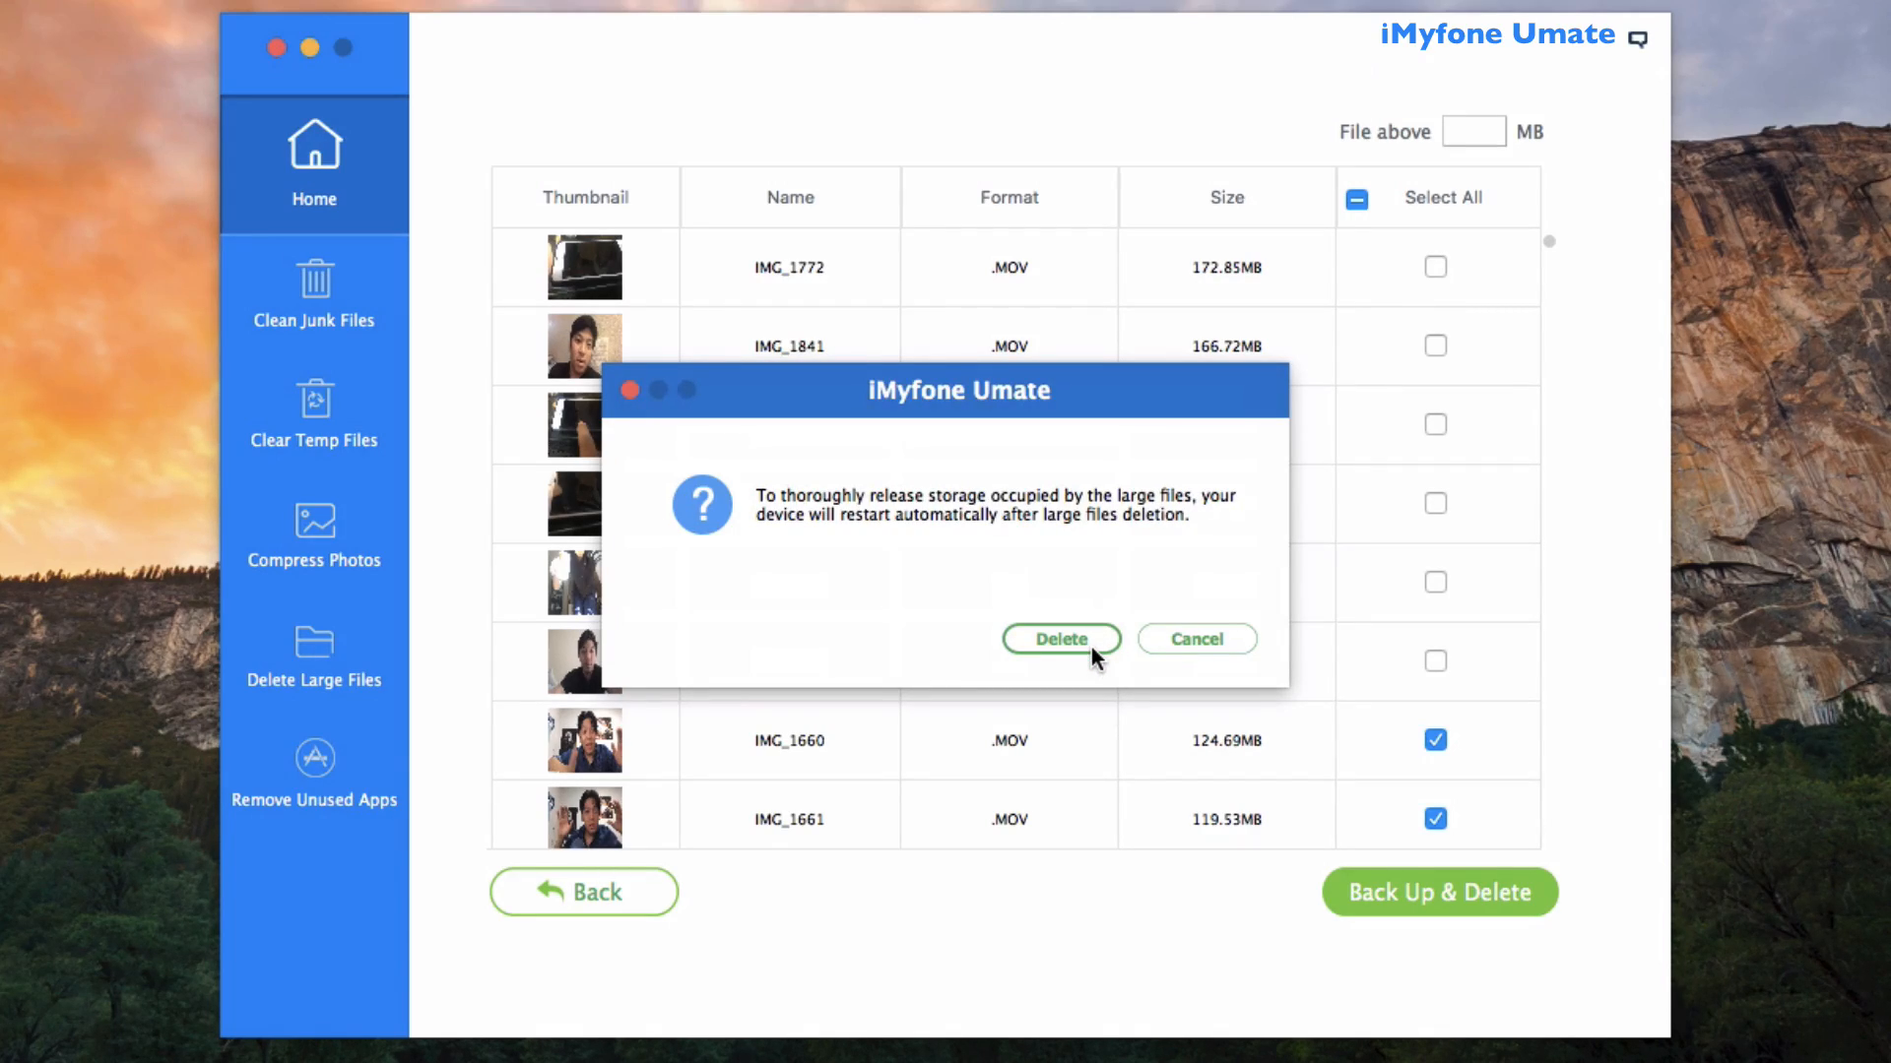
click(1060, 638)
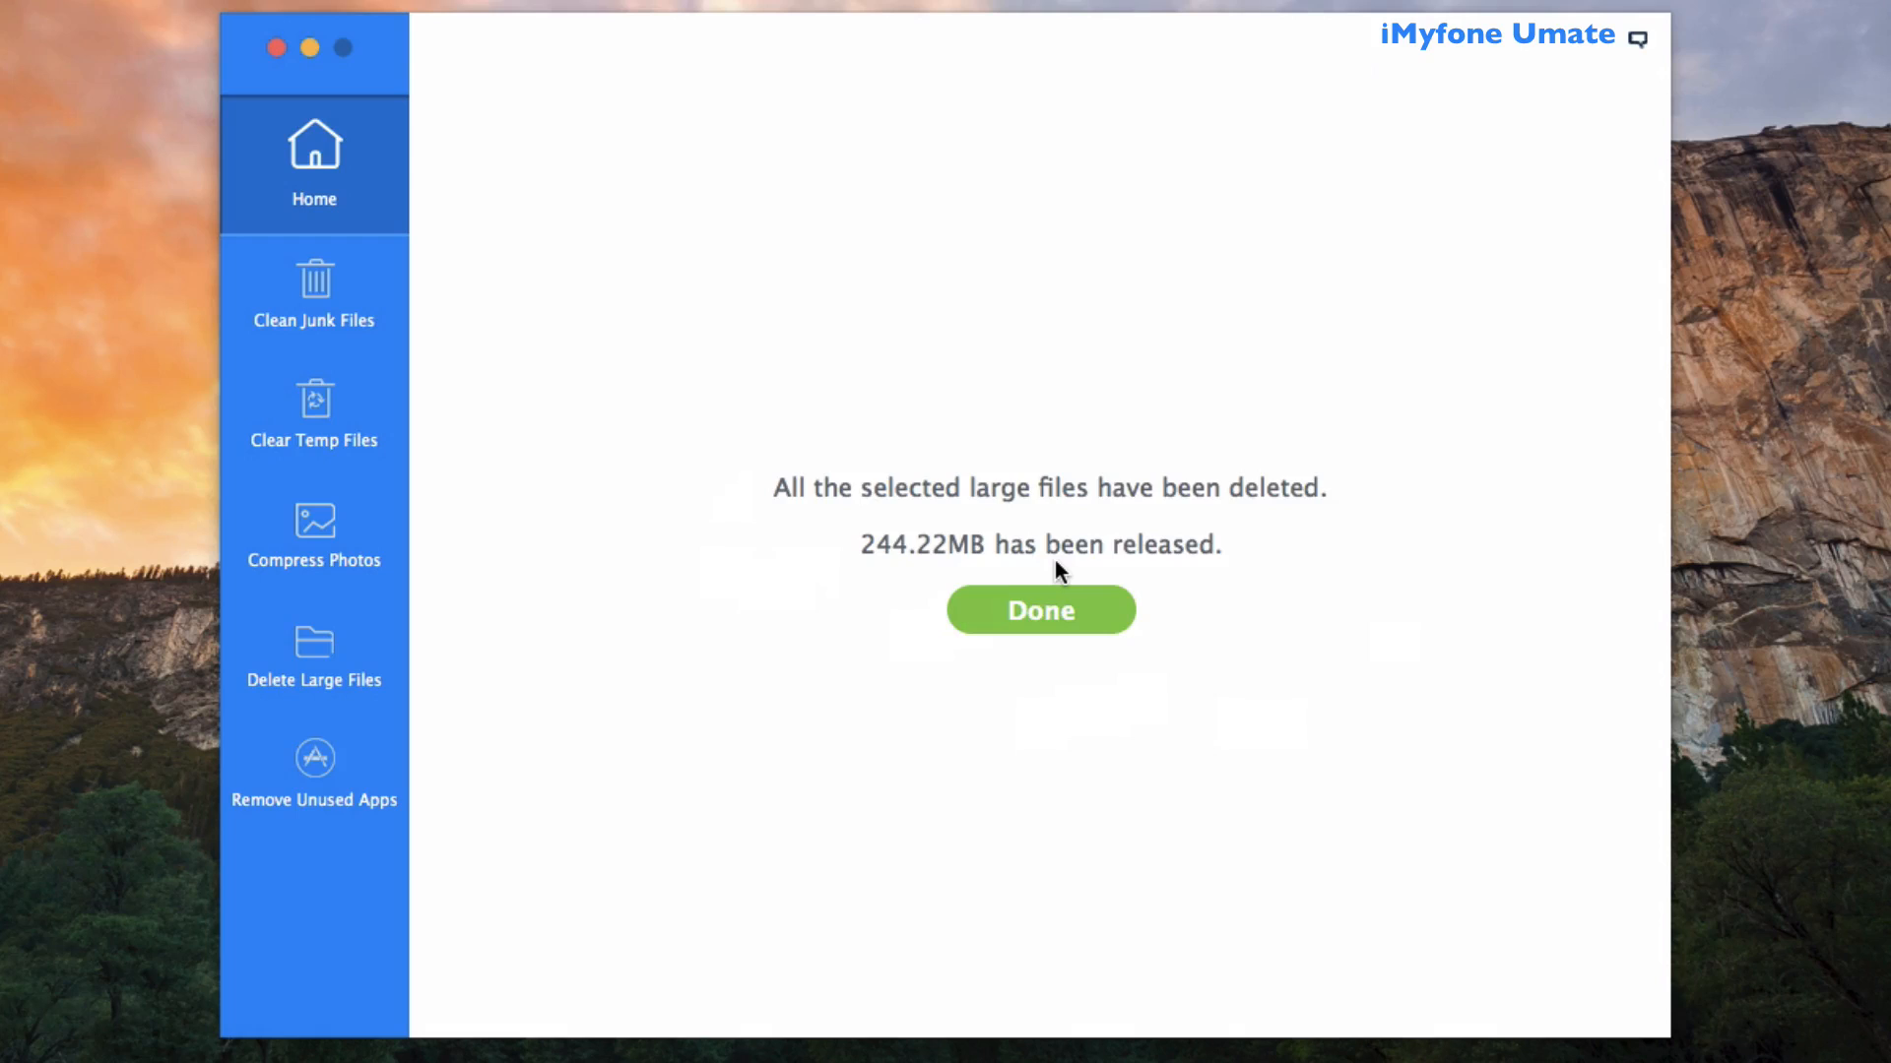
click(1040, 611)
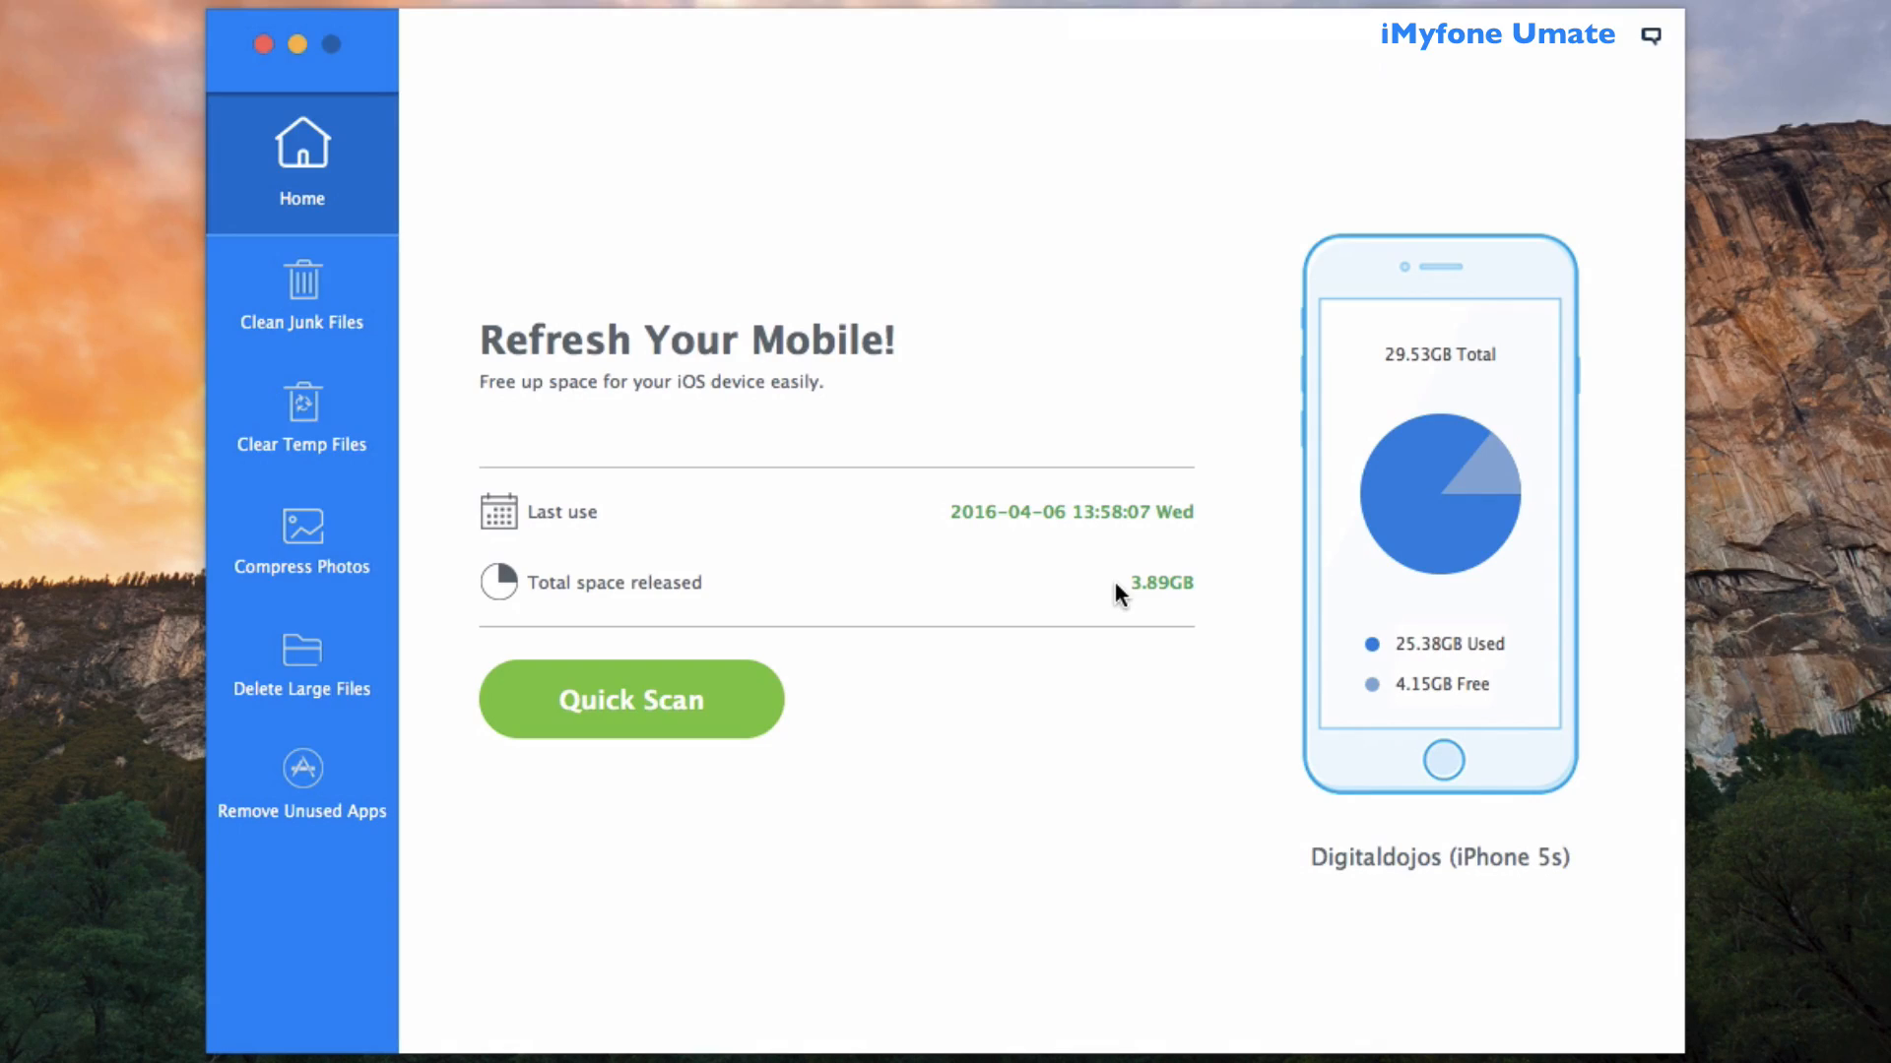
mouse_move(290, 283)
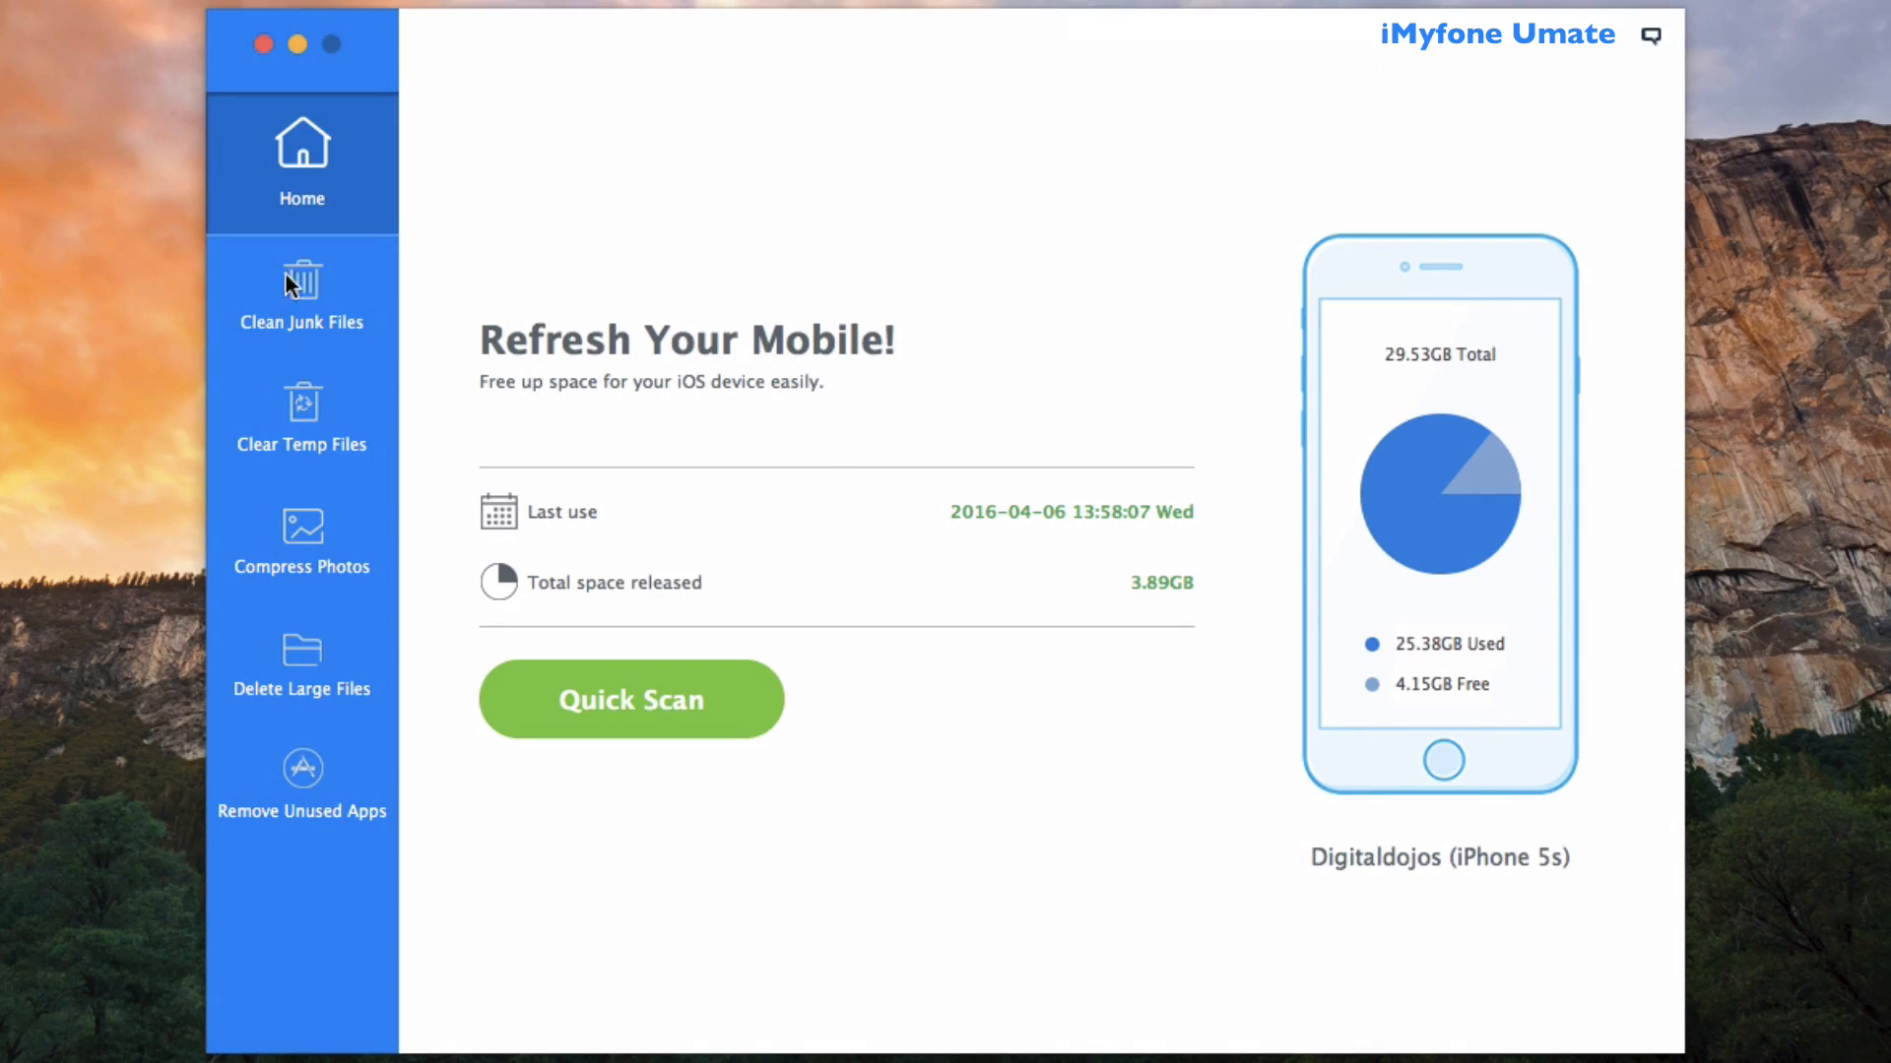
click(302, 416)
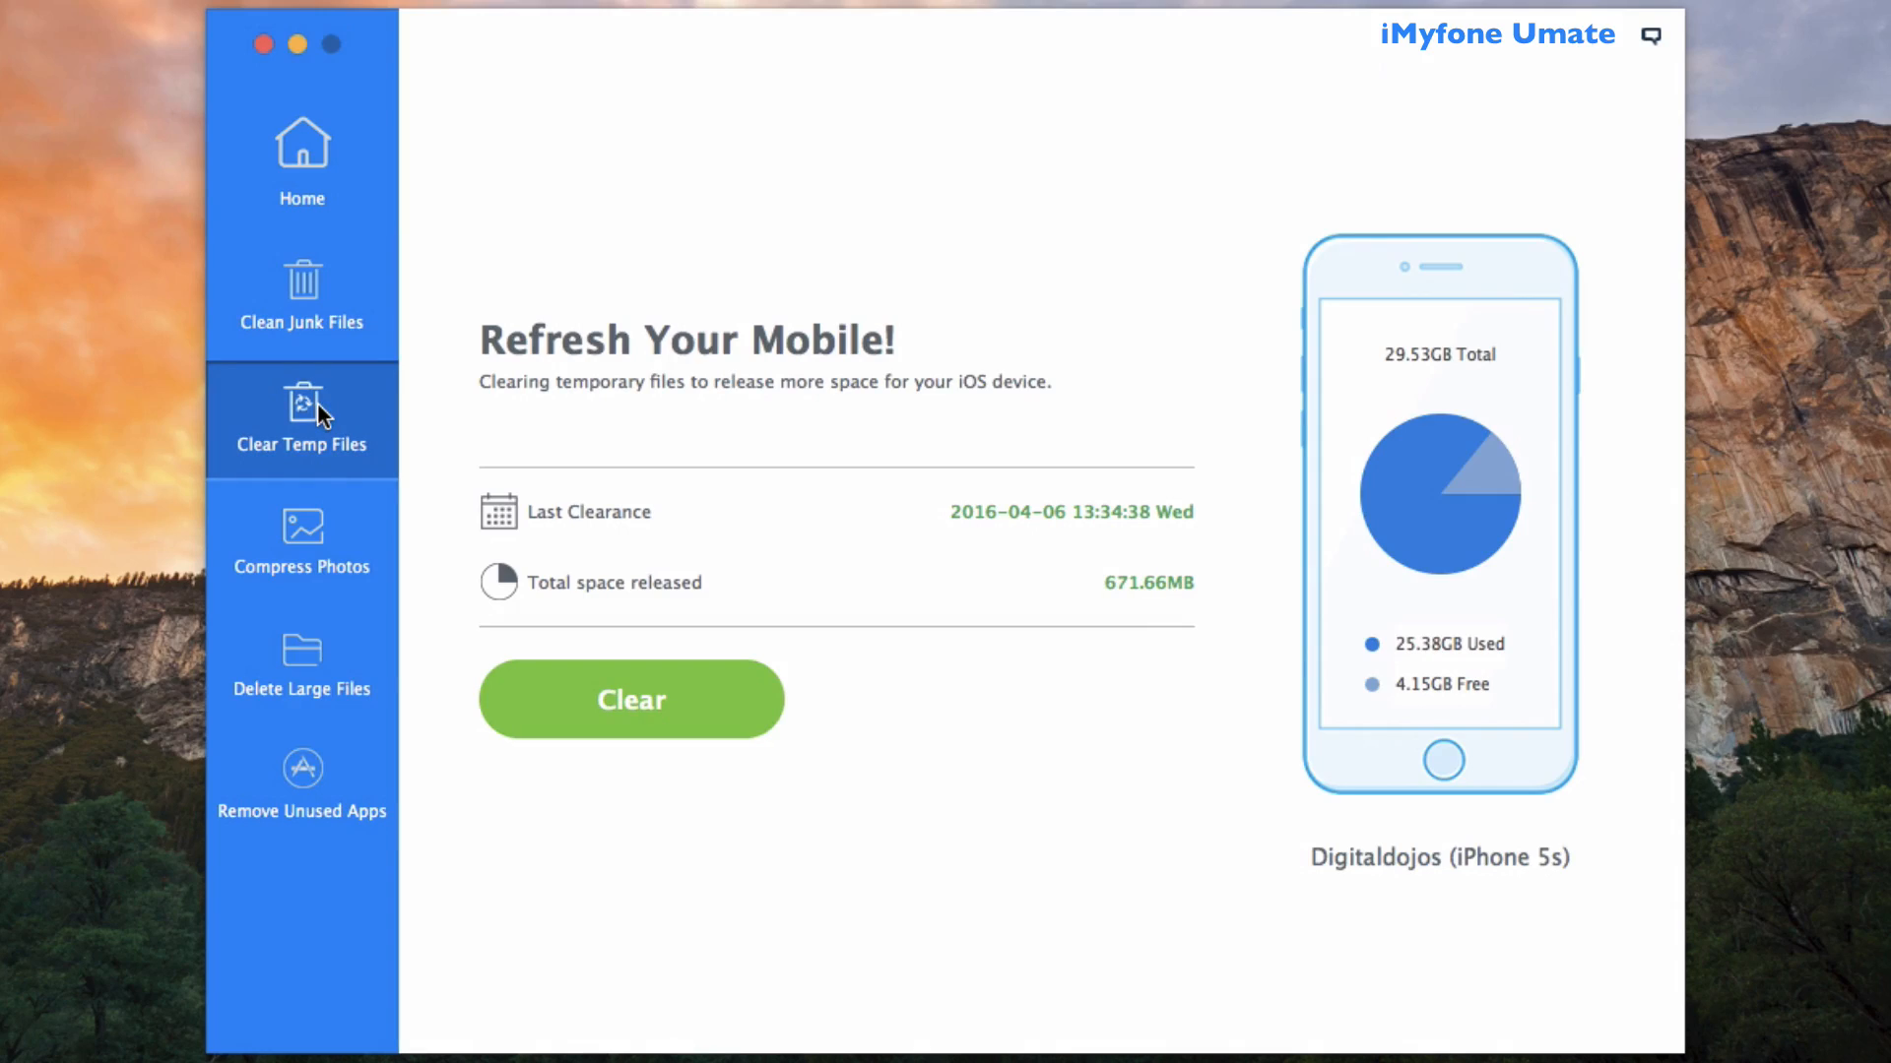
click(301, 664)
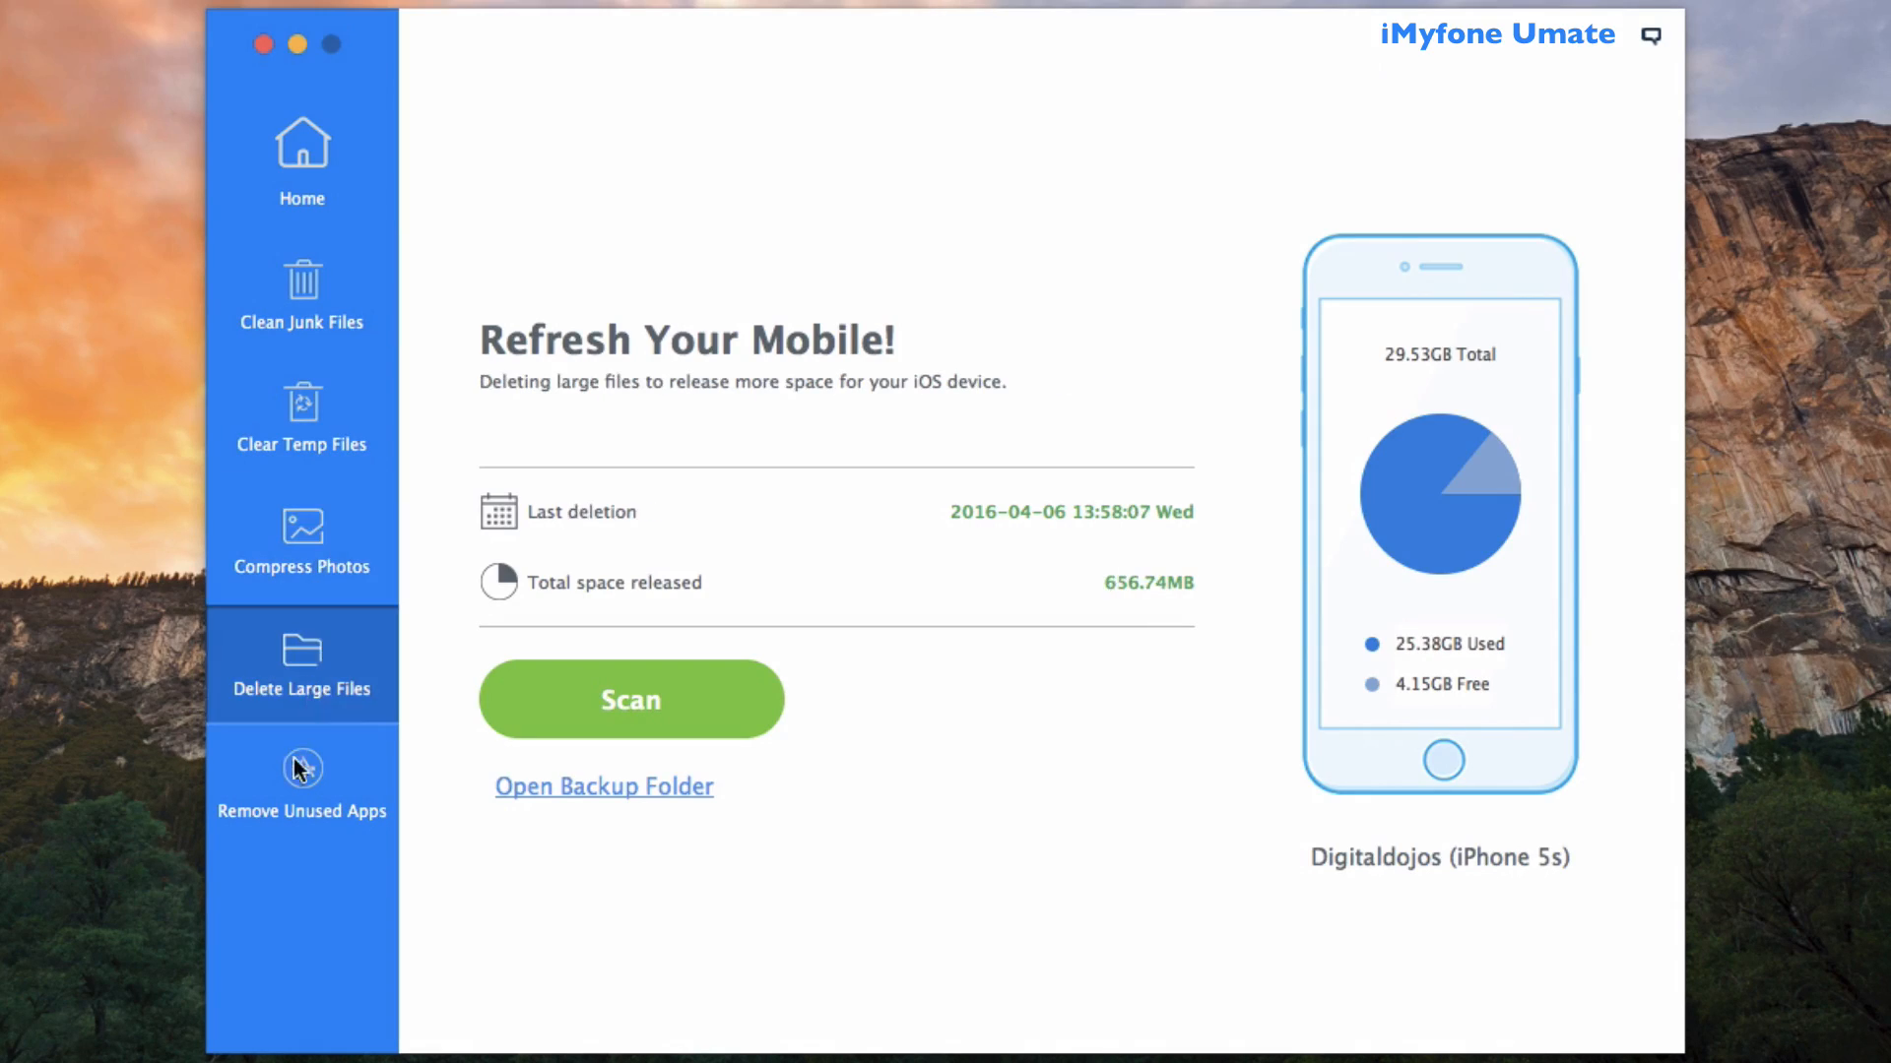
click(301, 163)
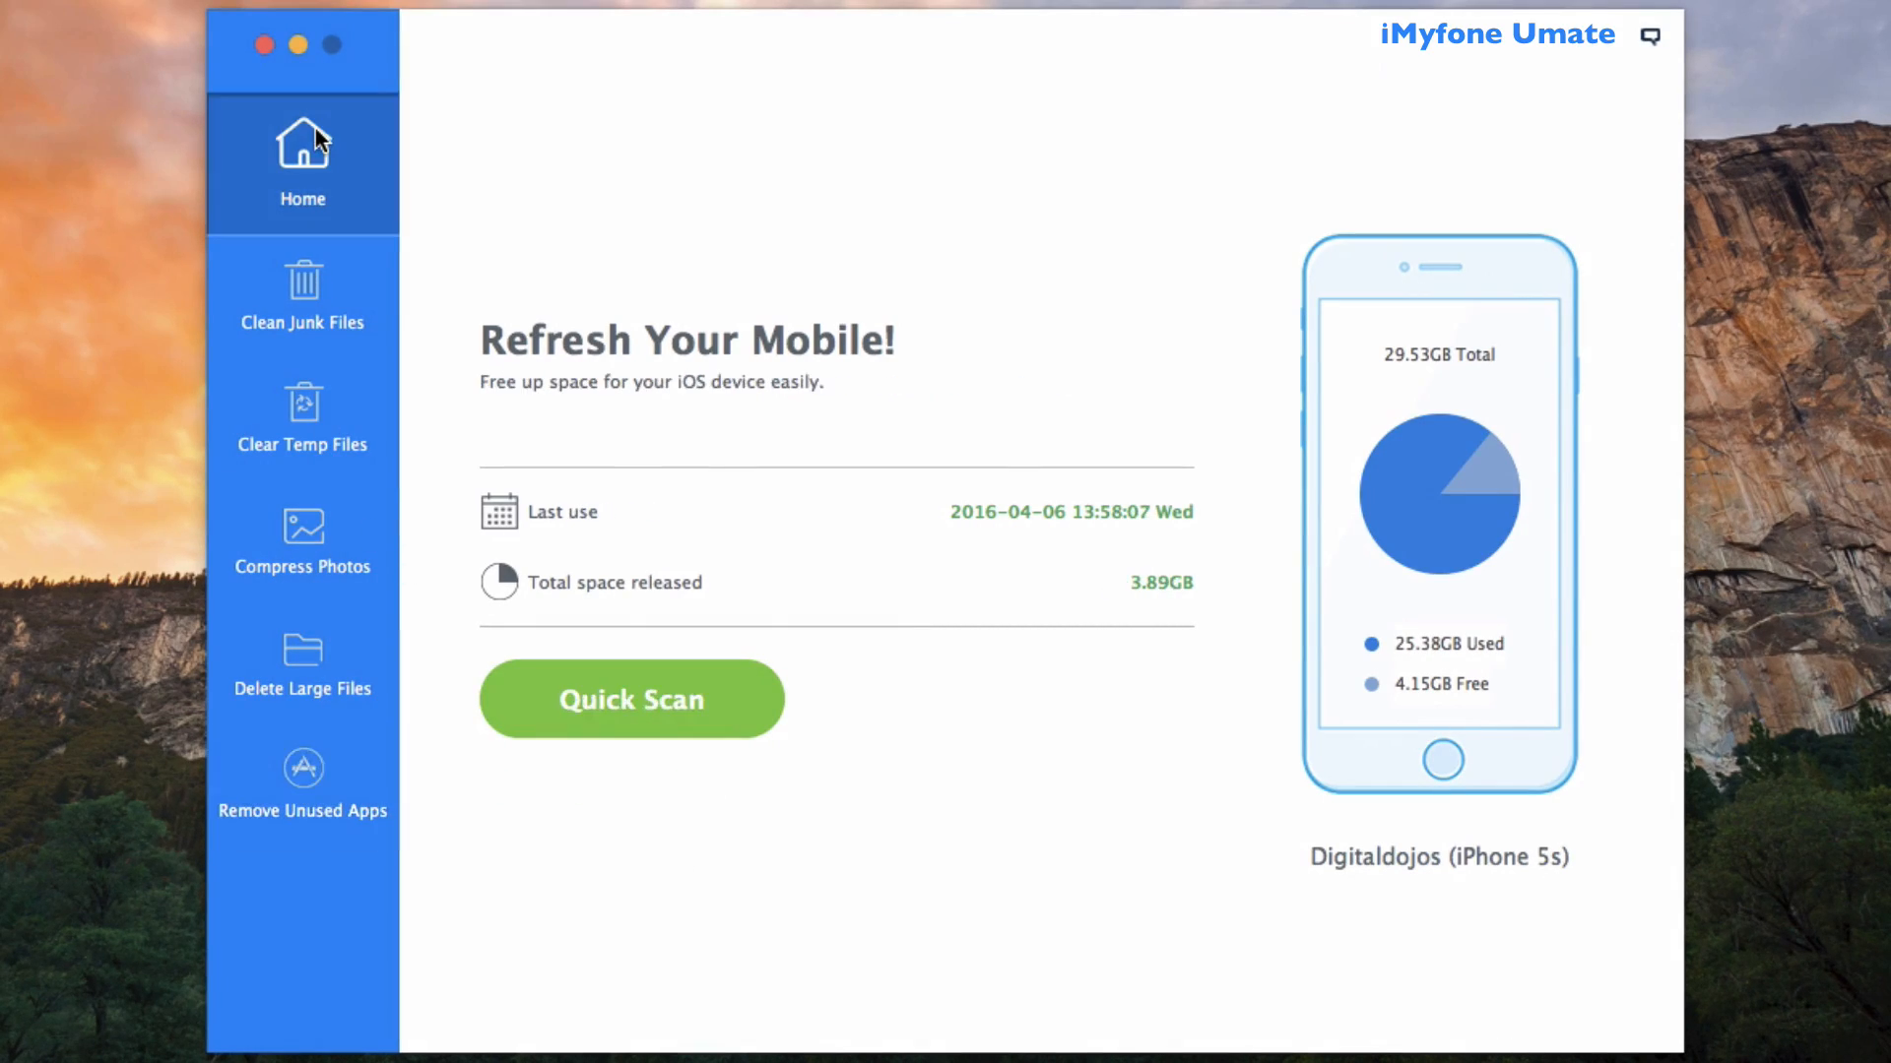